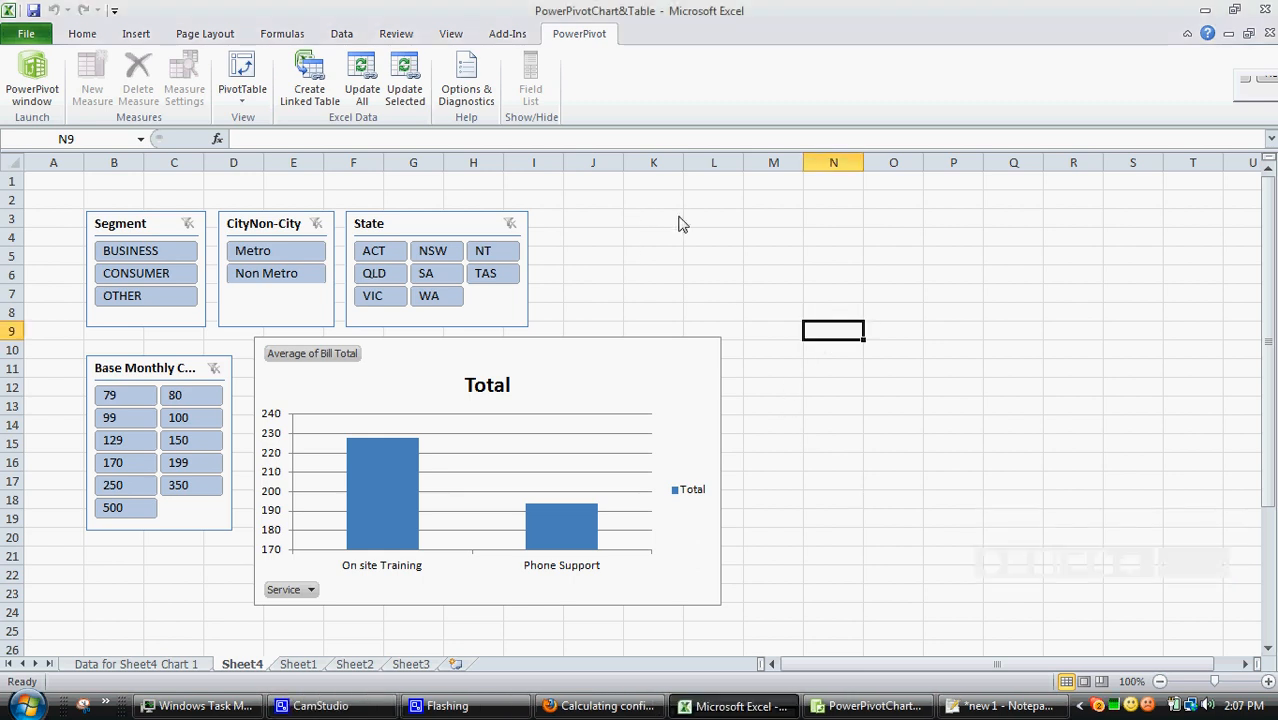
{"action": "mouse_move", "coordinate": [617, 289]}
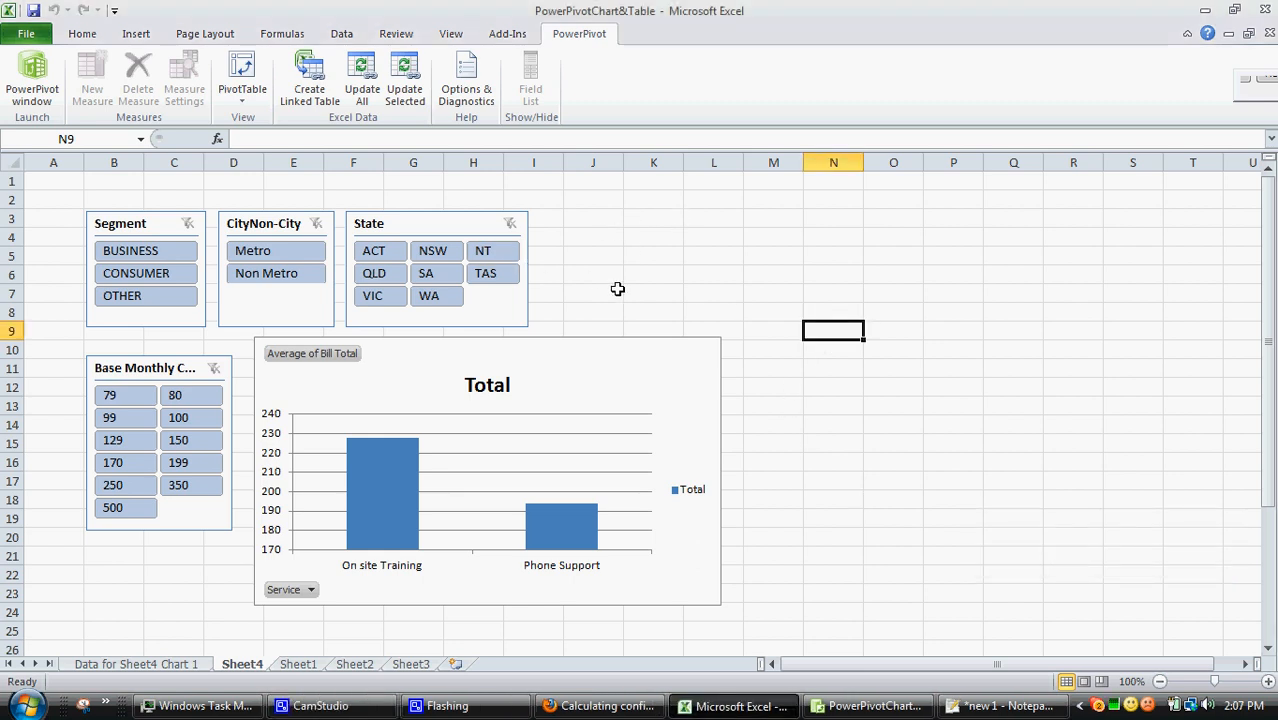
{"action": "mouse_move", "coordinate": [443, 398]}
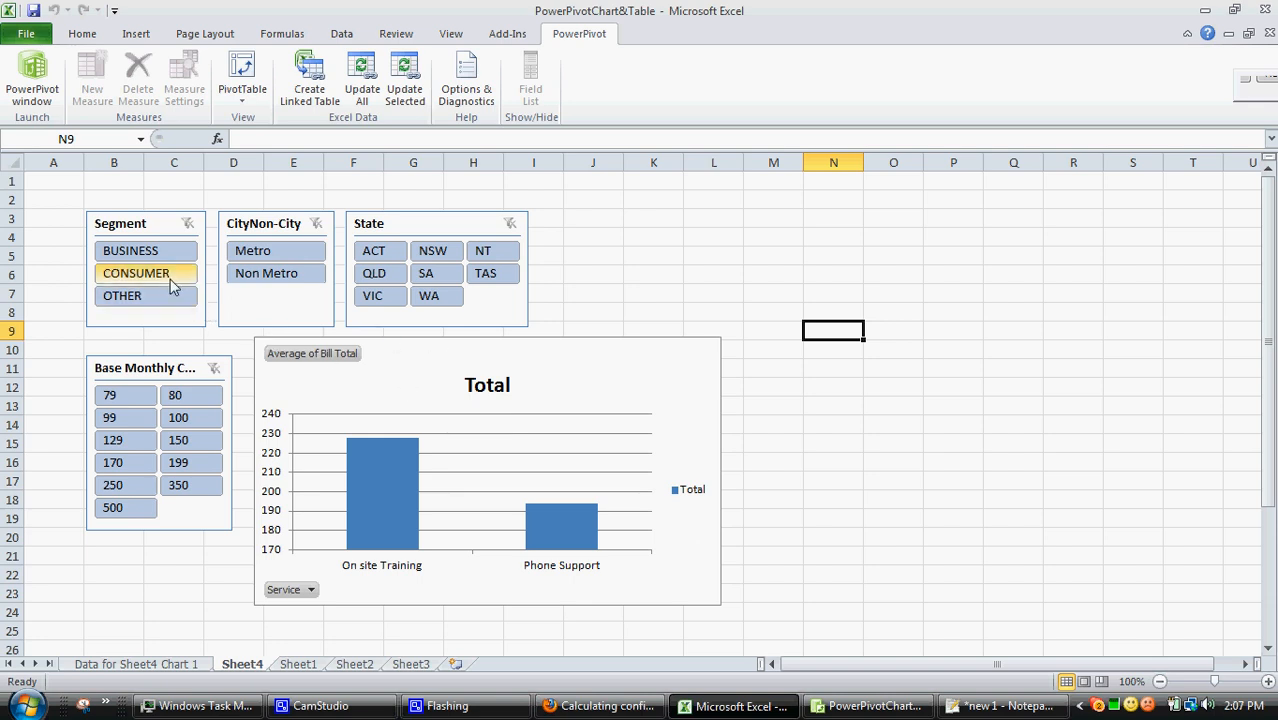
Filter the chart by segment and by monthly charges 79 and 100, then clear all slicer filters
{"action": "left_click", "coordinate": [275, 273]}
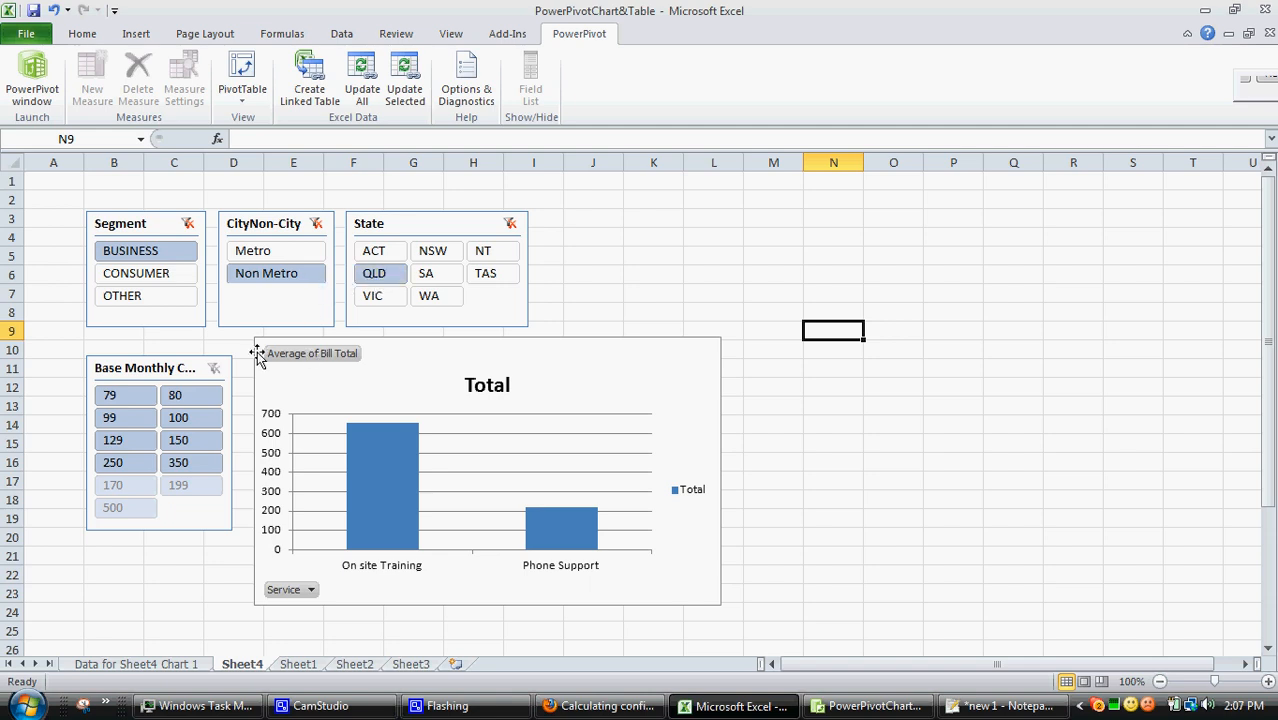
{"action": "mouse_move", "coordinate": [270, 360]}
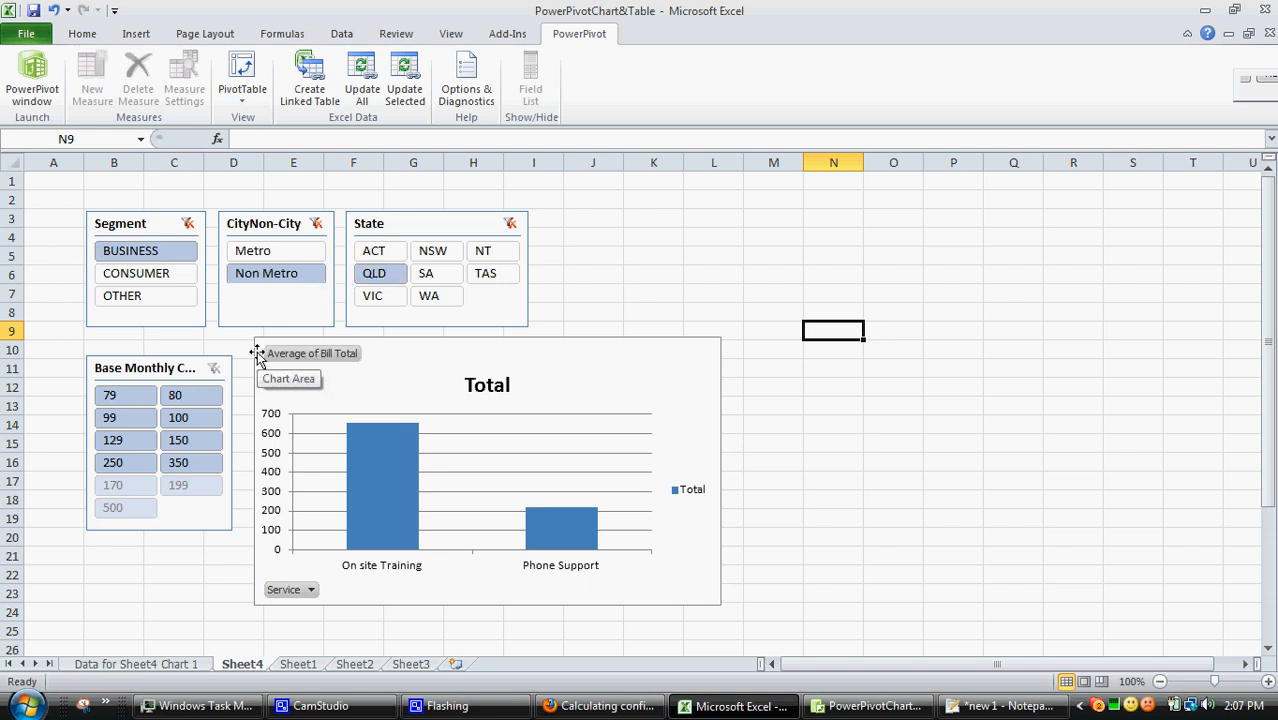
{"action": "left_click", "coordinate": [109, 394]}
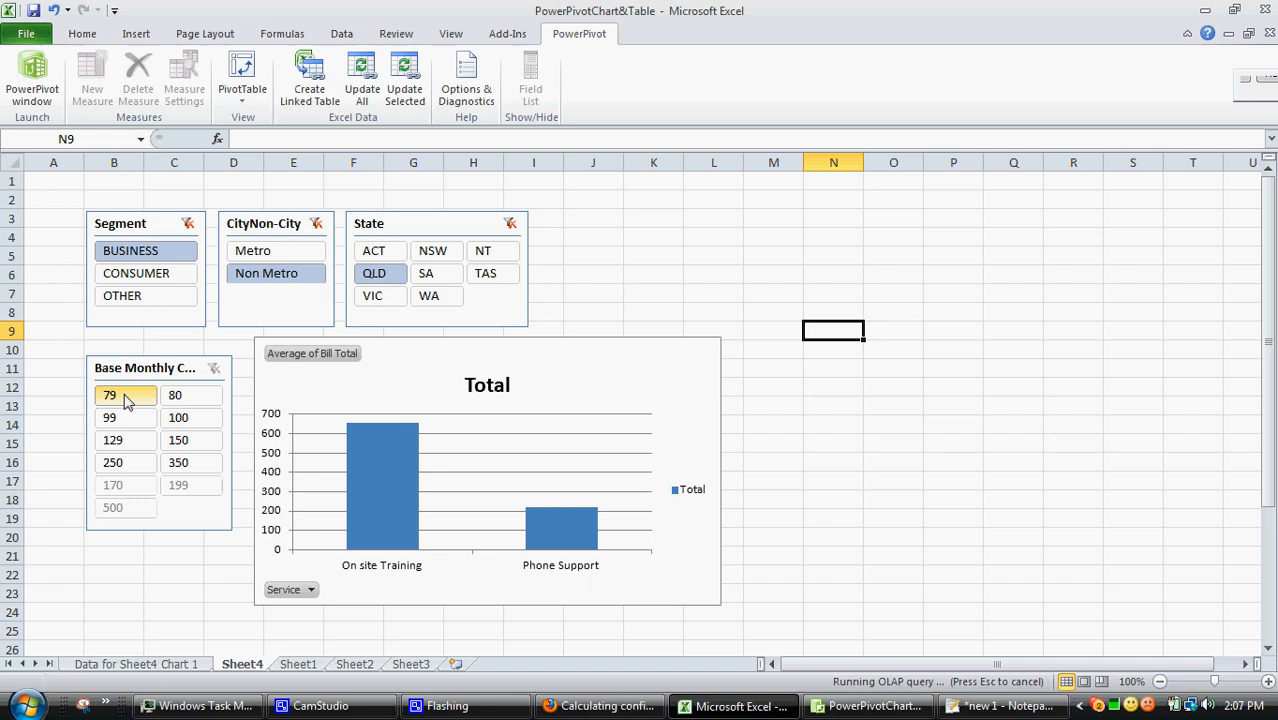
{"action": "left_click", "coordinate": [109, 394]}
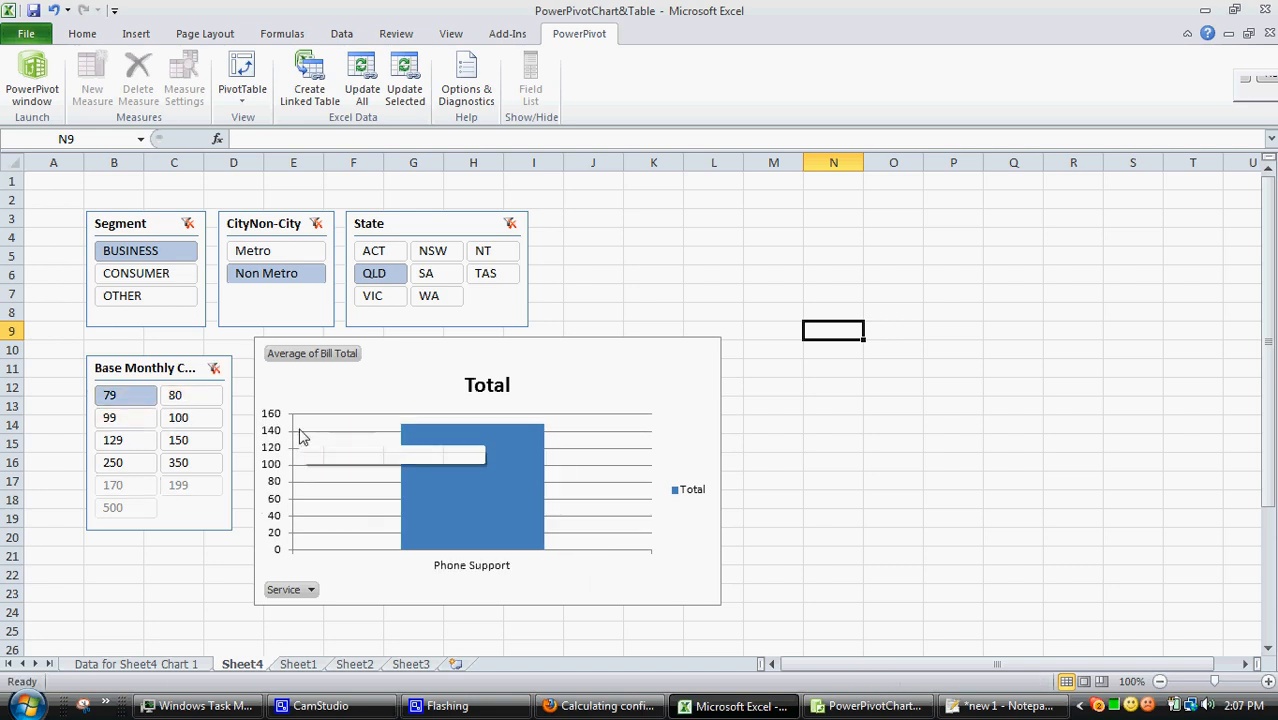
{"action": "left_click", "coordinate": [177, 417]}
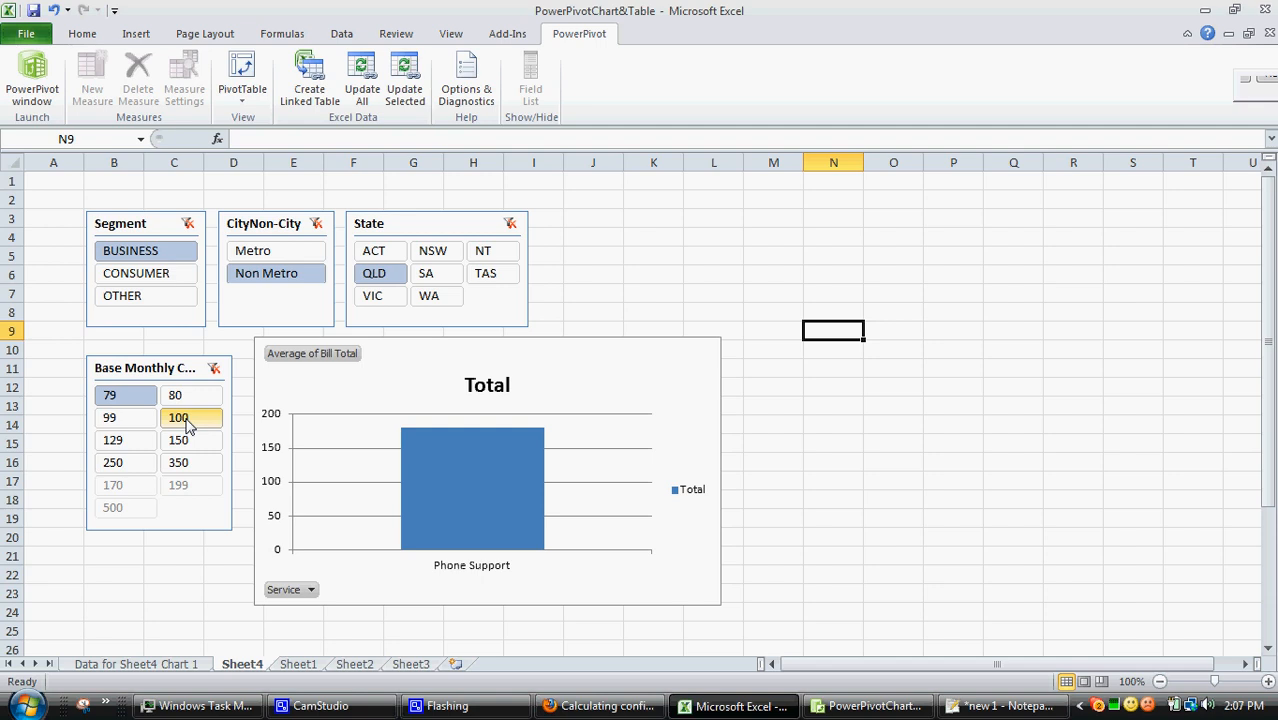
{"action": "left_click", "coordinate": [175, 394]}
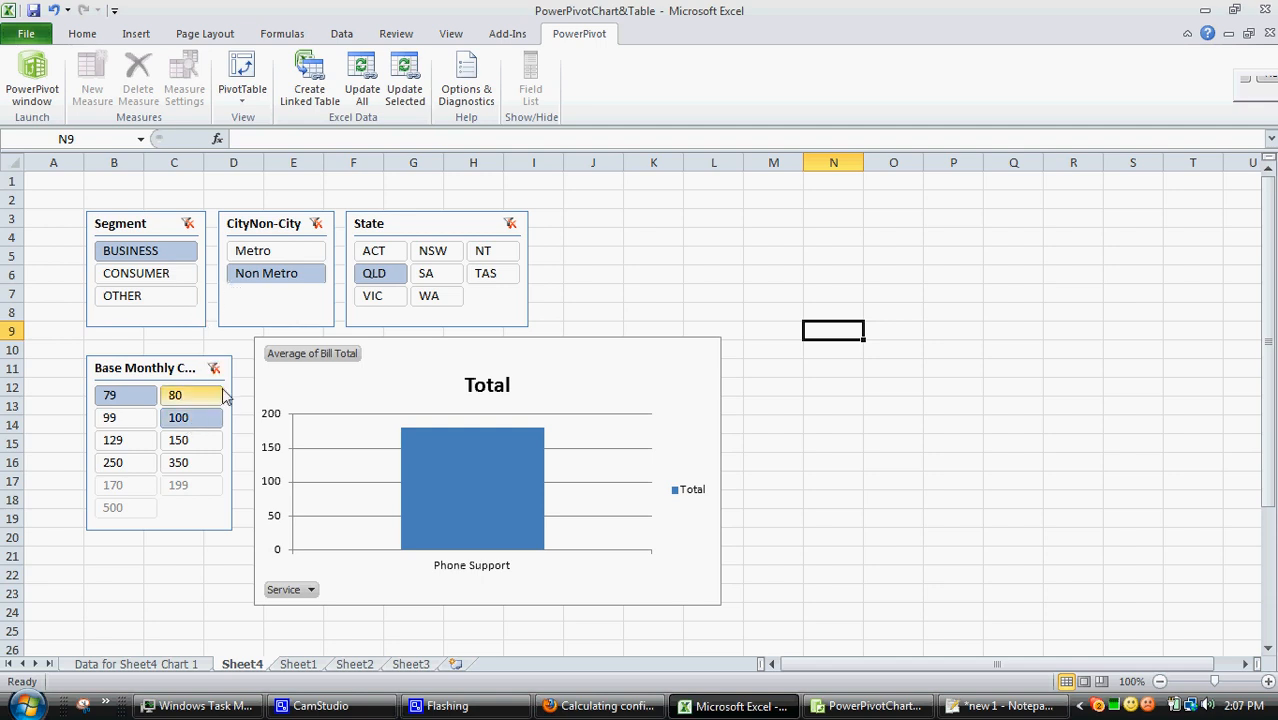
{"action": "left_click", "coordinate": [213, 368]}
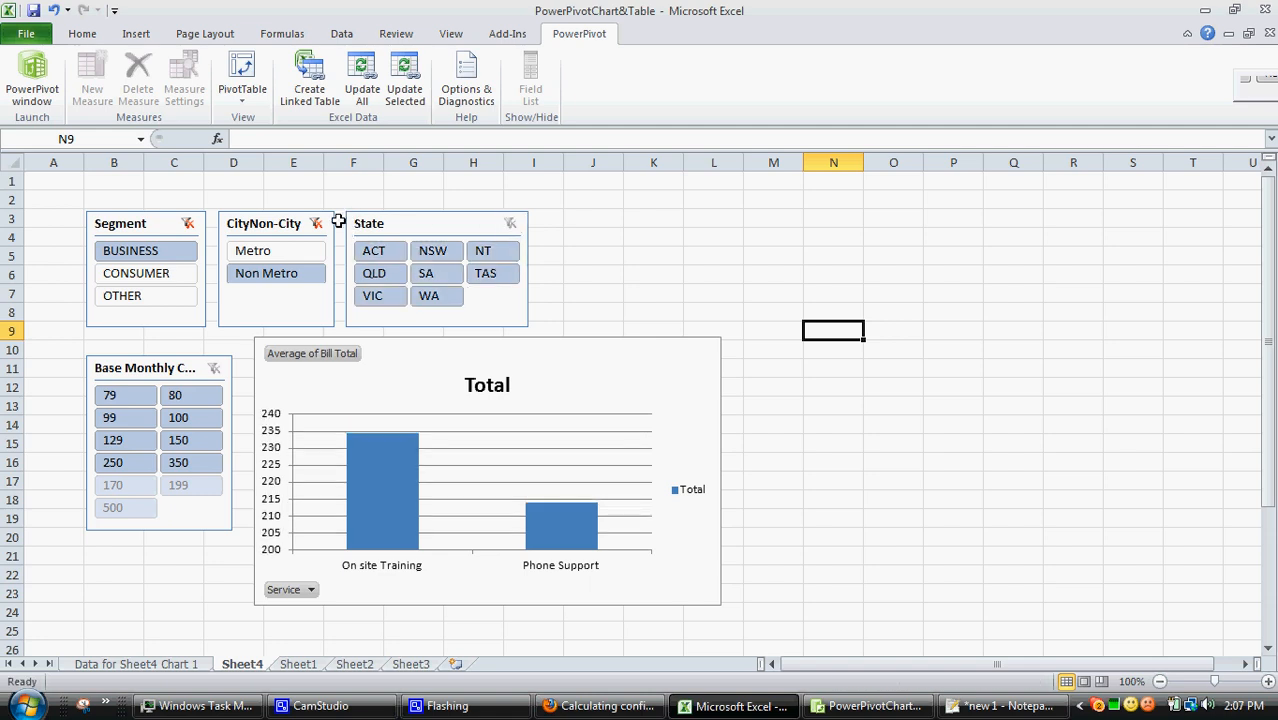
{"action": "mouse_move", "coordinate": [303, 227]}
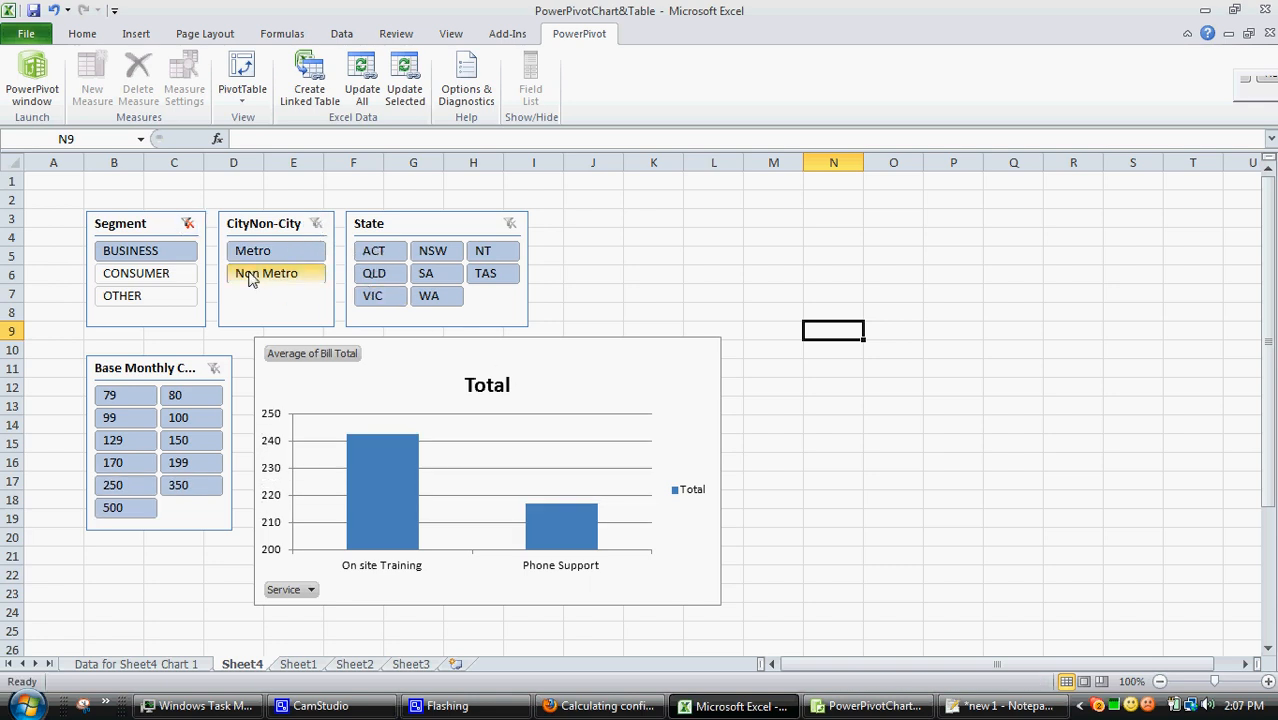
{"action": "left_click", "coordinate": [266, 273]}
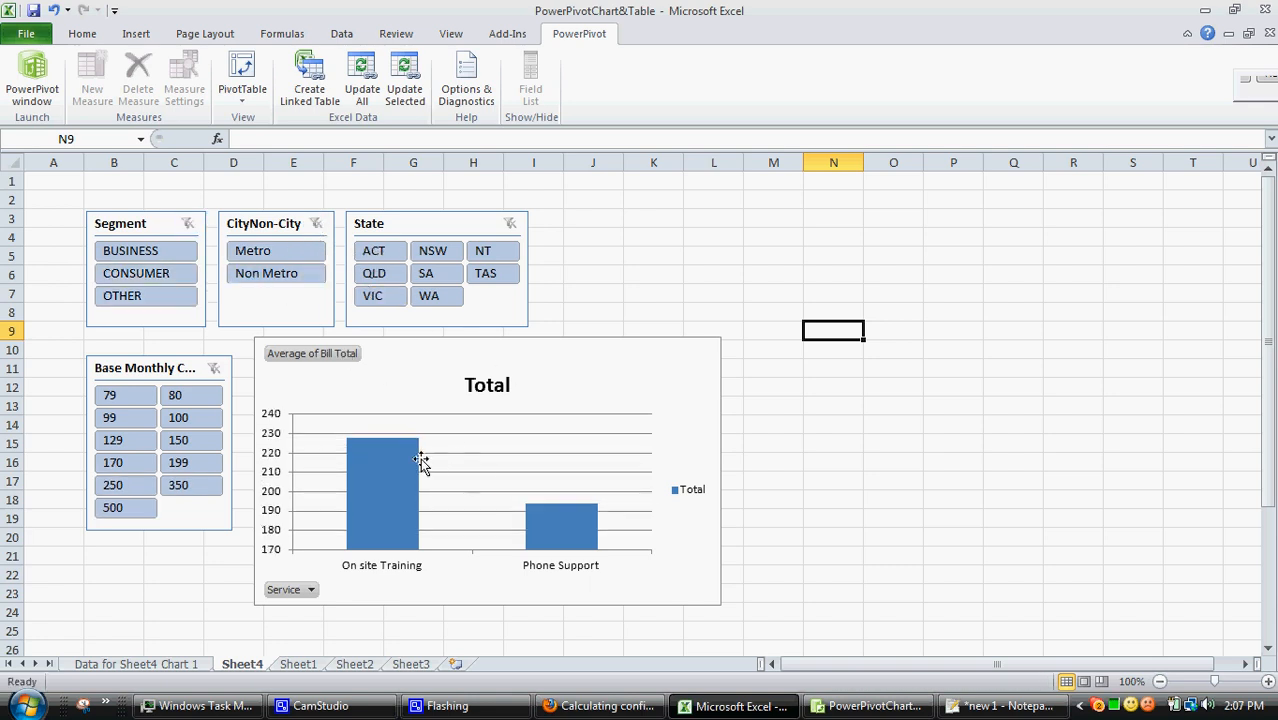
{"action": "mouse_move", "coordinate": [407, 463]}
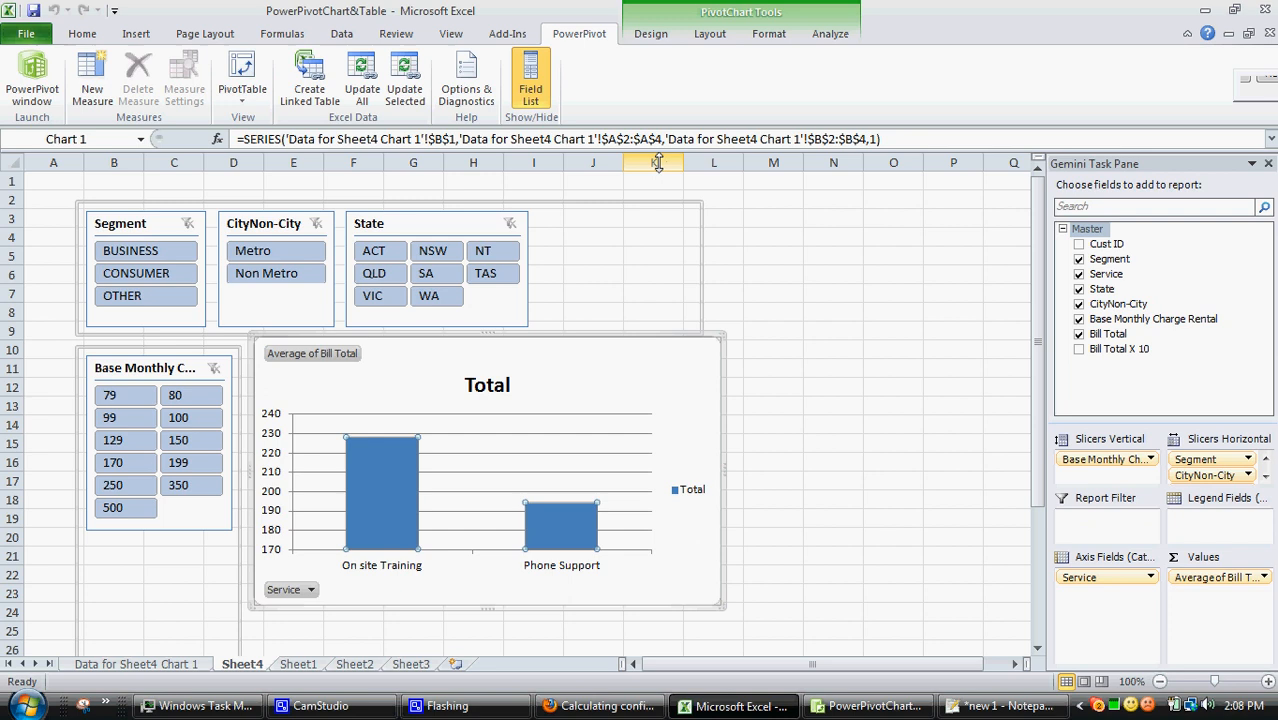
Add standard-deviation error bars to the chart columns
{"action": "left_click", "coordinate": [709, 33]}
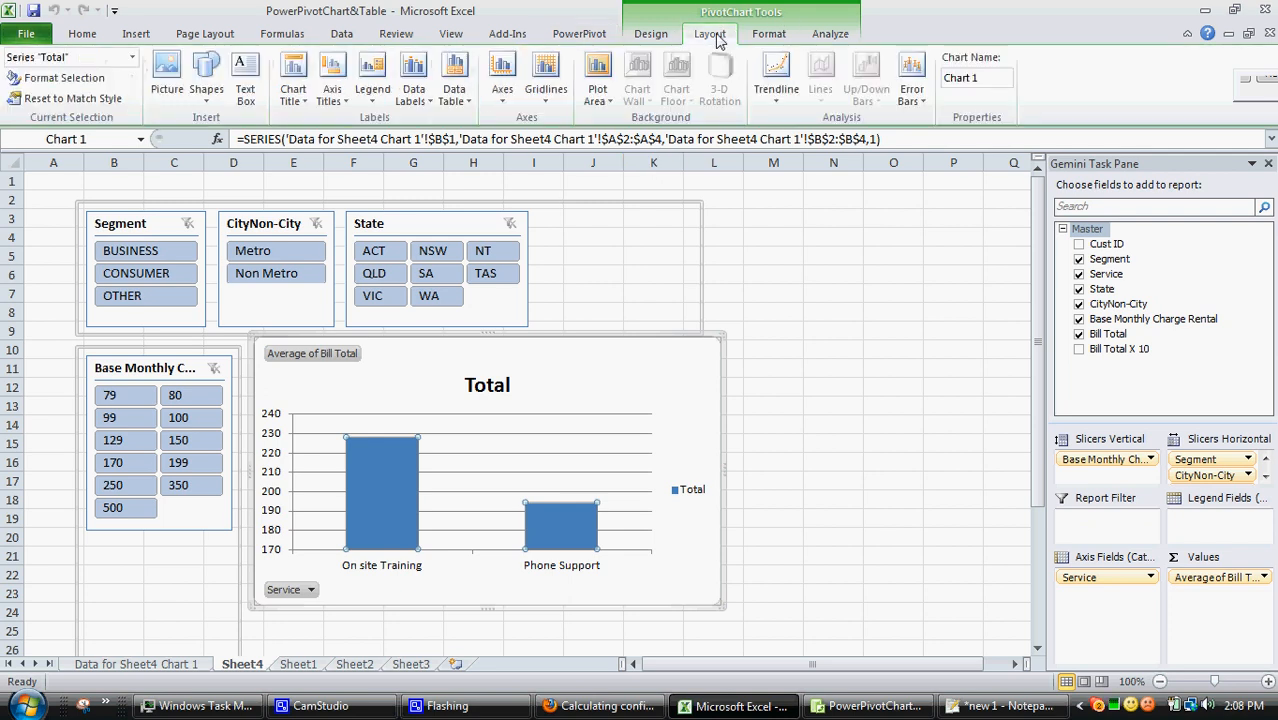
{"action": "left_click", "coordinate": [911, 75]}
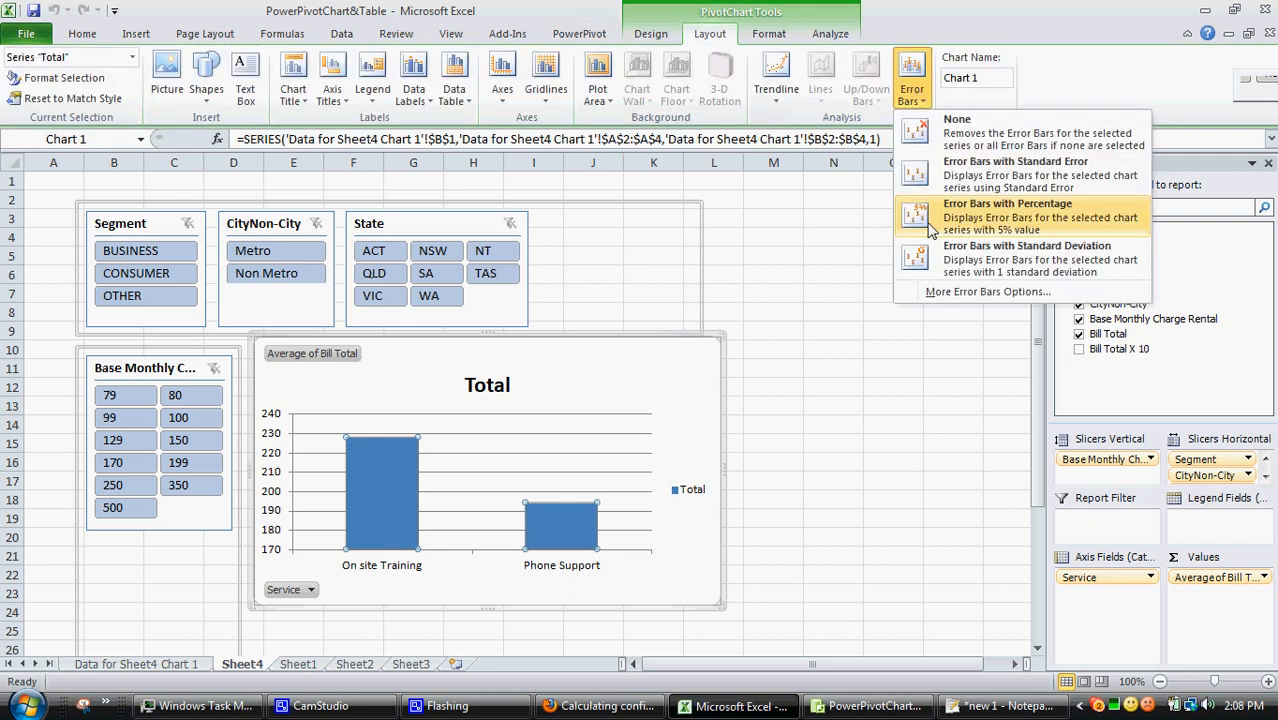
{"action": "mouse_move", "coordinate": [993, 258]}
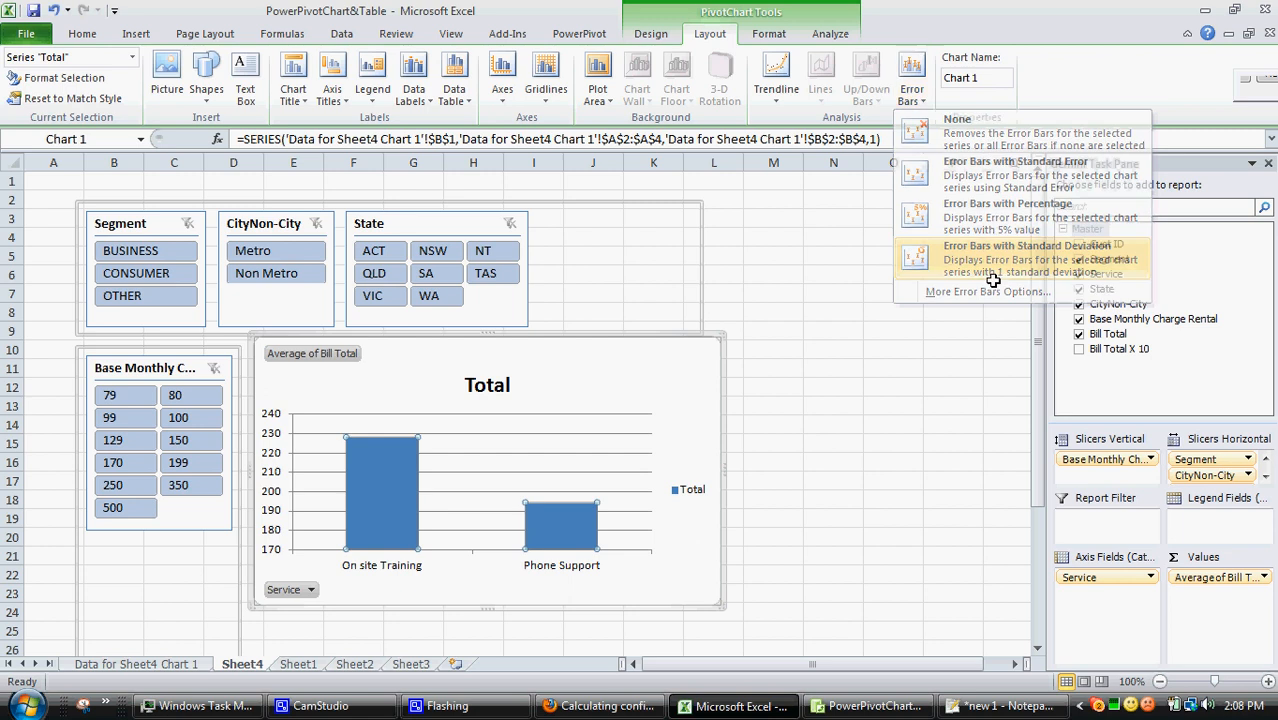
{"action": "left_click", "coordinate": [1027, 258]}
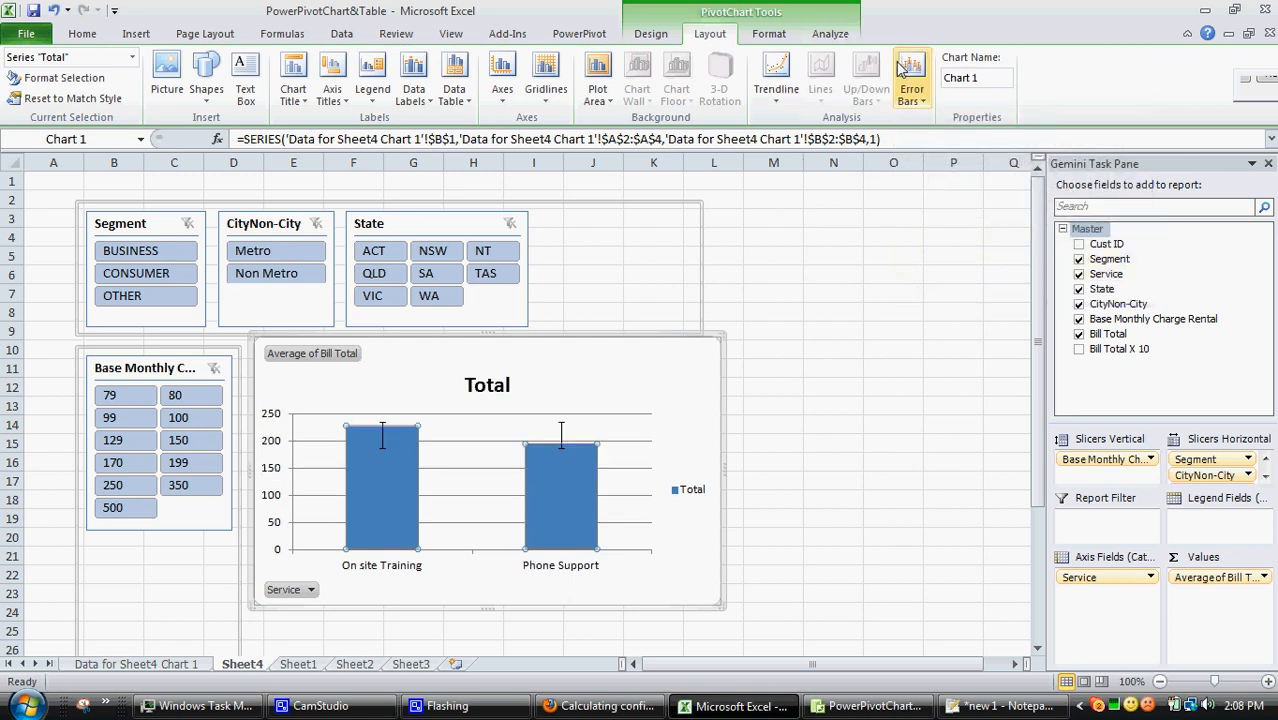
Switch the error bars to Standard error in More Error Bars Options
{"action": "left_click", "coordinate": [910, 75]}
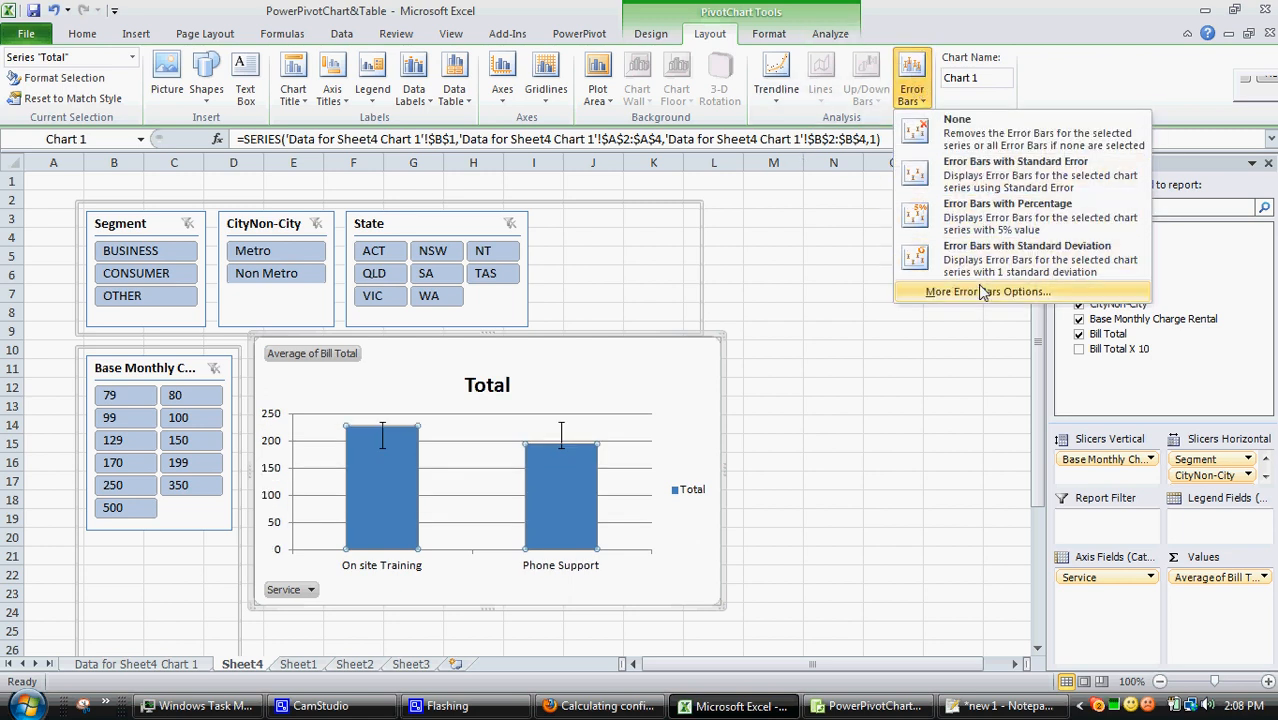
{"action": "left_click", "coordinate": [988, 291]}
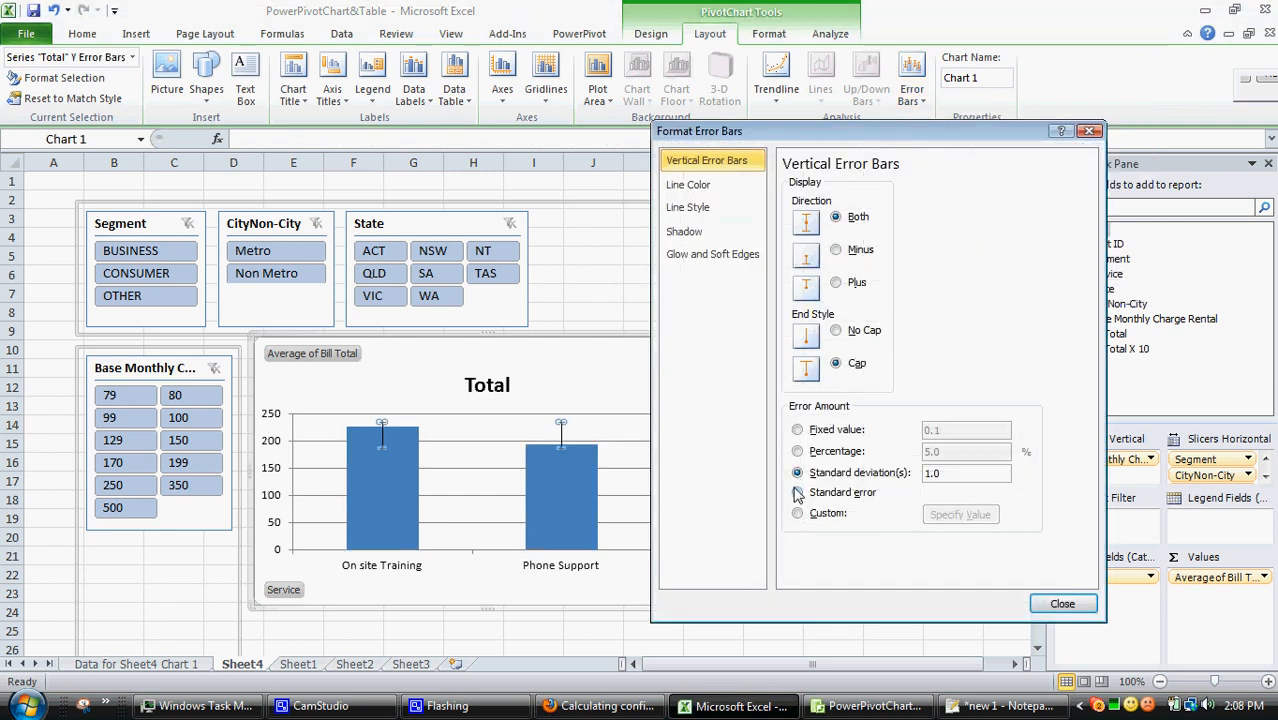
{"action": "left_click", "coordinate": [797, 492]}
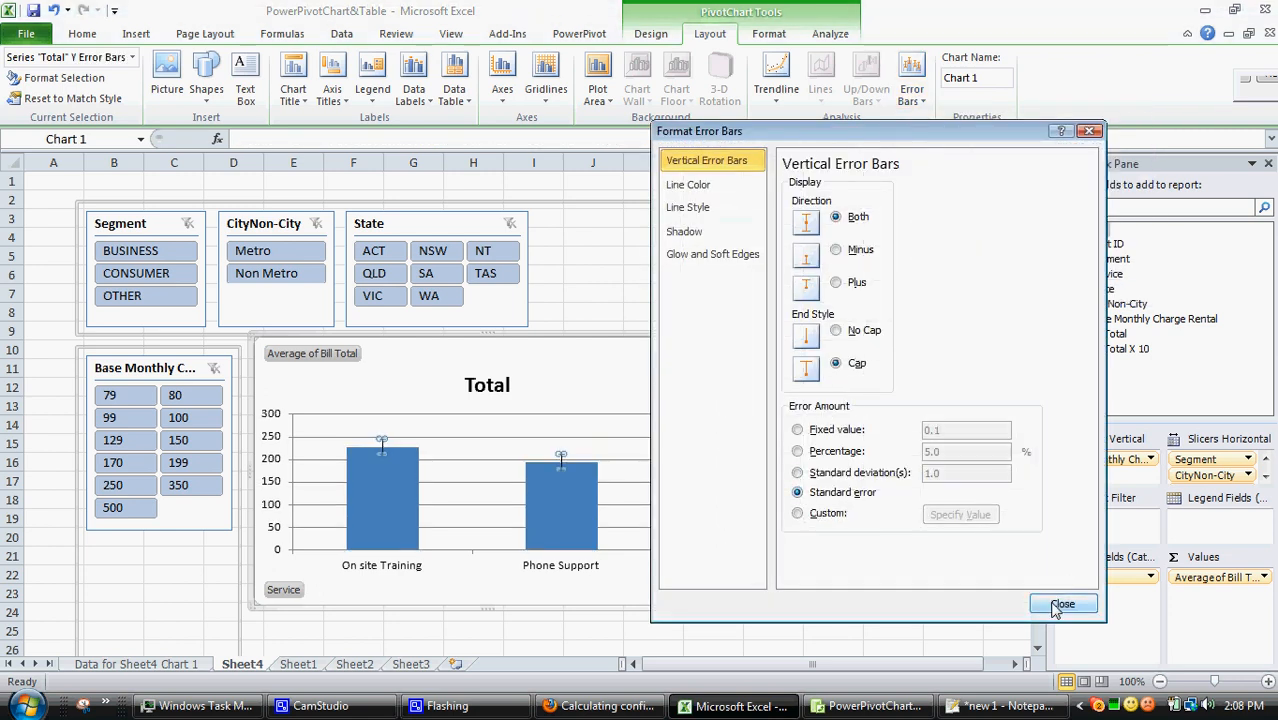
{"action": "left_click", "coordinate": [1063, 603]}
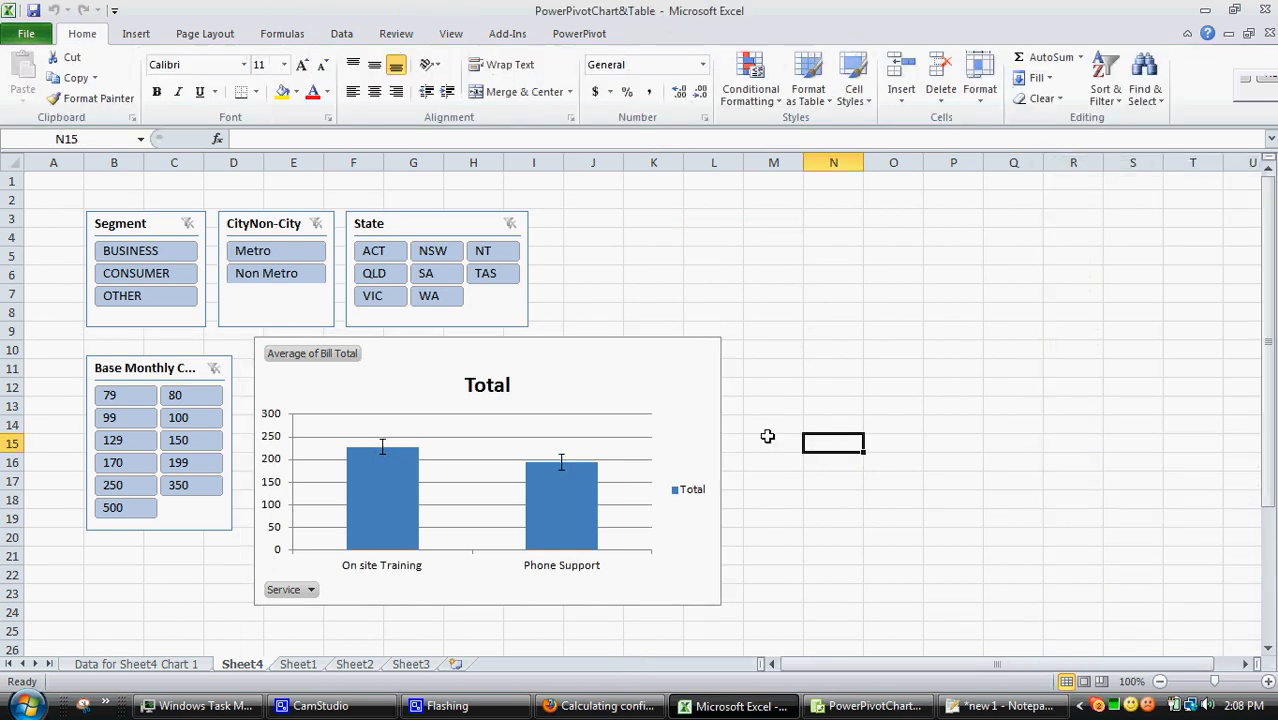
{"action": "mouse_move", "coordinate": [703, 435]}
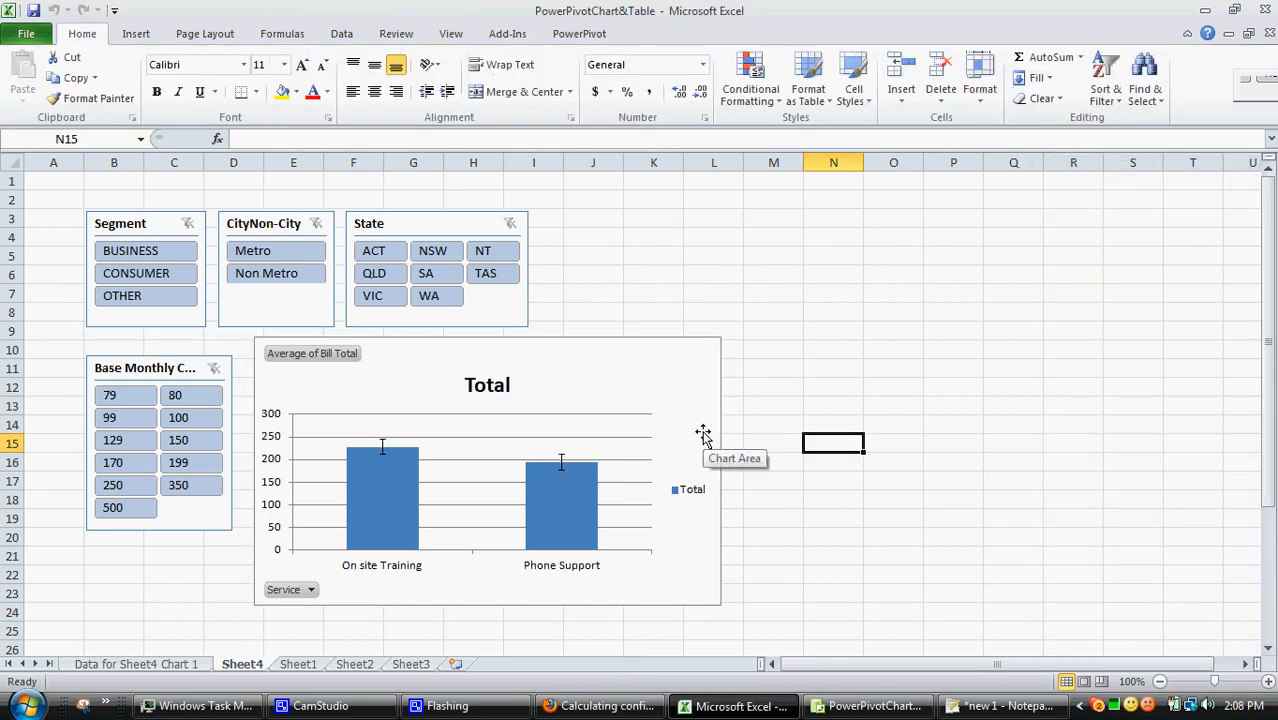
{"action": "mouse_move", "coordinate": [659, 461]}
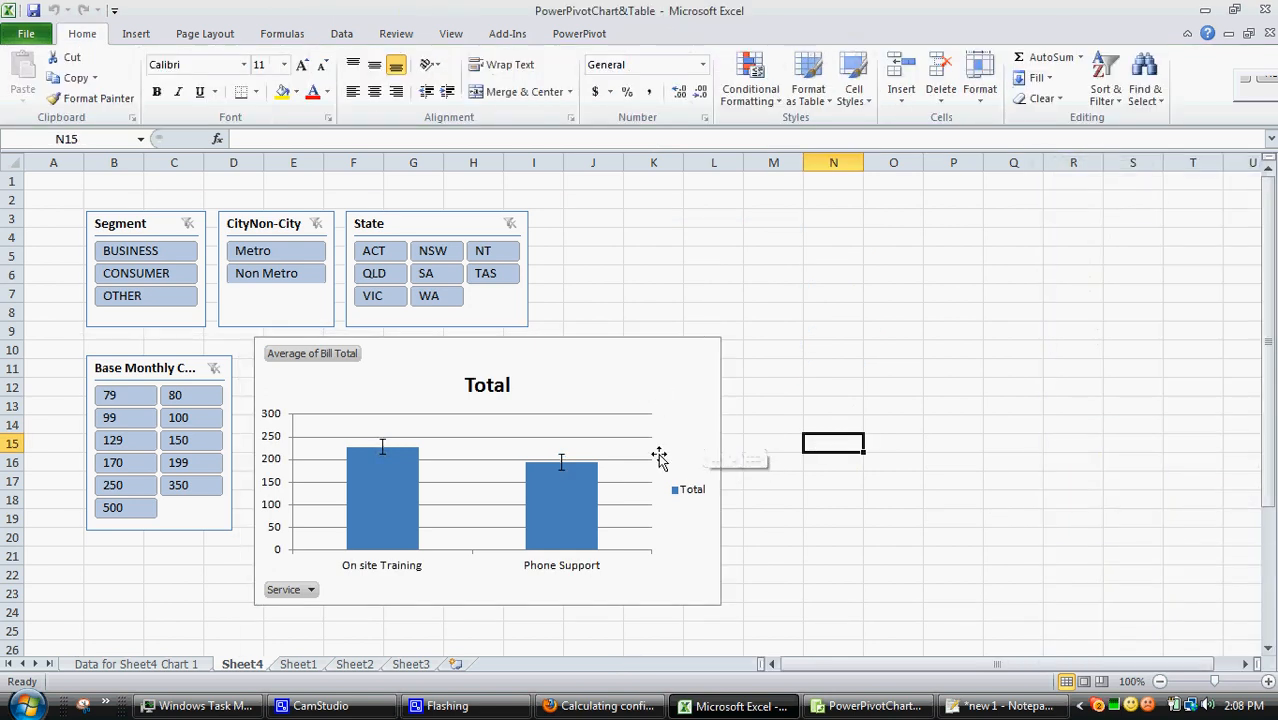
{"action": "mouse_move", "coordinate": [662, 463]}
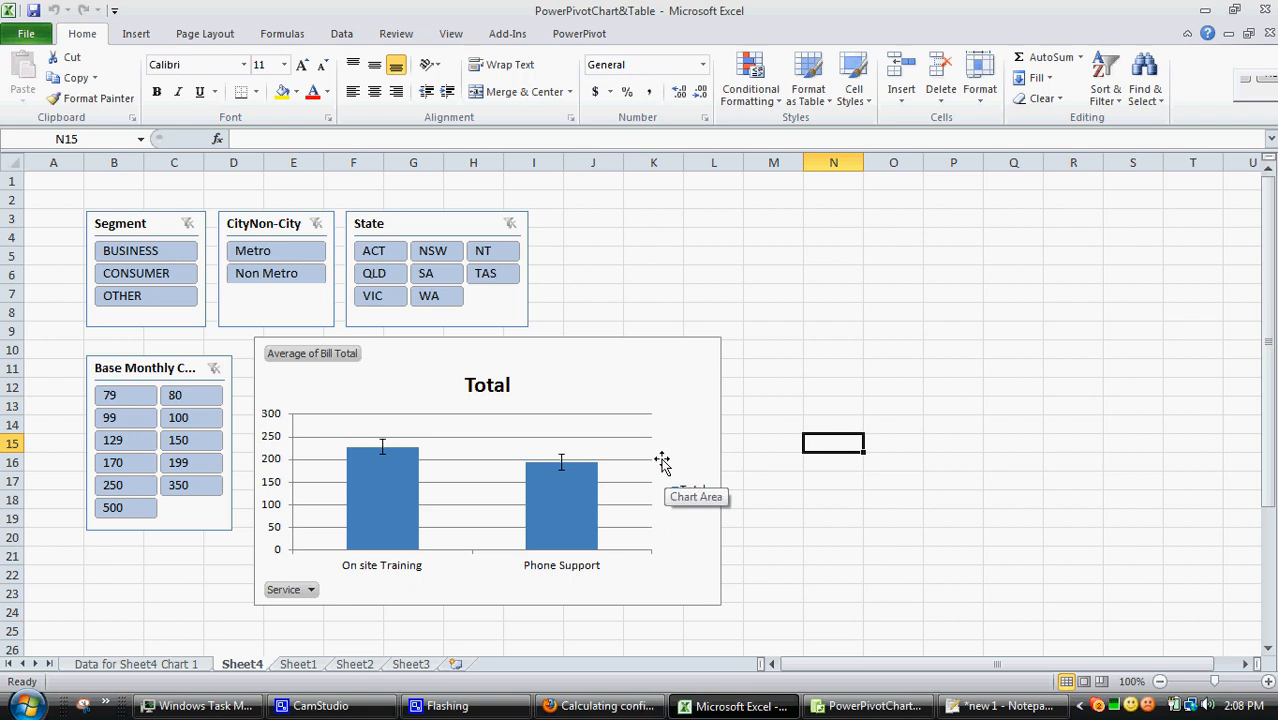
{"action": "mouse_move", "coordinate": [584, 444]}
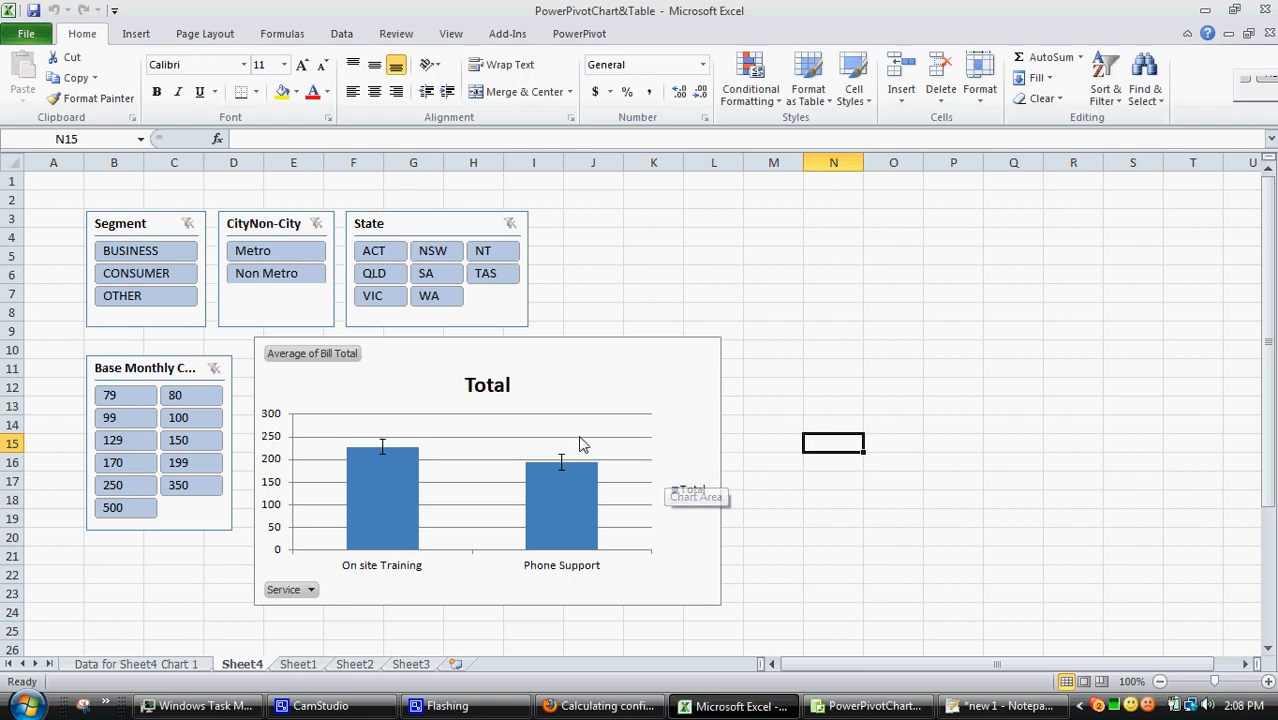
{"action": "mouse_move", "coordinate": [694, 392]}
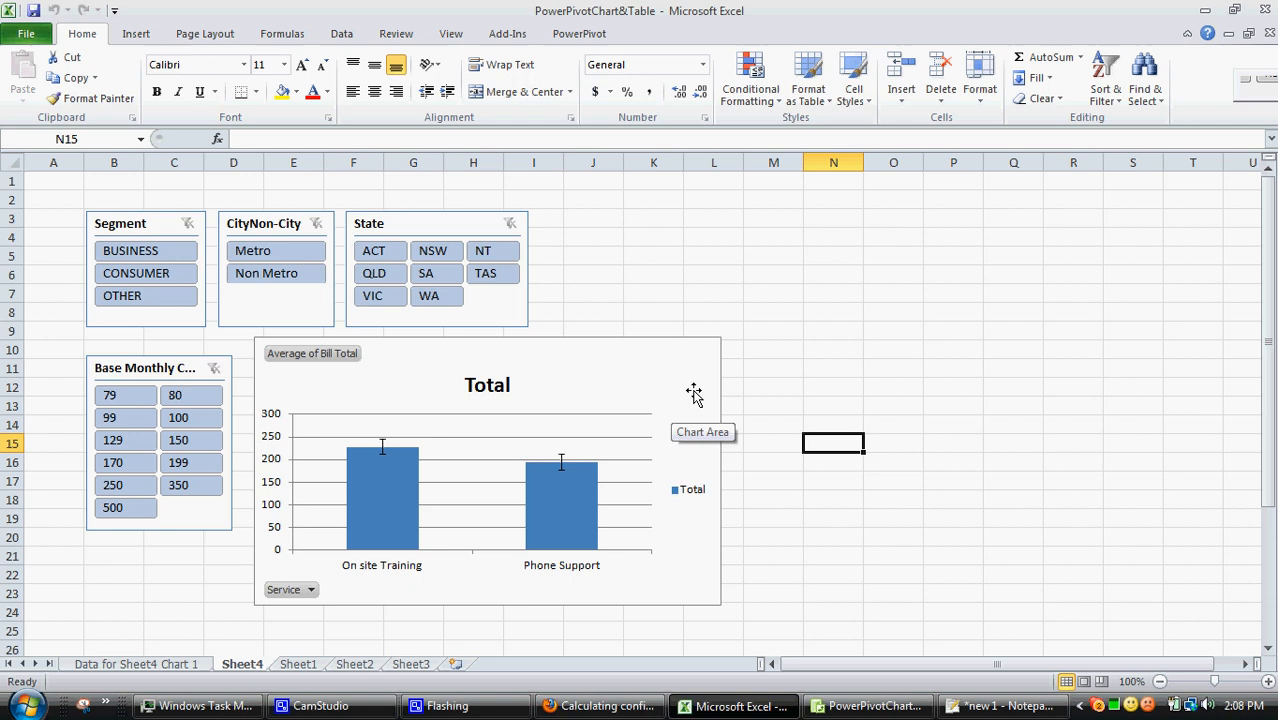
{"action": "mouse_move", "coordinate": [680, 382]}
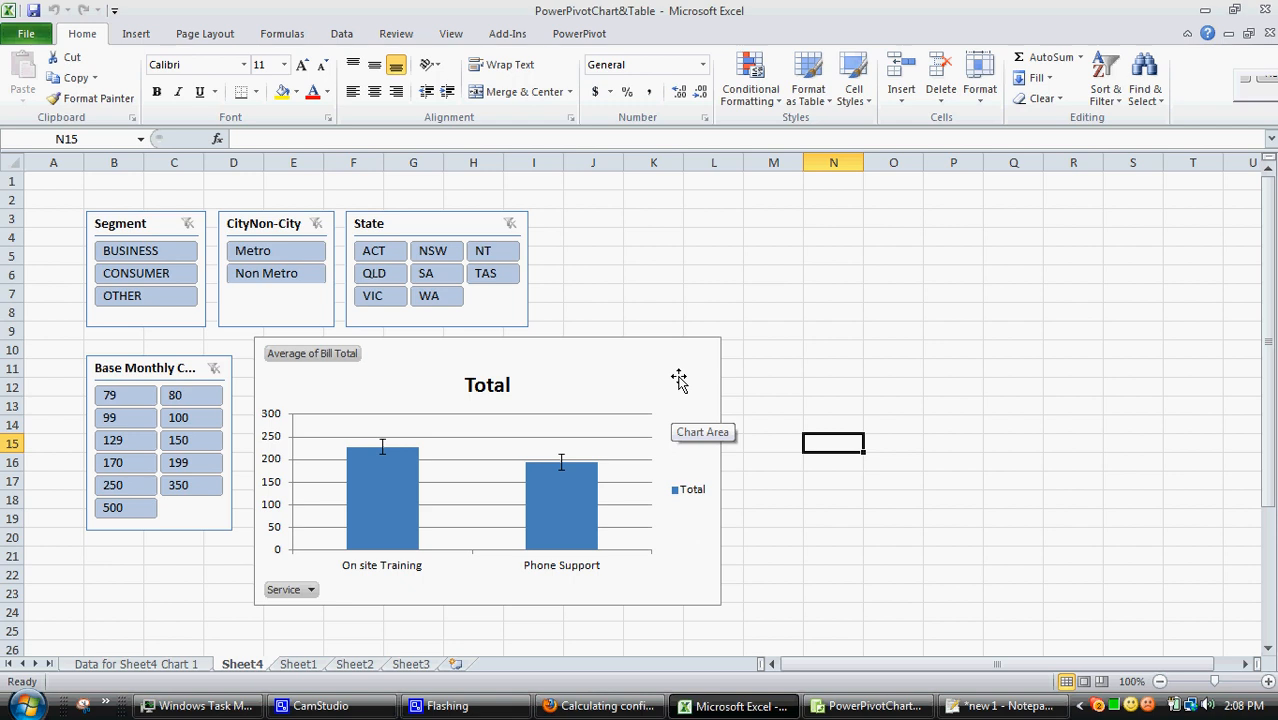
{"action": "mouse_move", "coordinate": [420, 465]}
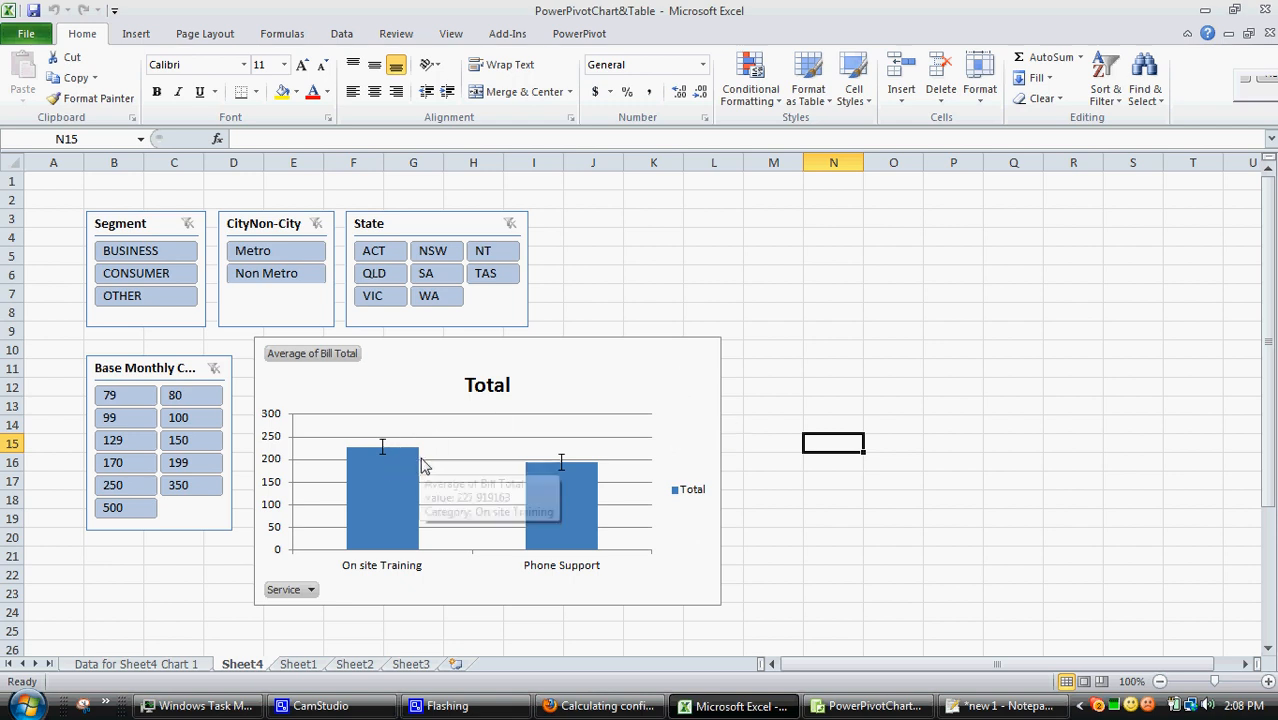
{"action": "mouse_move", "coordinate": [490, 490]}
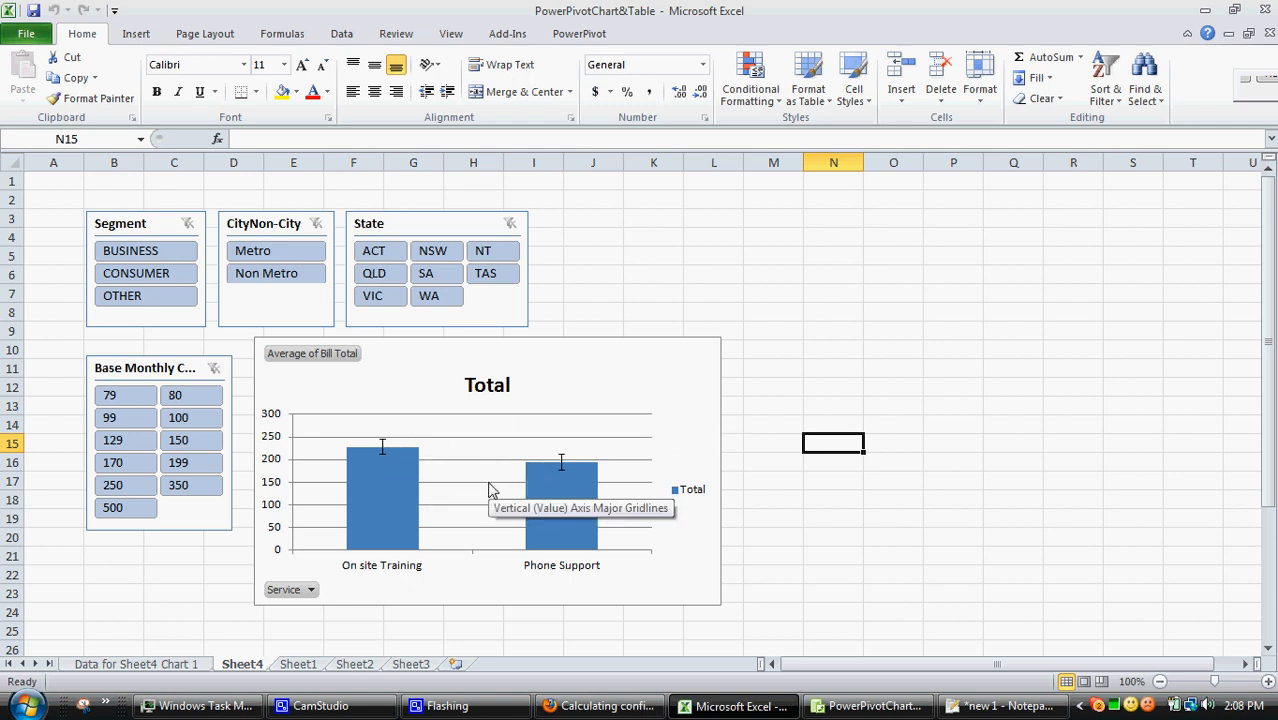
{"action": "mouse_move", "coordinate": [380, 455]}
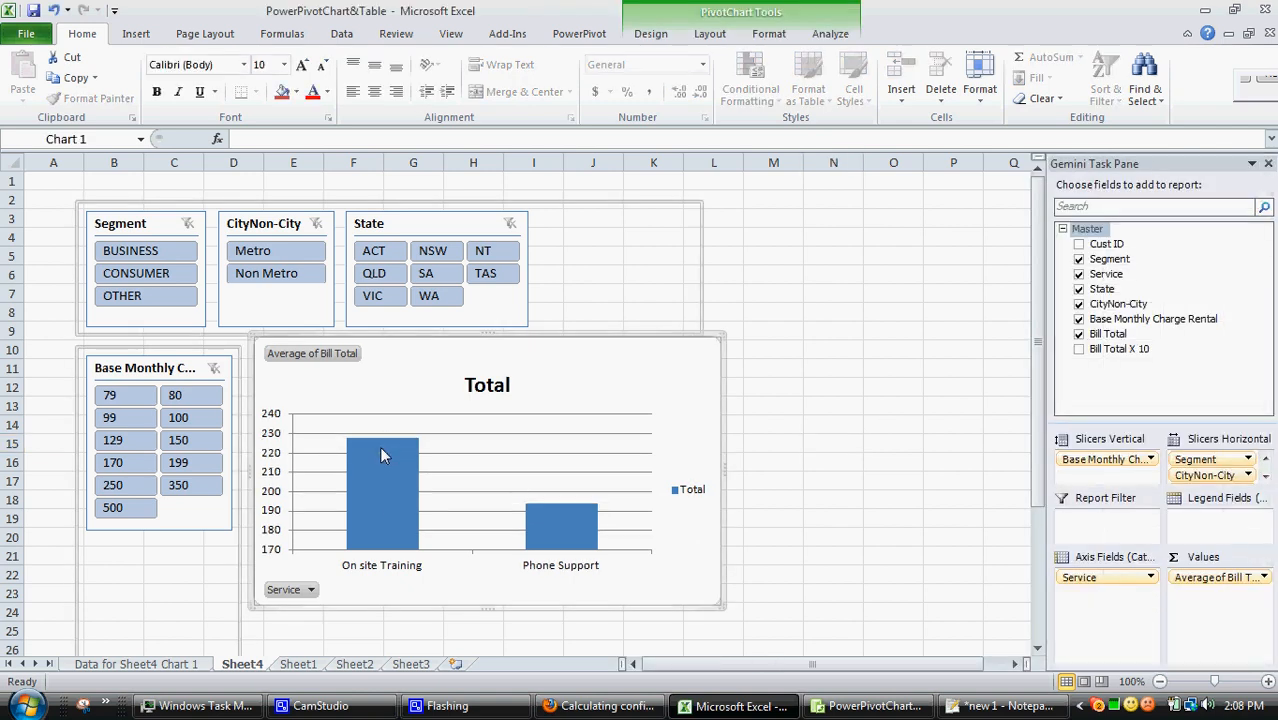
{"action": "mouse_move", "coordinate": [383, 455]}
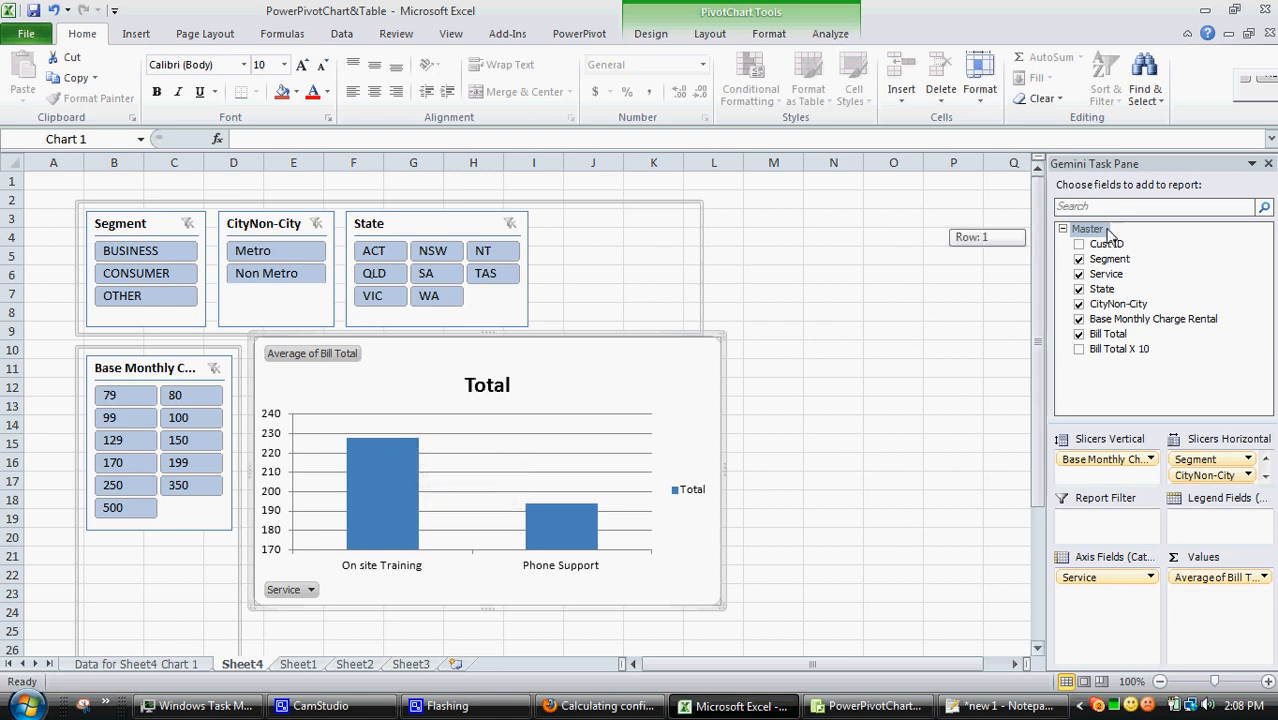
Dismiss the Master table menu, deselect the chart, and bring up the Firefox confidence-interval forum thread
{"action": "right_click", "coordinate": [1088, 229]}
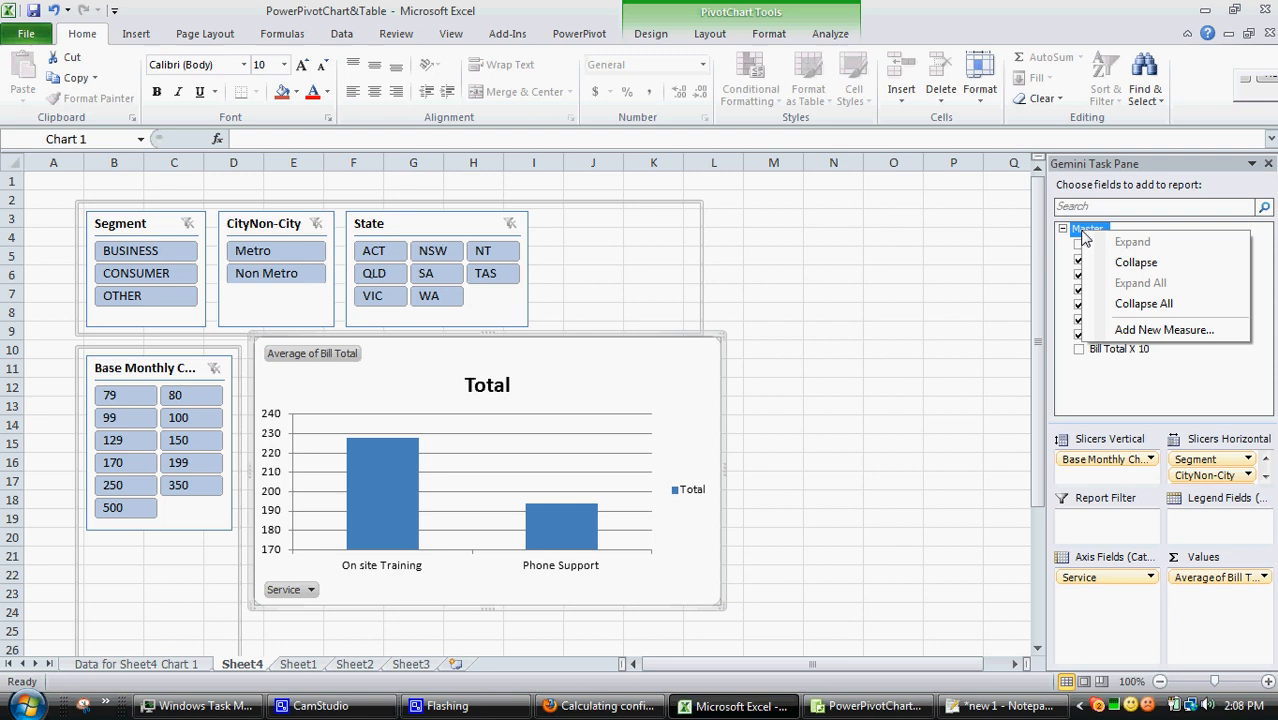
{"action": "left_click", "coordinate": [893, 219]}
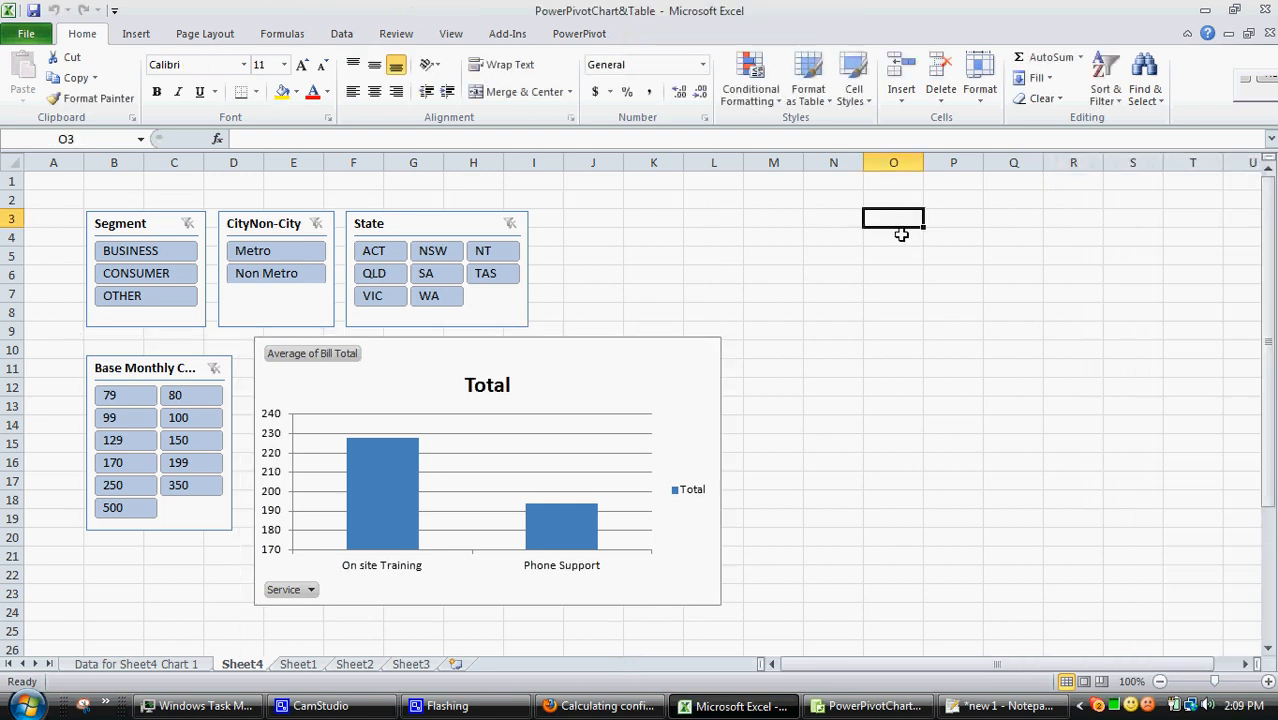
{"action": "left_click", "coordinate": [893, 237]}
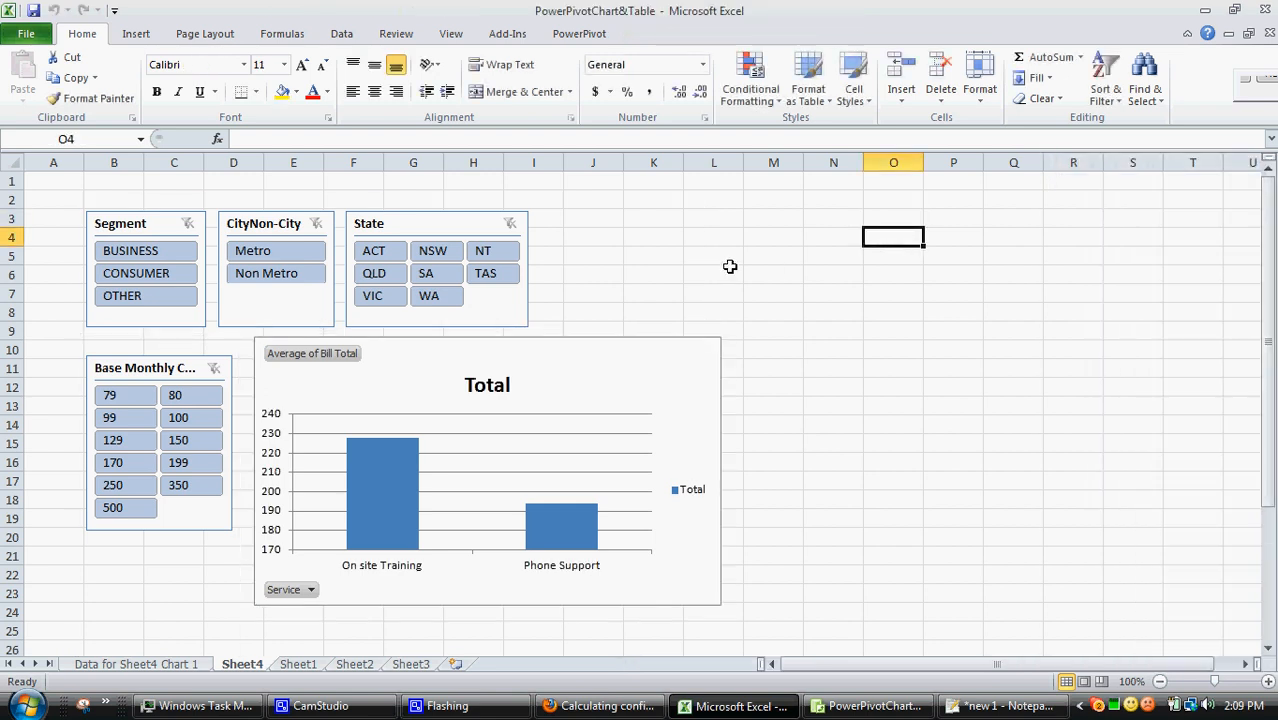
{"action": "mouse_move", "coordinate": [774, 409]}
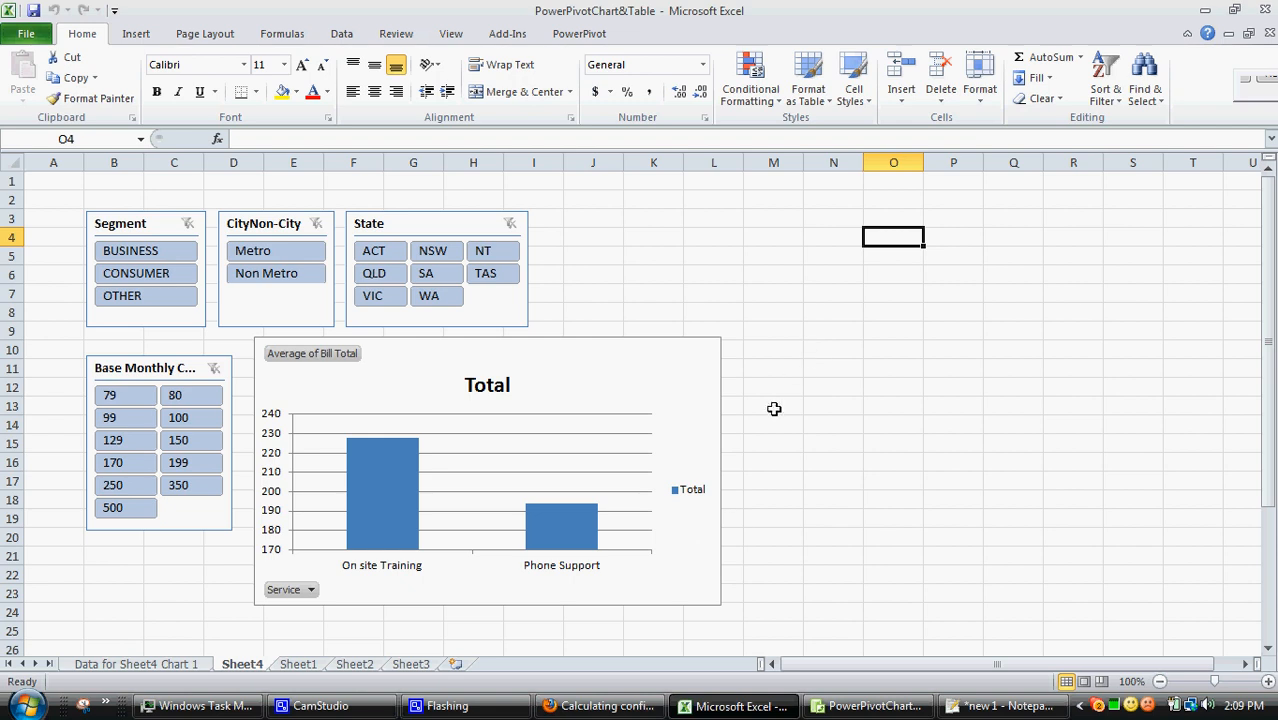
{"action": "mouse_move", "coordinate": [558, 350]}
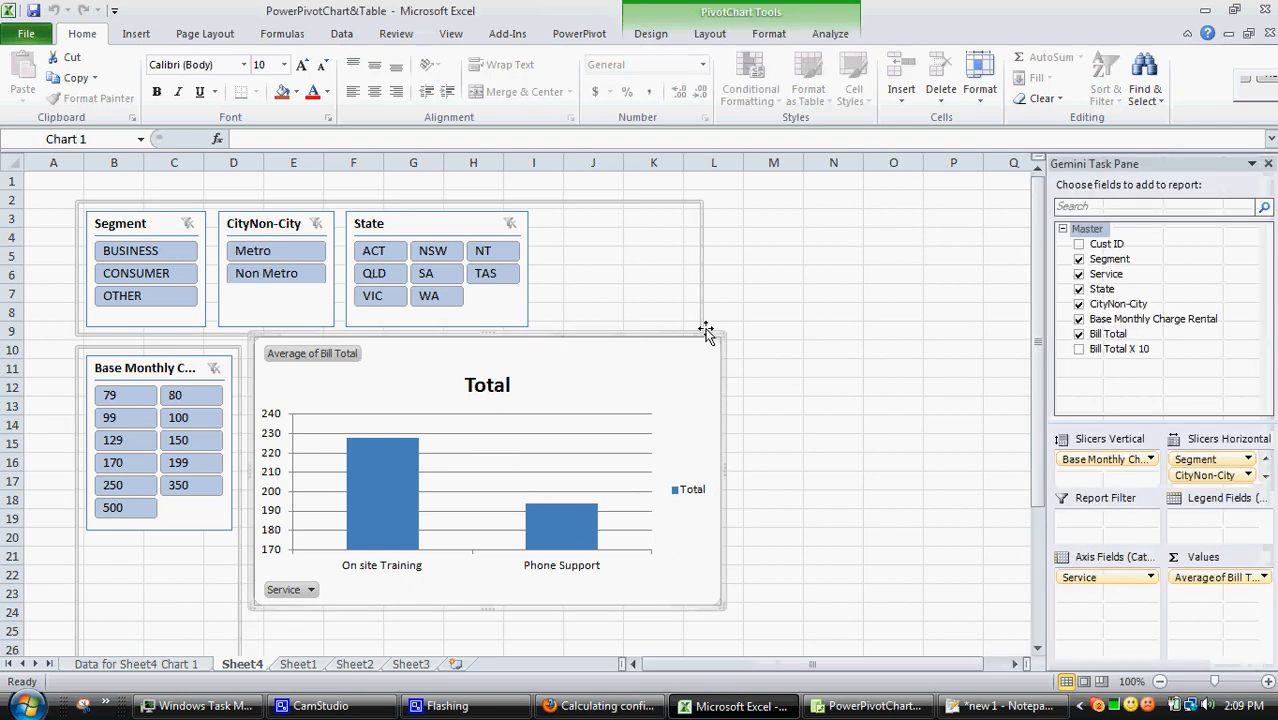
{"action": "left_click", "coordinate": [713, 331]}
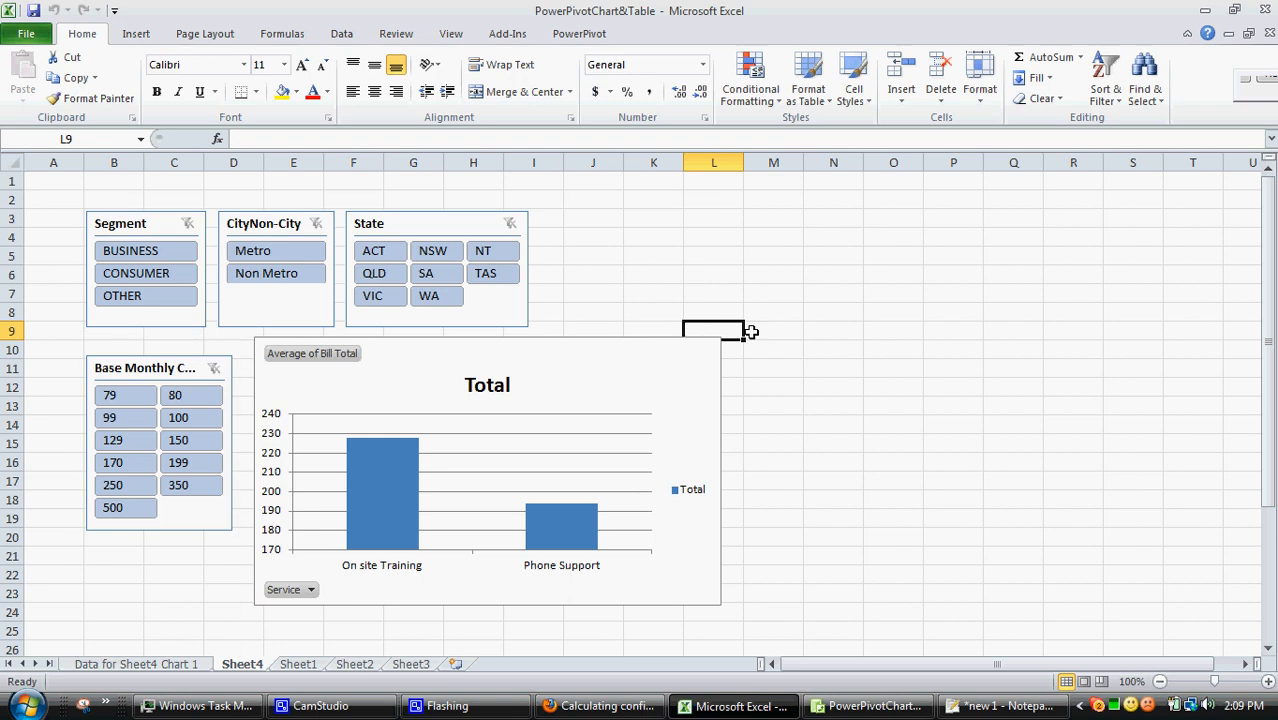
{"action": "mouse_move", "coordinate": [593, 299]}
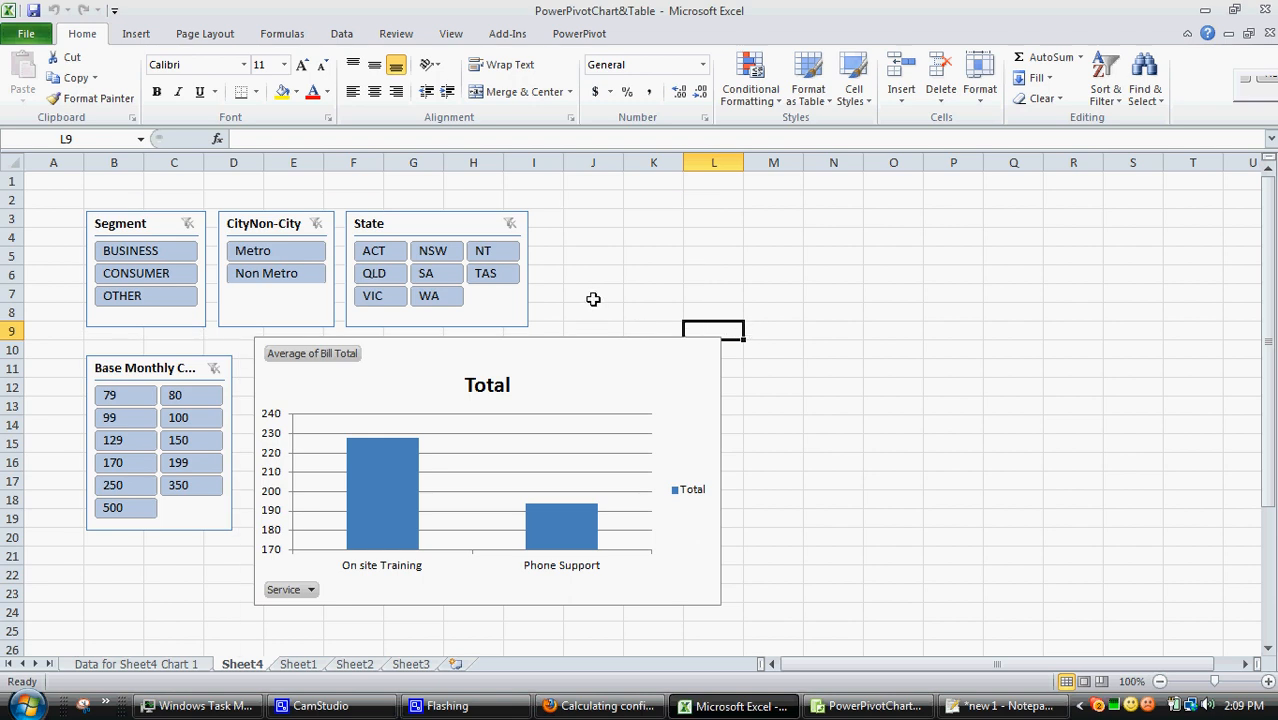
{"action": "left_click", "coordinate": [714, 293]}
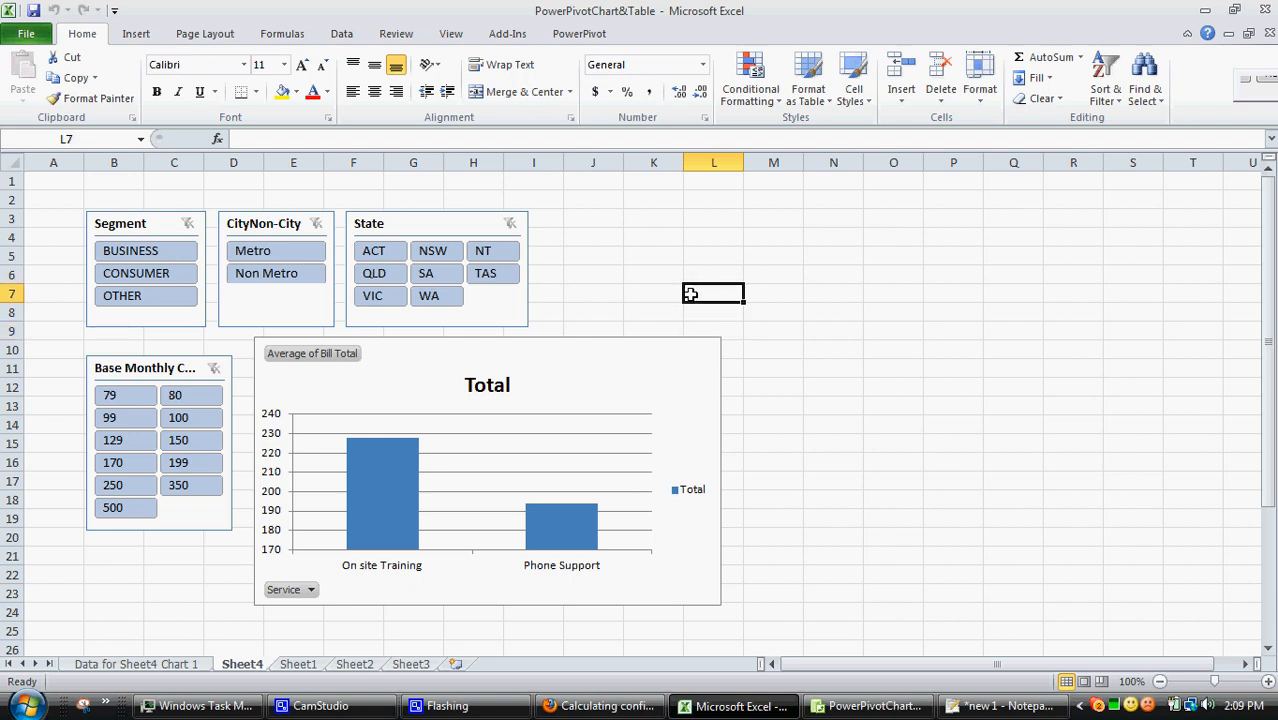
{"action": "mouse_move", "coordinate": [792, 513]}
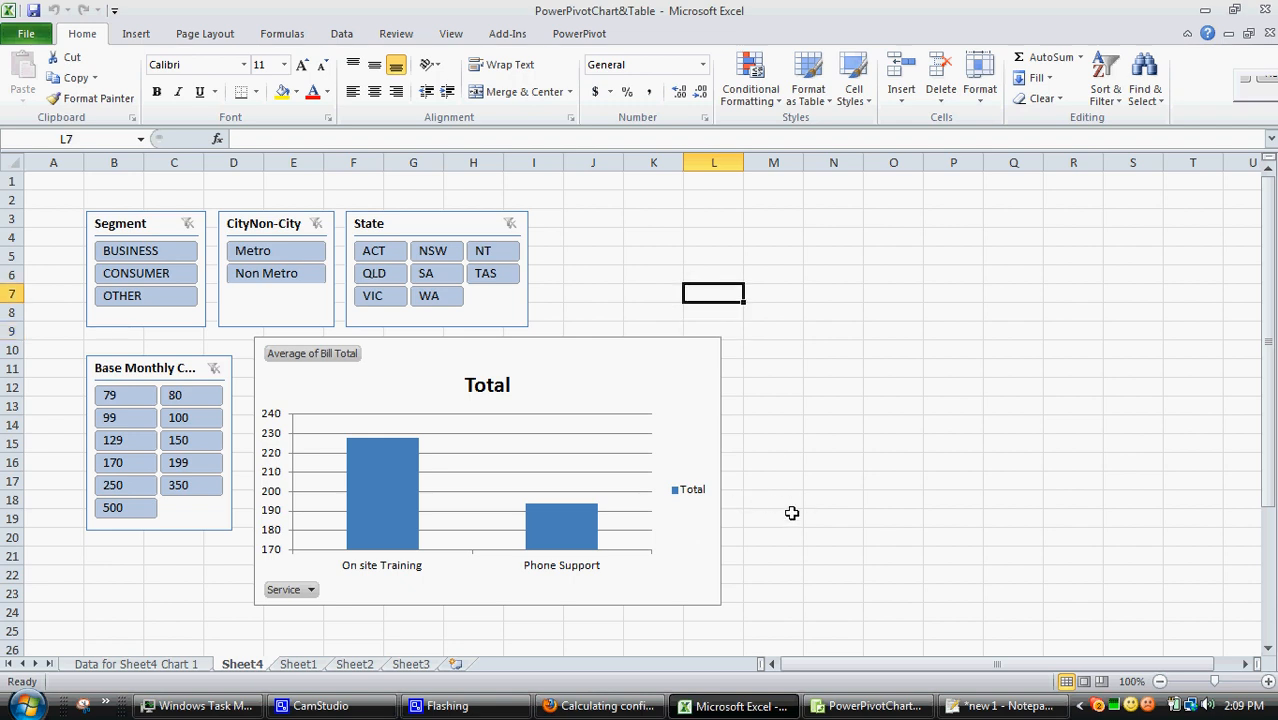
{"action": "mouse_move", "coordinate": [623, 632]}
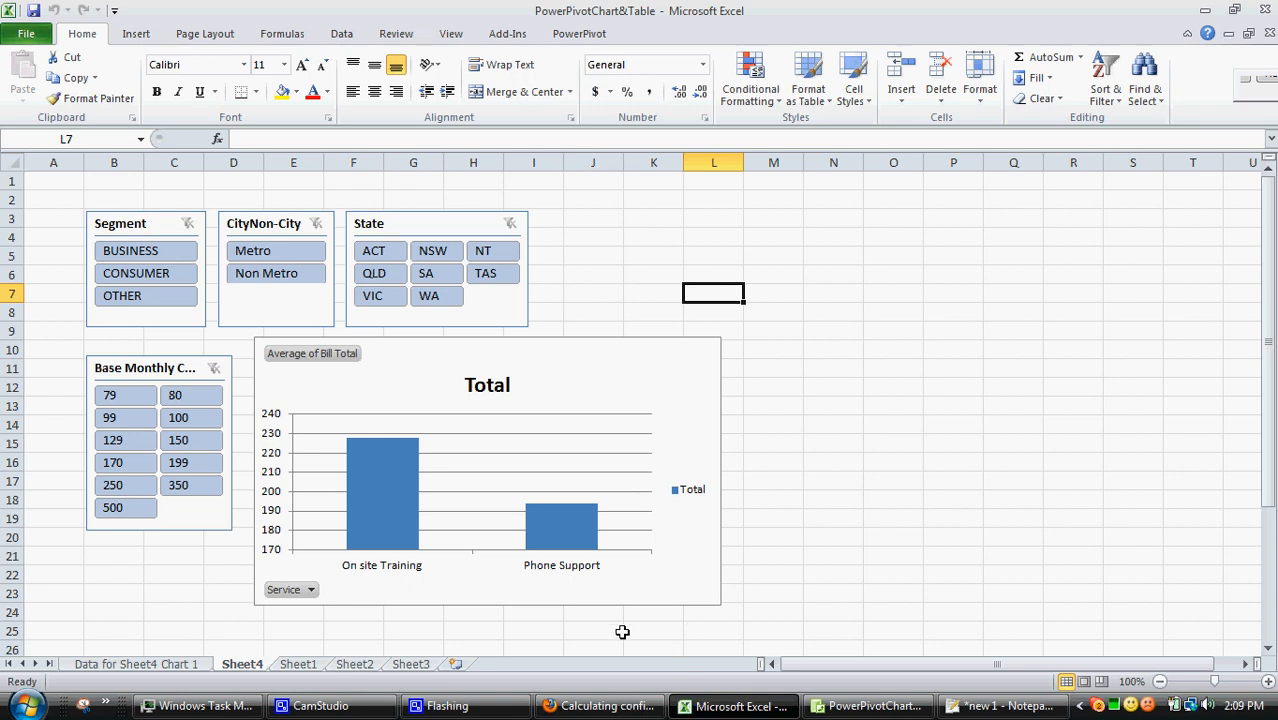
{"action": "left_click", "coordinate": [598, 706]}
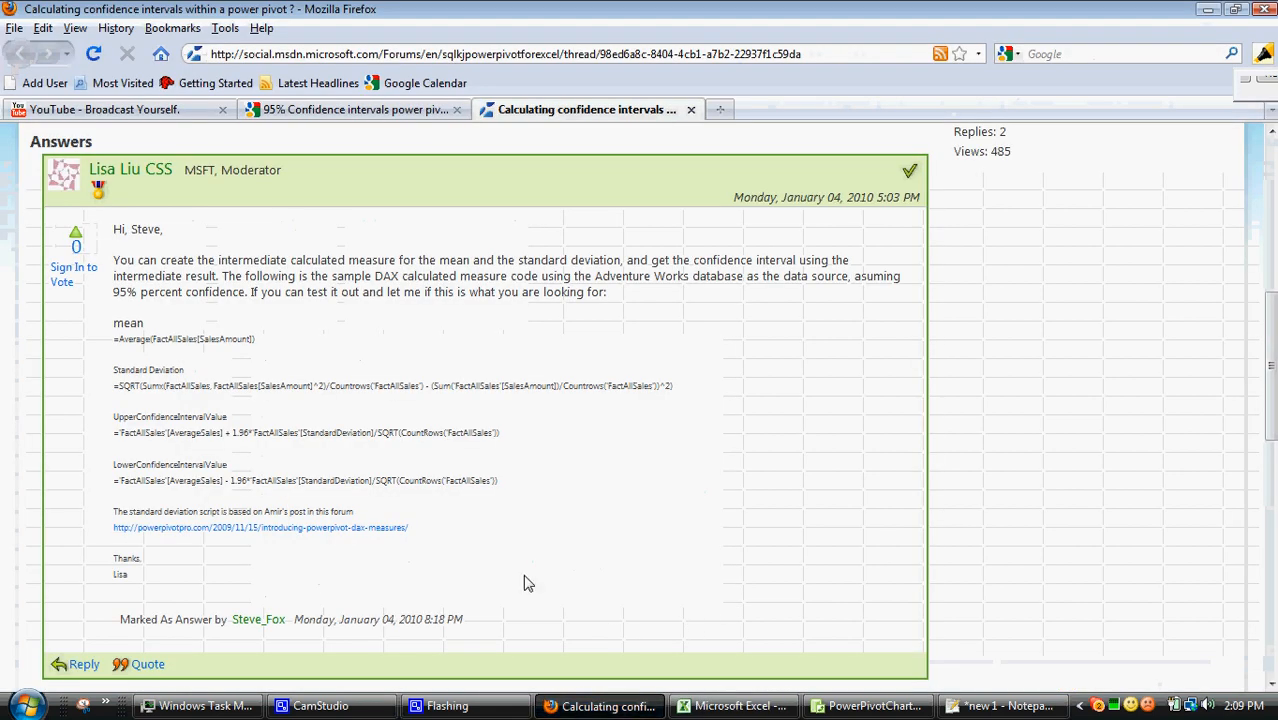
{"action": "left_click", "coordinate": [355, 109]}
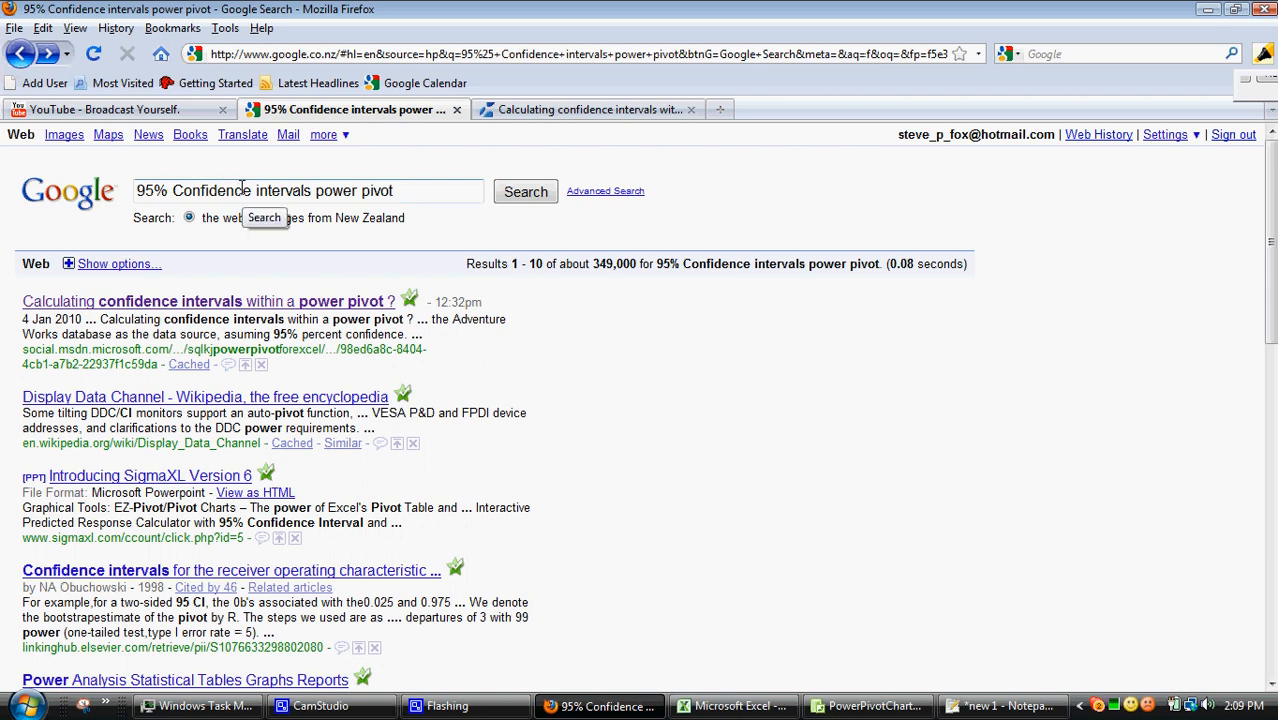
{"action": "mouse_move", "coordinate": [240, 274]}
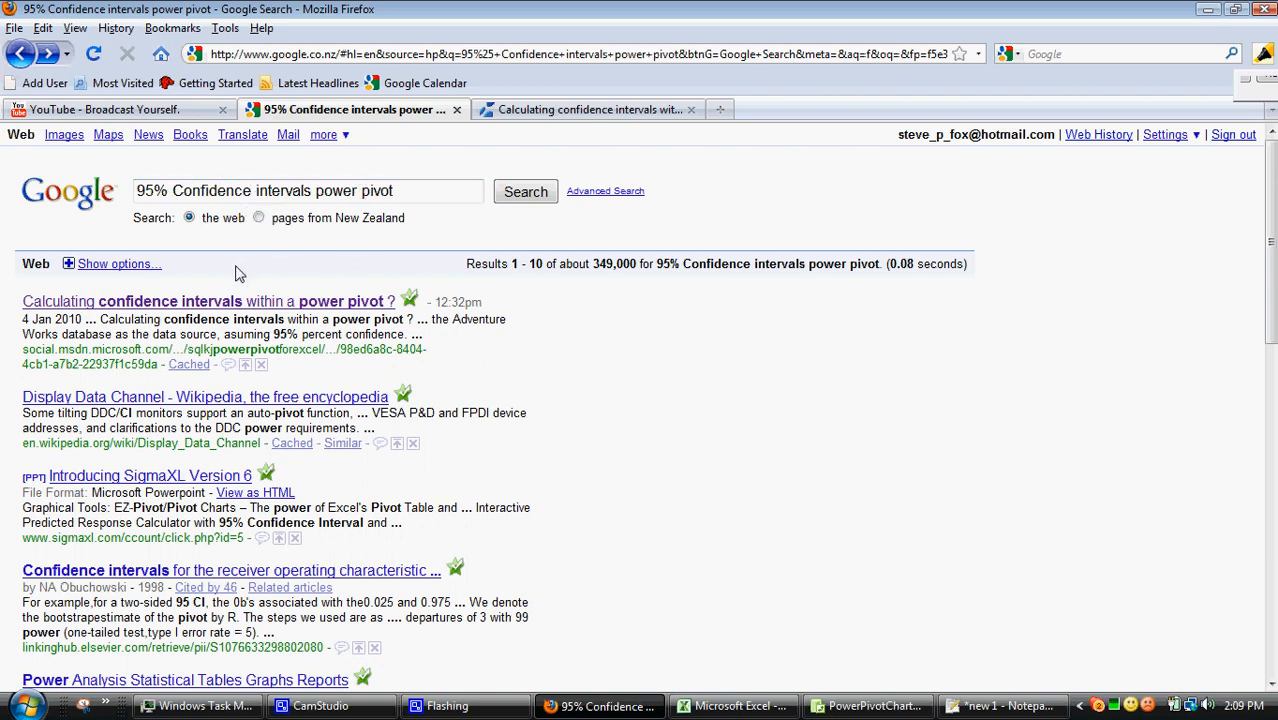
{"action": "mouse_move", "coordinate": [213, 300]}
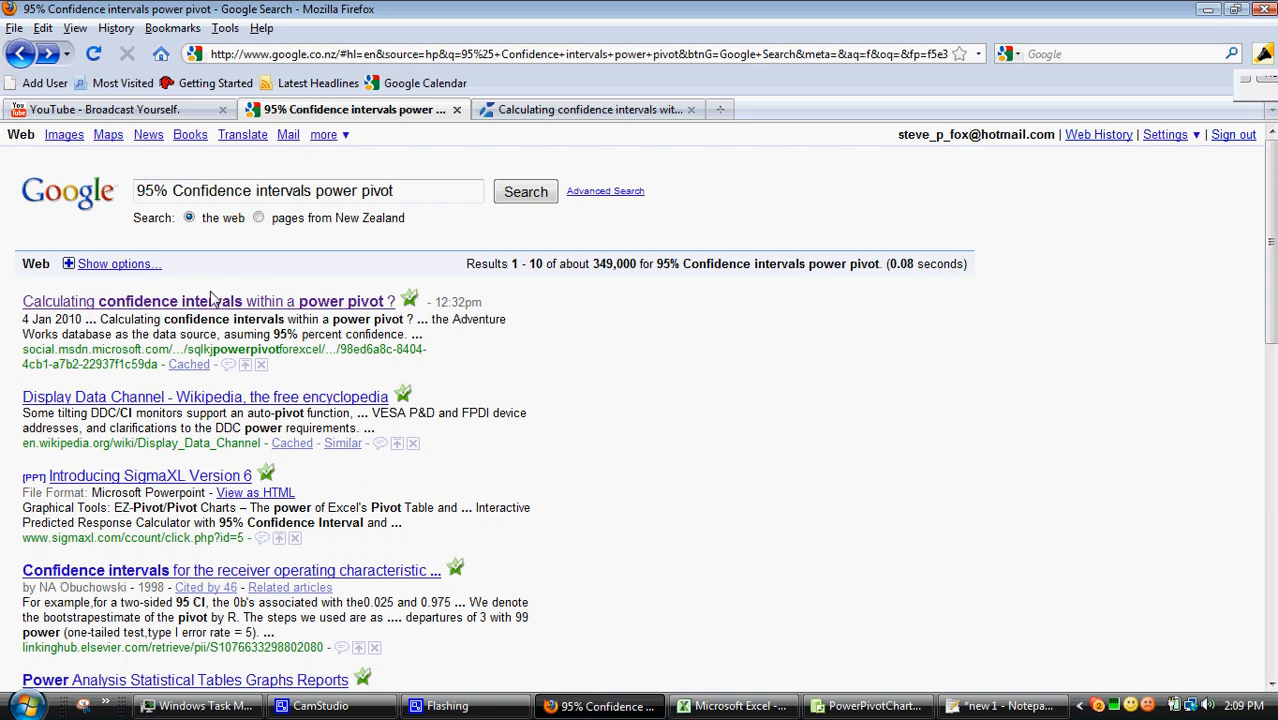
{"action": "mouse_move", "coordinate": [582, 126]}
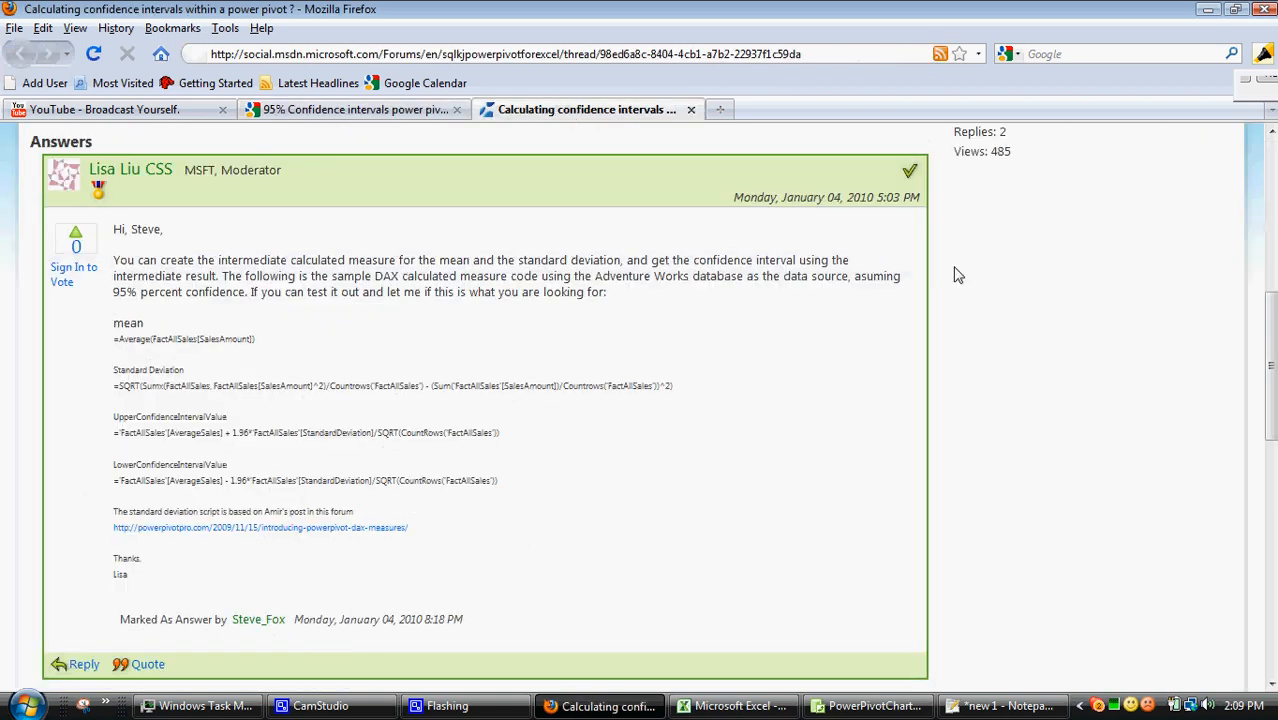
{"action": "scroll", "scroll_direction": "up", "scroll_amount": 3}
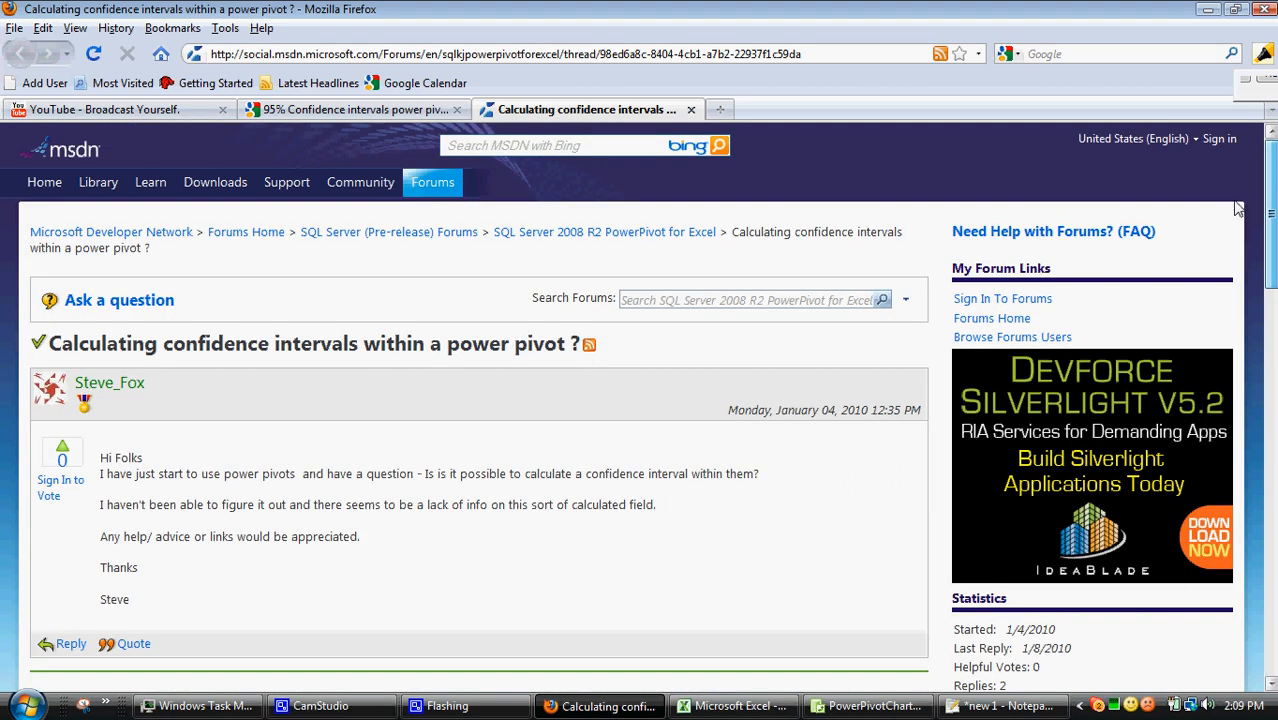
{"action": "scroll", "scroll_direction": "down", "scroll_amount": 3}
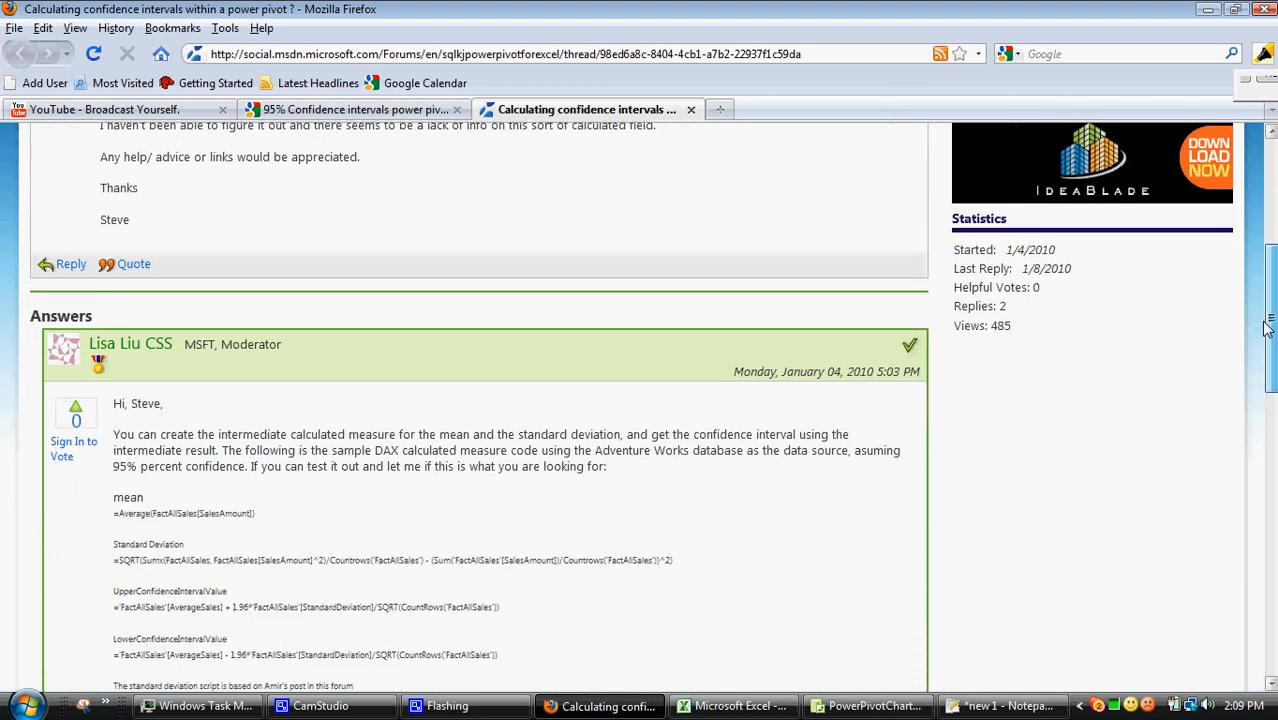
{"action": "scroll", "scroll_direction": "down", "scroll_amount": 3}
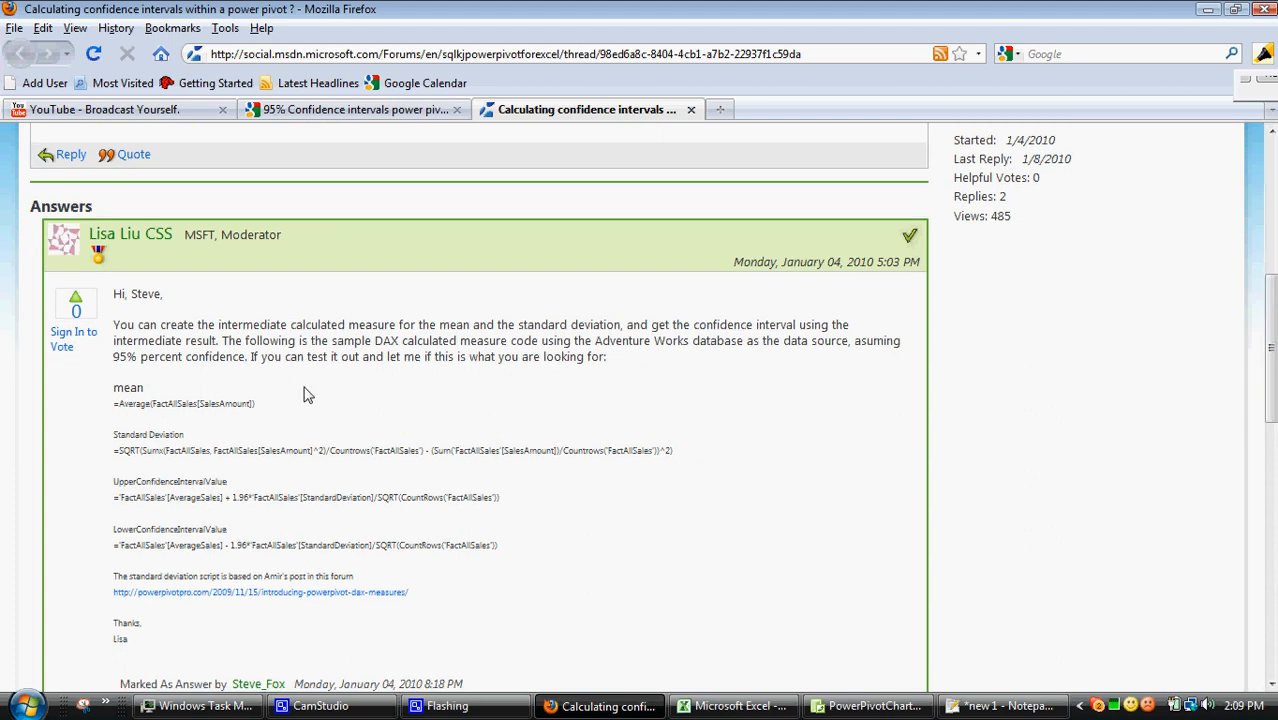
{"action": "mouse_move", "coordinate": [407, 332]}
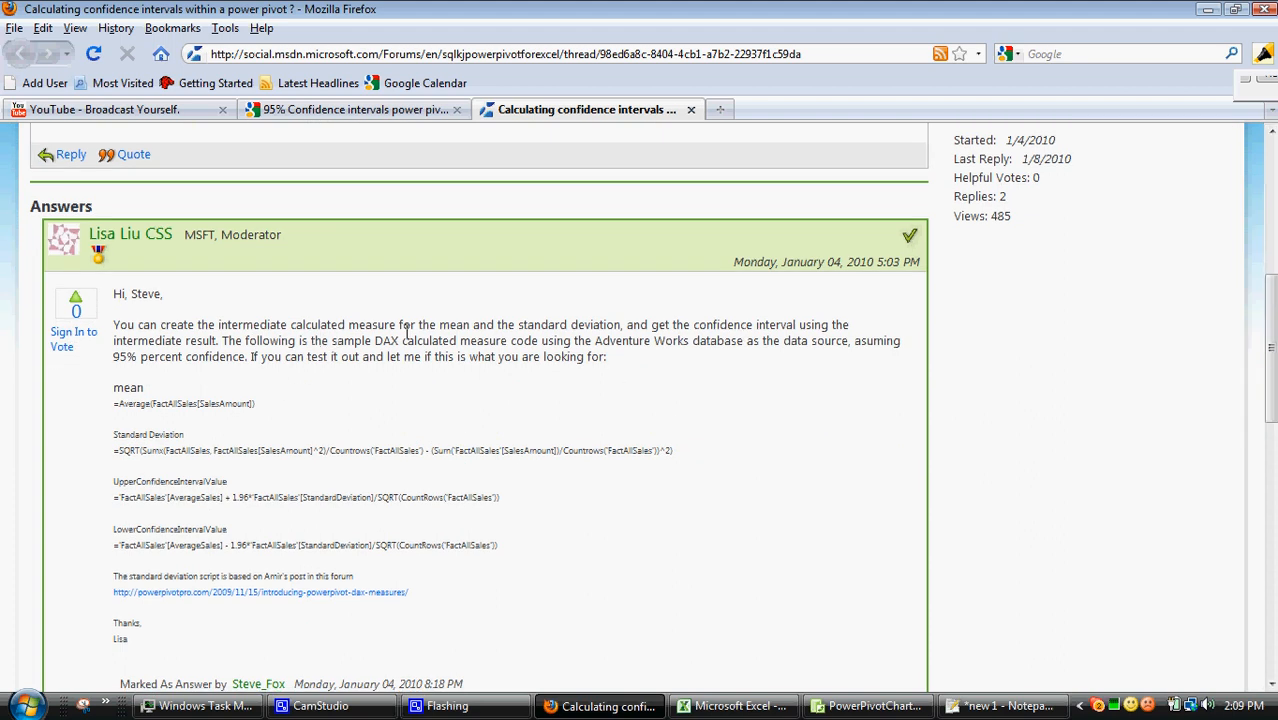
{"action": "mouse_move", "coordinate": [523, 330]}
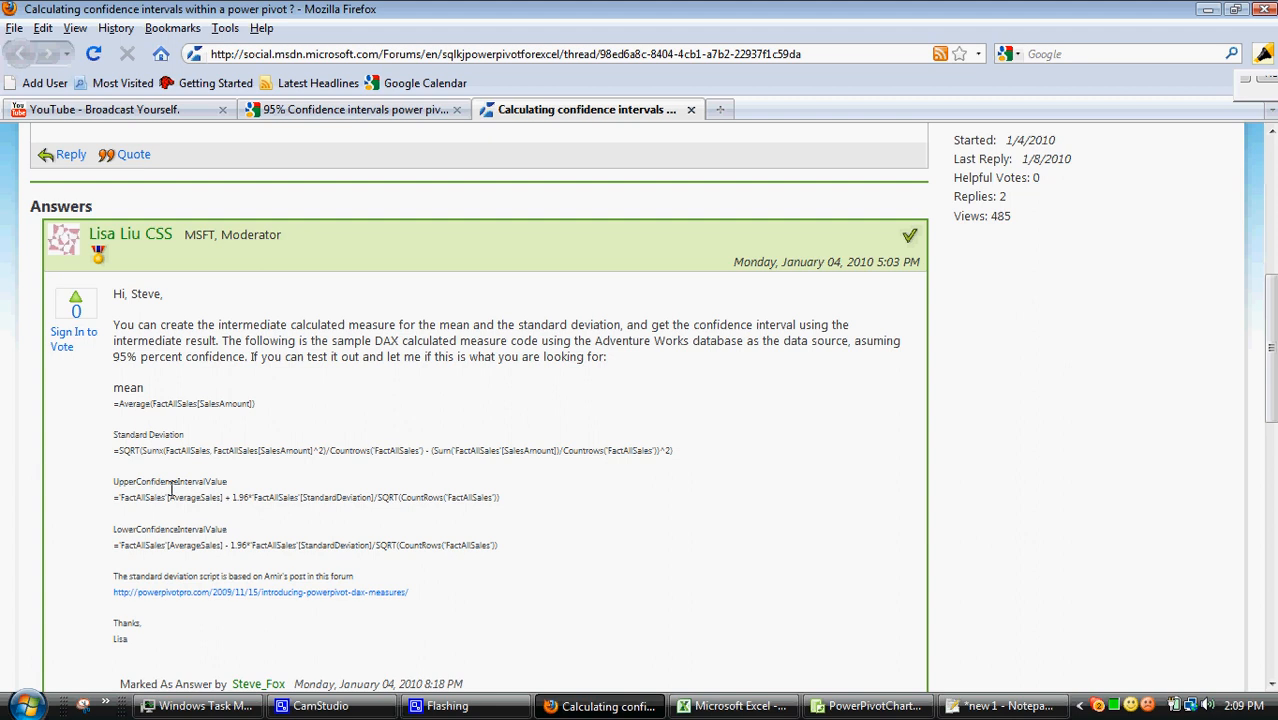
{"action": "mouse_move", "coordinate": [178, 499]}
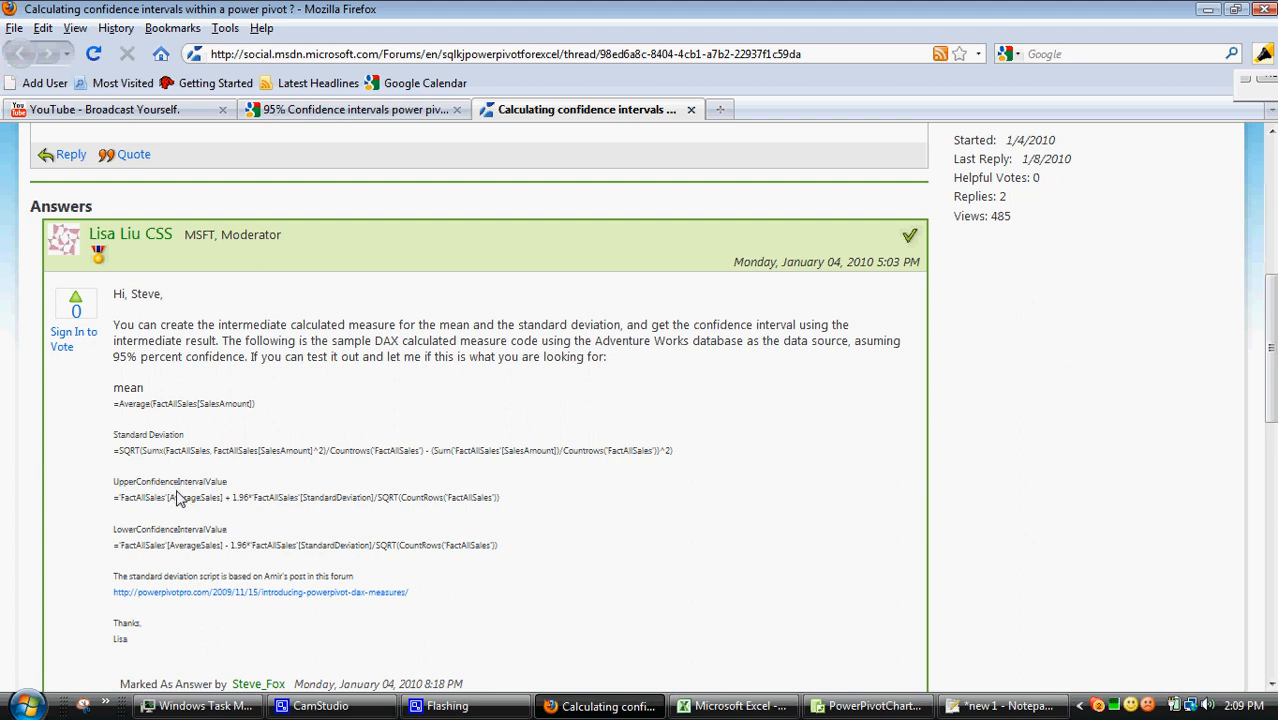
{"action": "mouse_move", "coordinate": [318, 83]}
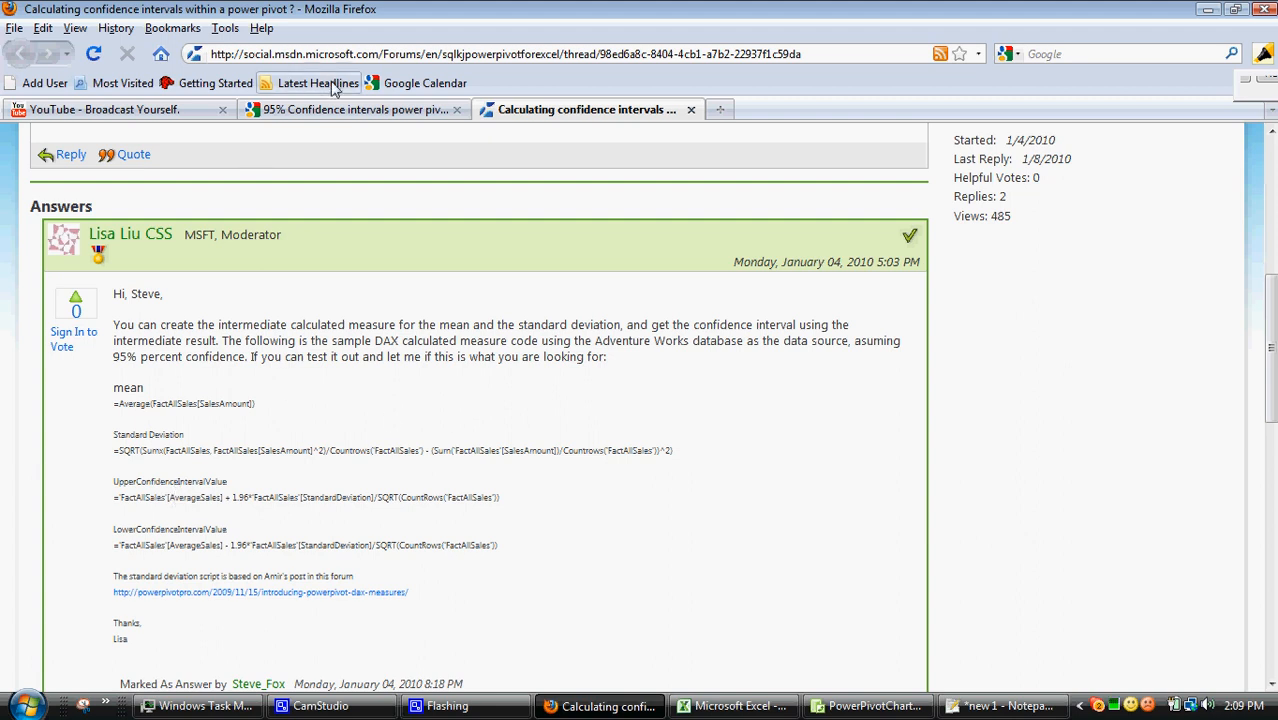
{"action": "mouse_move", "coordinate": [1064, 633]}
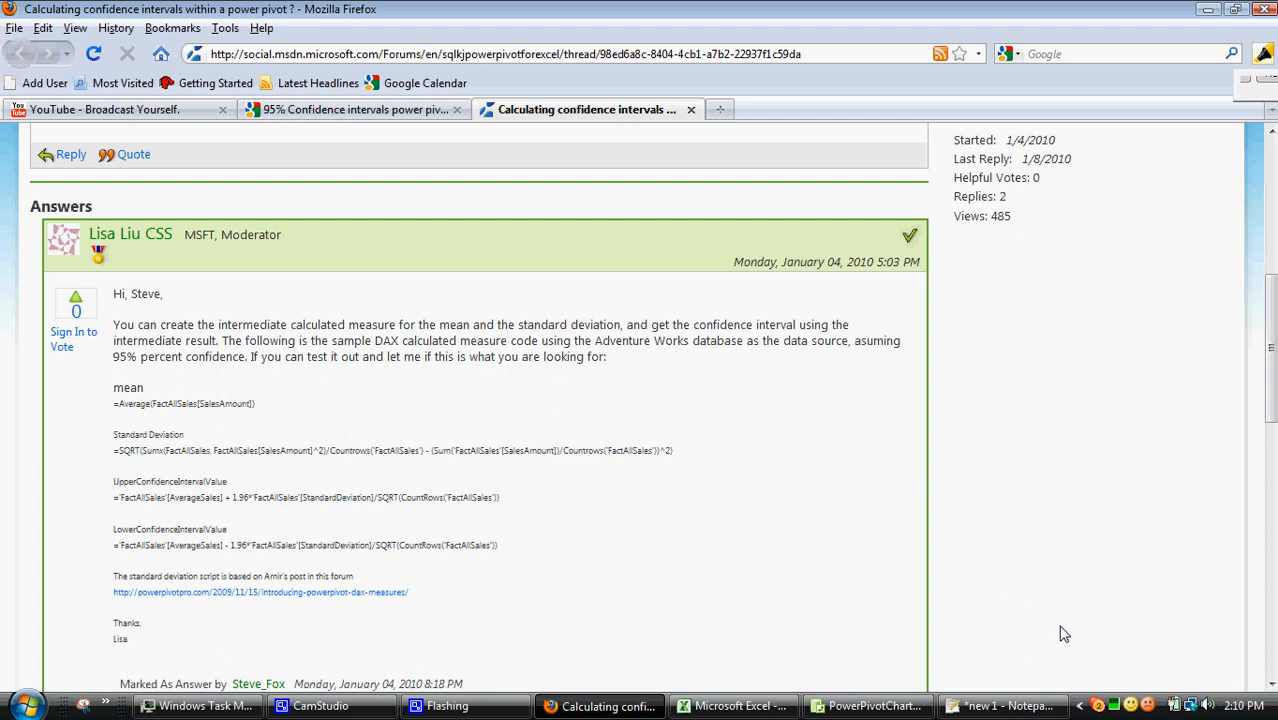
{"action": "left_click", "coordinate": [1000, 705]}
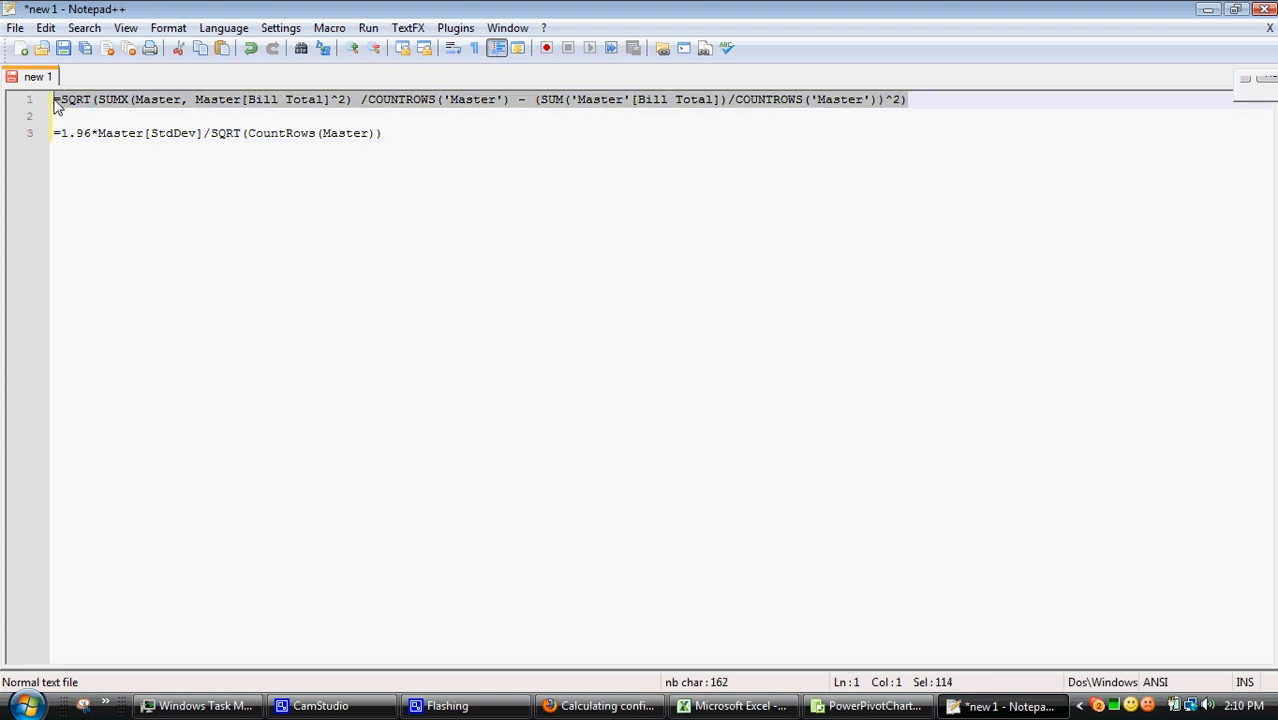
Bring up the PowerPivot window, then return to the Excel workbook with the chart
{"action": "left_click", "coordinate": [868, 705]}
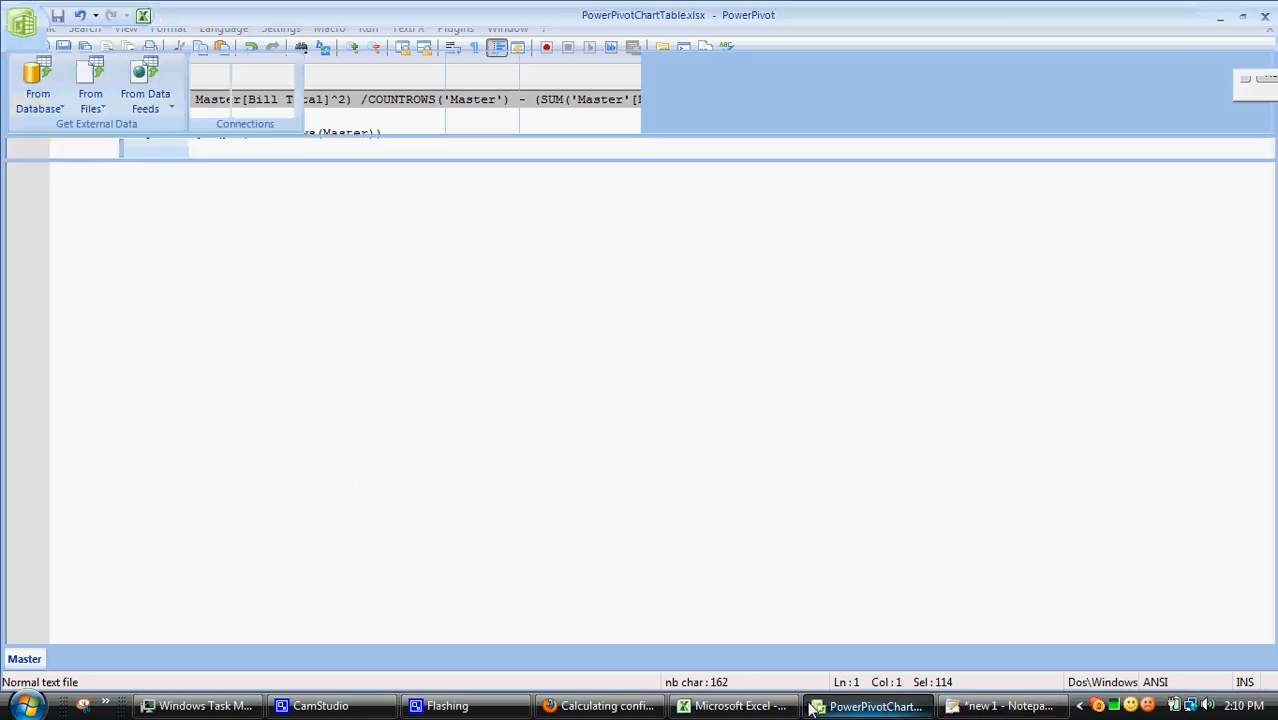
{"action": "left_click", "coordinate": [734, 706]}
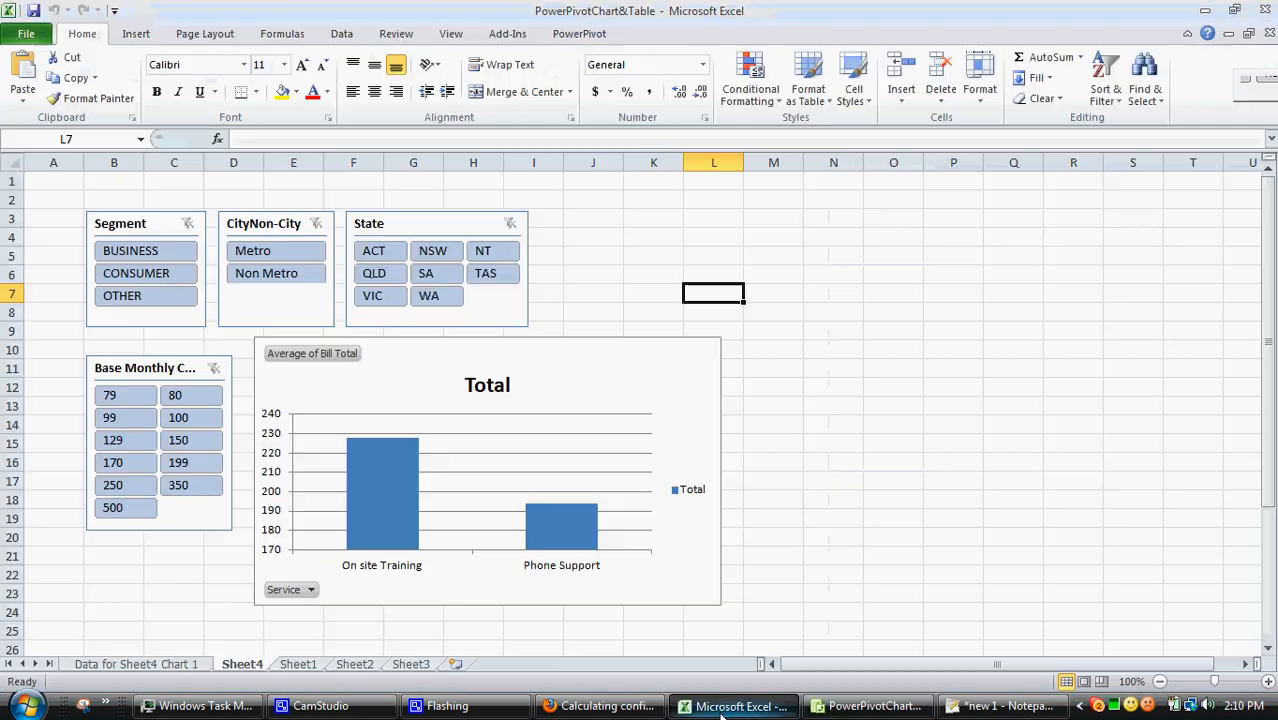
Start a new Master table measure for the SQRT/SUMX standard-deviation formula
{"action": "left_click", "coordinate": [833, 405]}
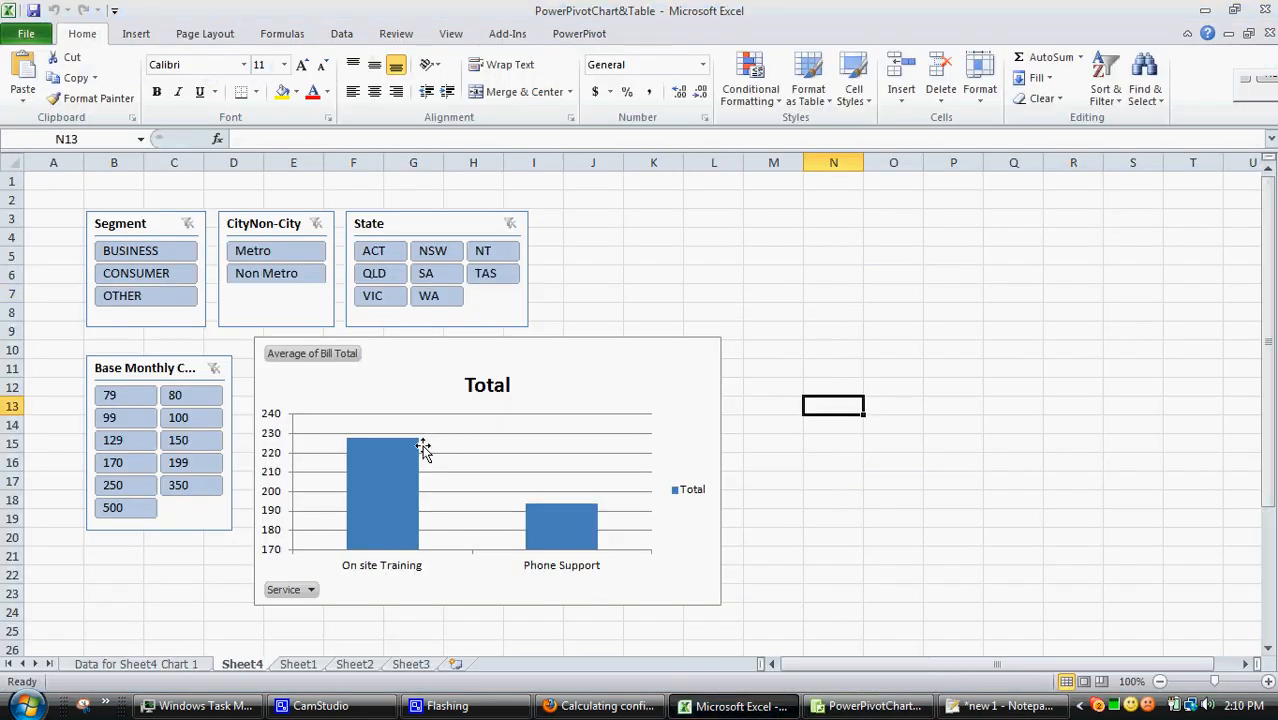
{"action": "left_click", "coordinate": [420, 450]}
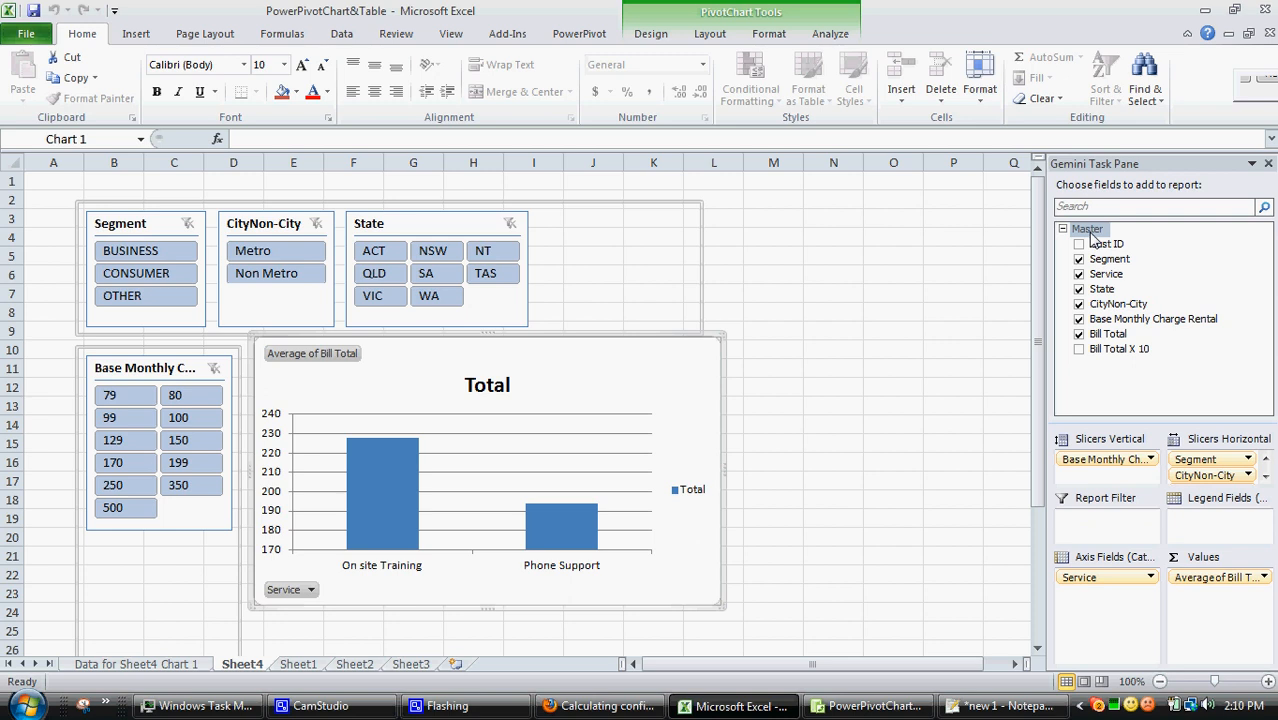
{"action": "right_click", "coordinate": [1087, 229]}
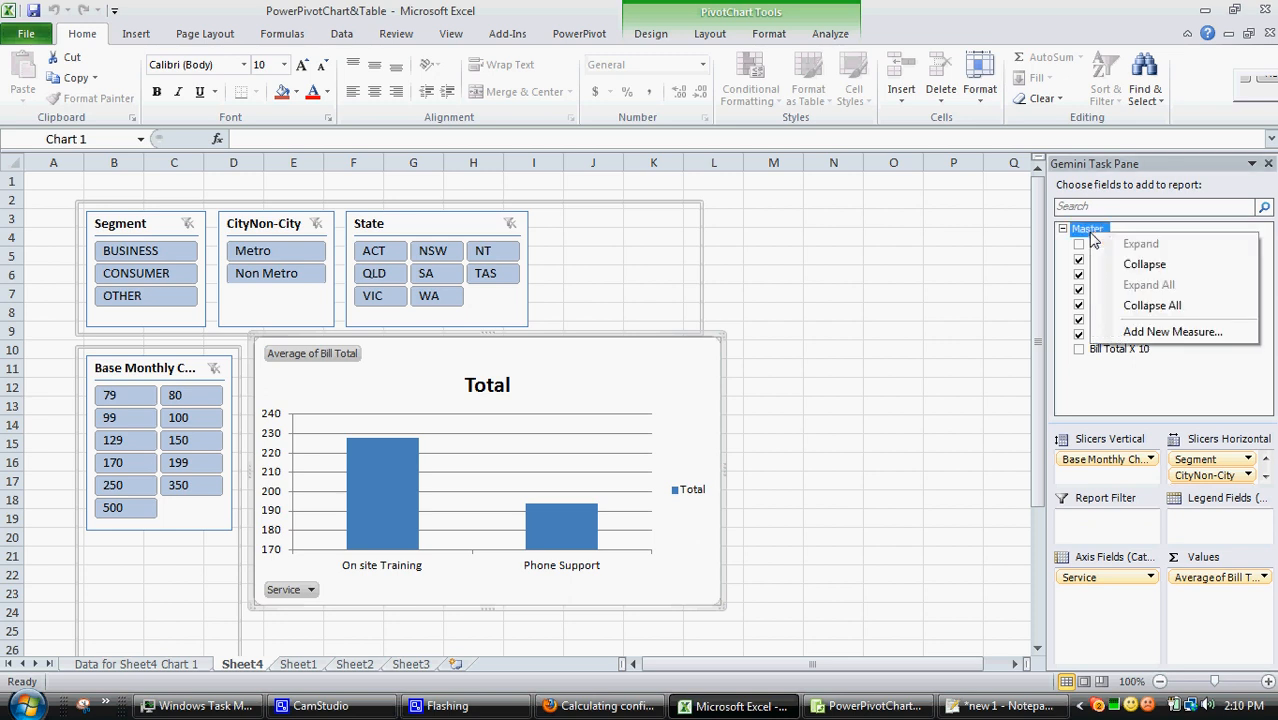
{"action": "left_click", "coordinate": [1172, 331]}
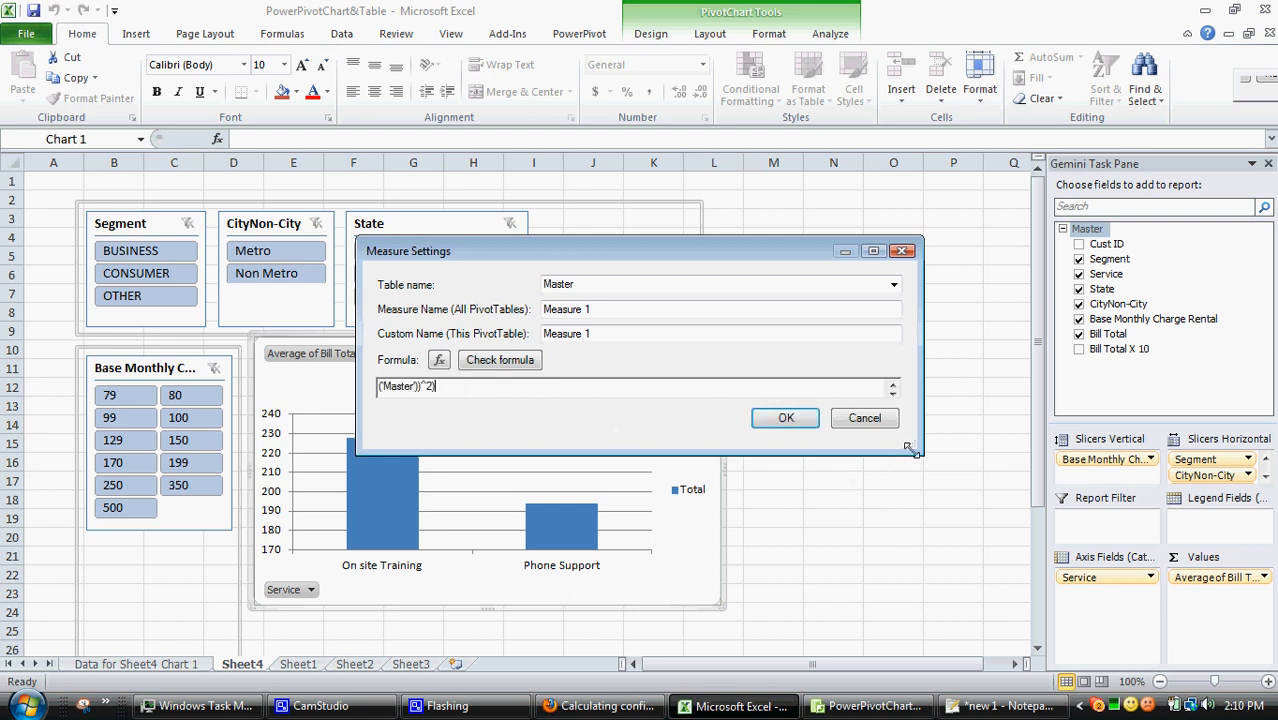
Name the measure StdDev, verify its formula, and create it
{"action": "left_click_drag", "start_coordinate": [911, 449], "coordinate": [1035, 575]}
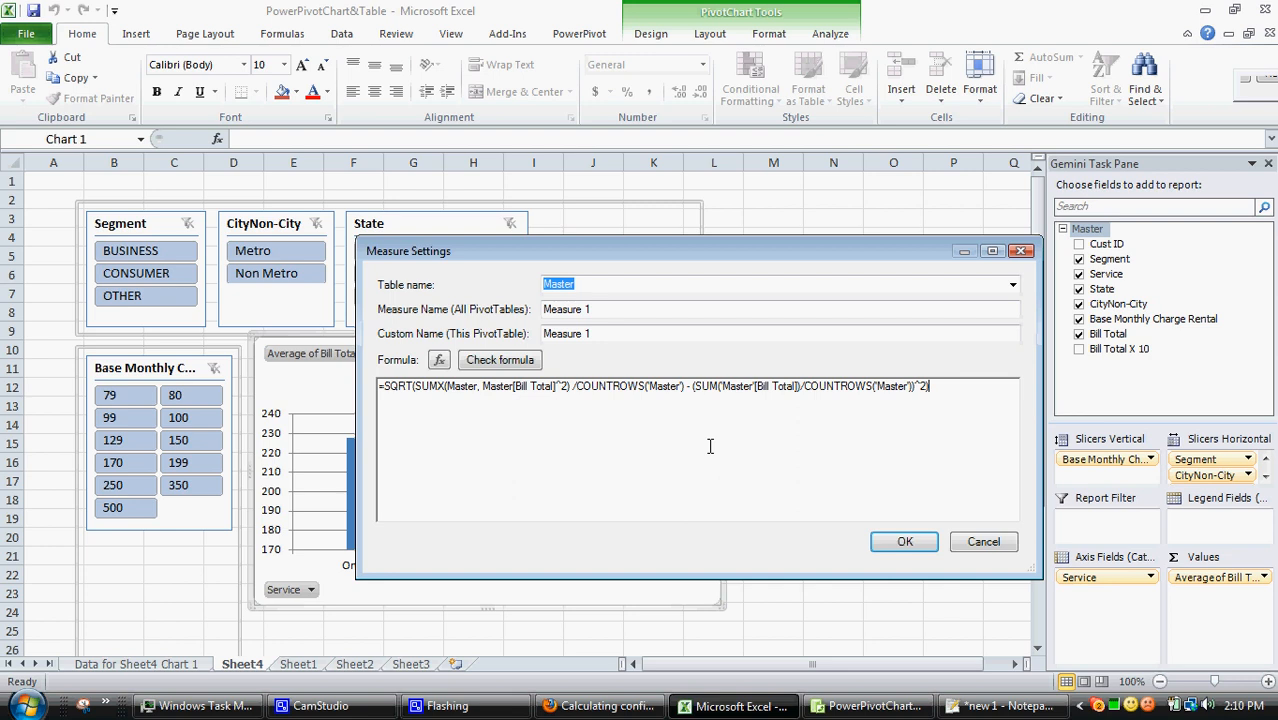
{"action": "triple_click", "coordinate": [780, 309]}
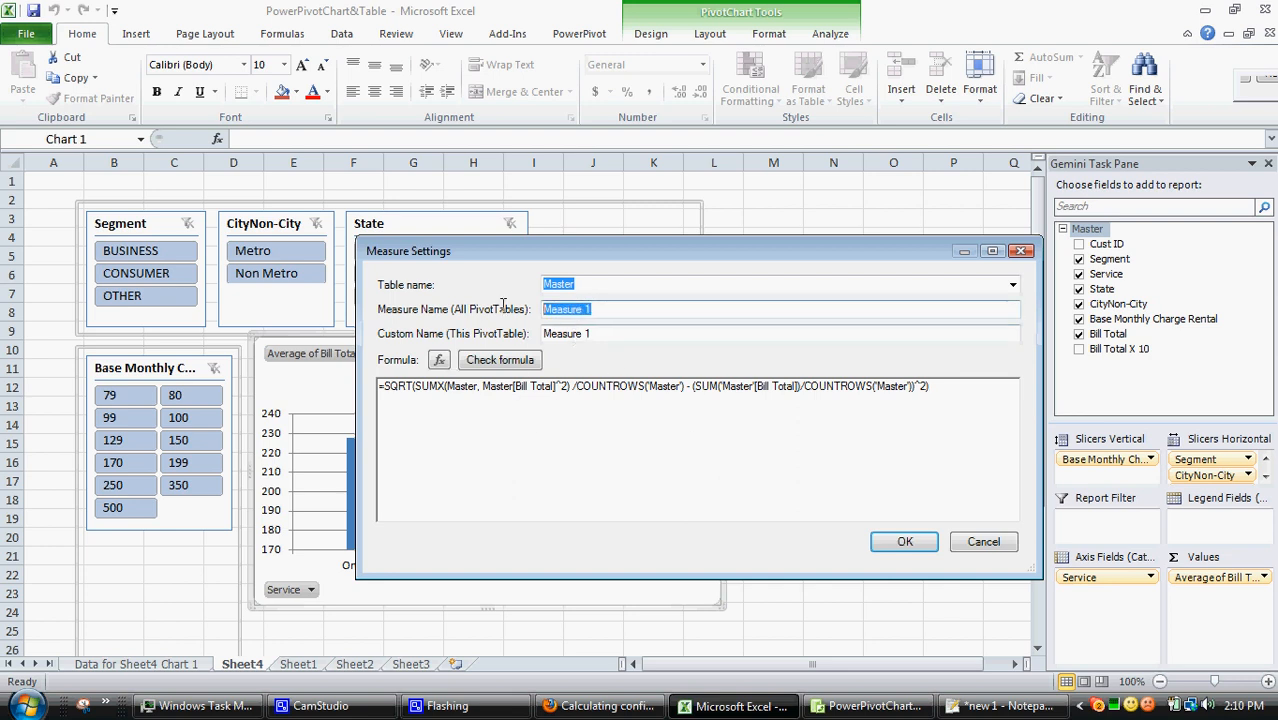
{"action": "type", "text": "StdD"}
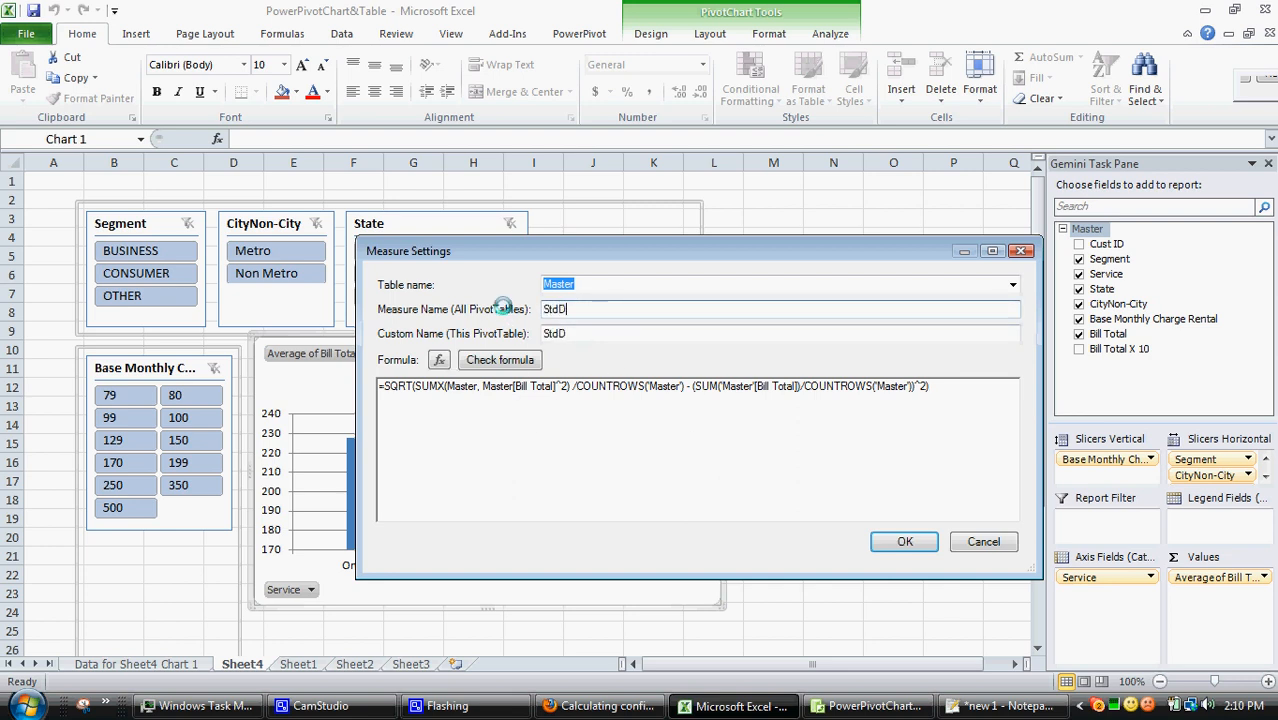
{"action": "type", "text": "ev"}
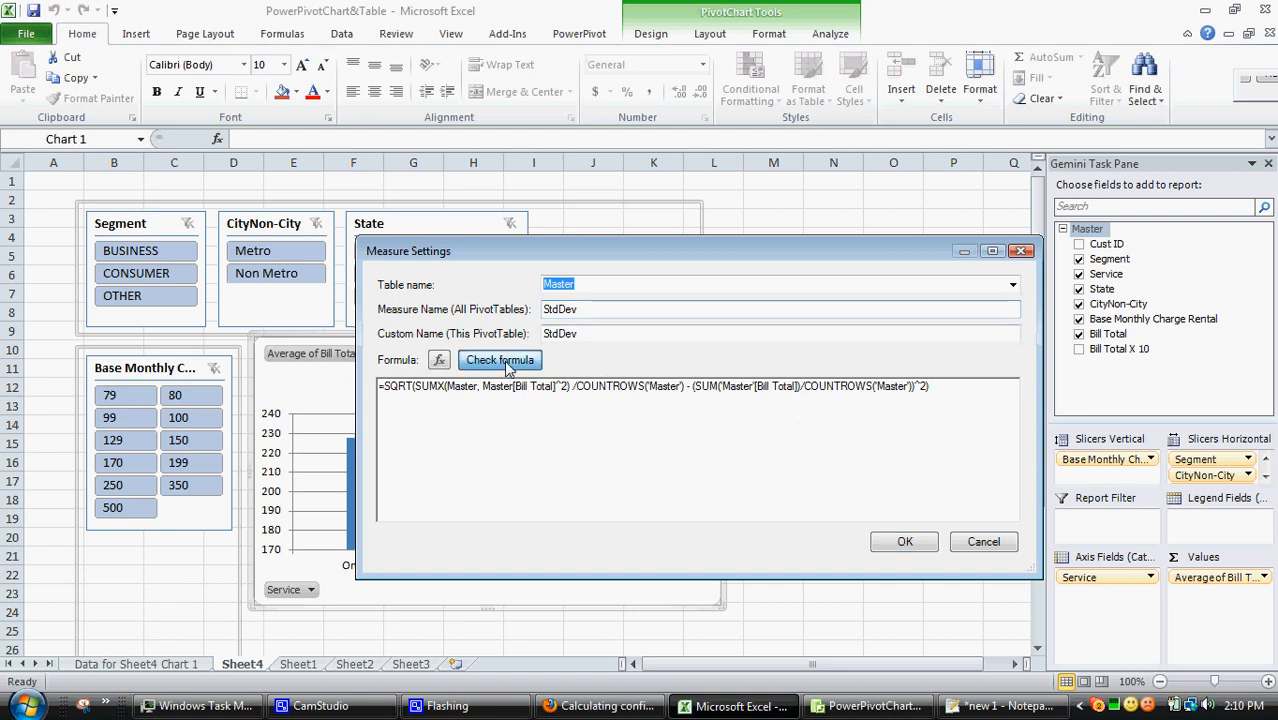
{"action": "left_click", "coordinate": [499, 359]}
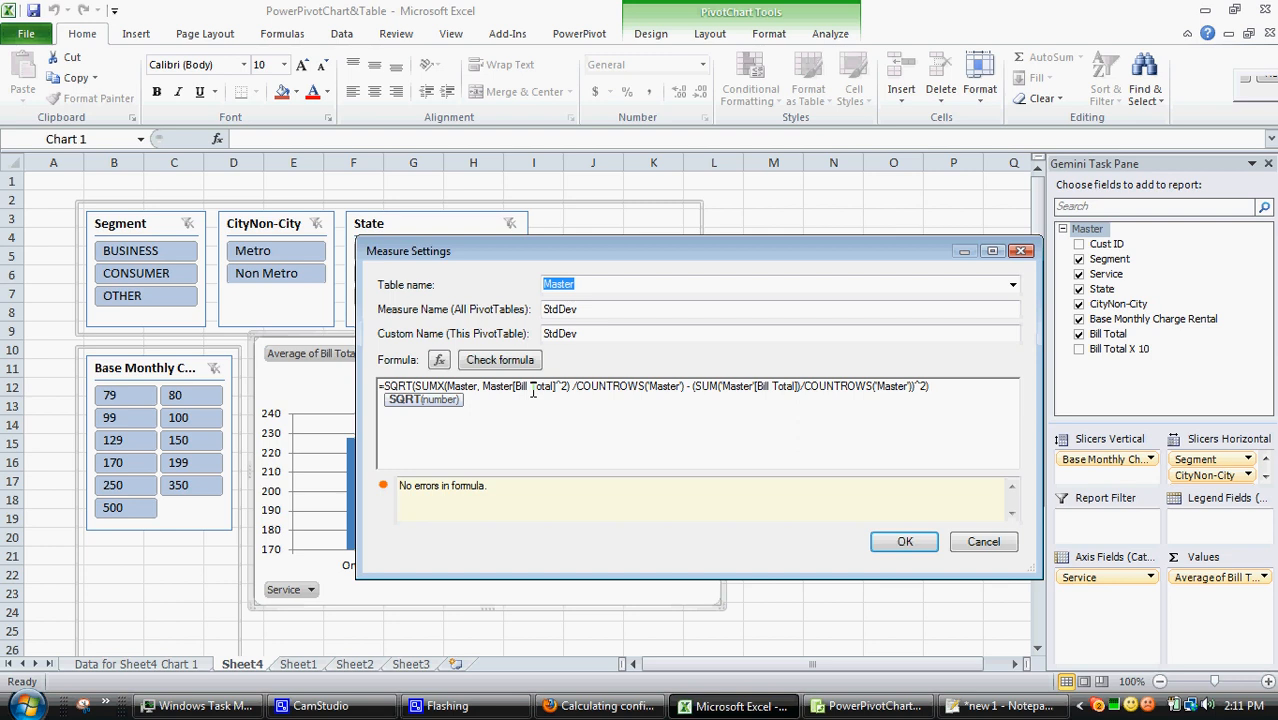
{"action": "mouse_move", "coordinate": [930, 575]}
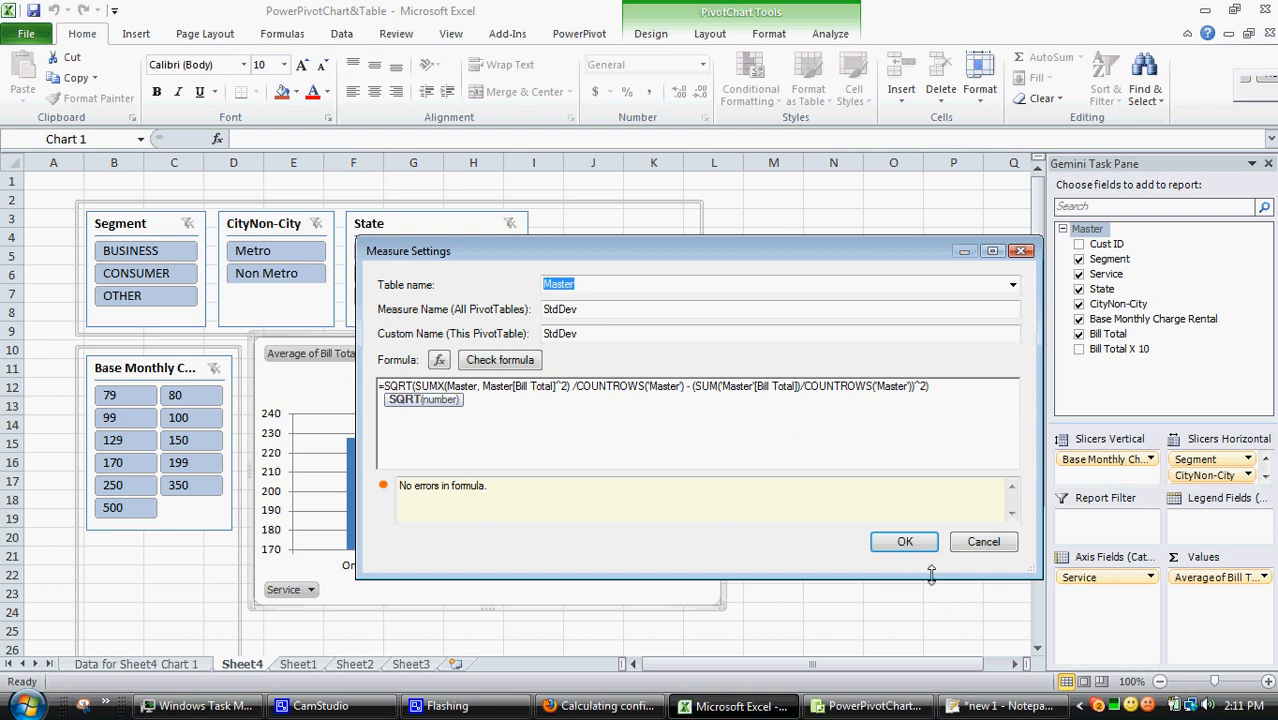
{"action": "left_click", "coordinate": [904, 541]}
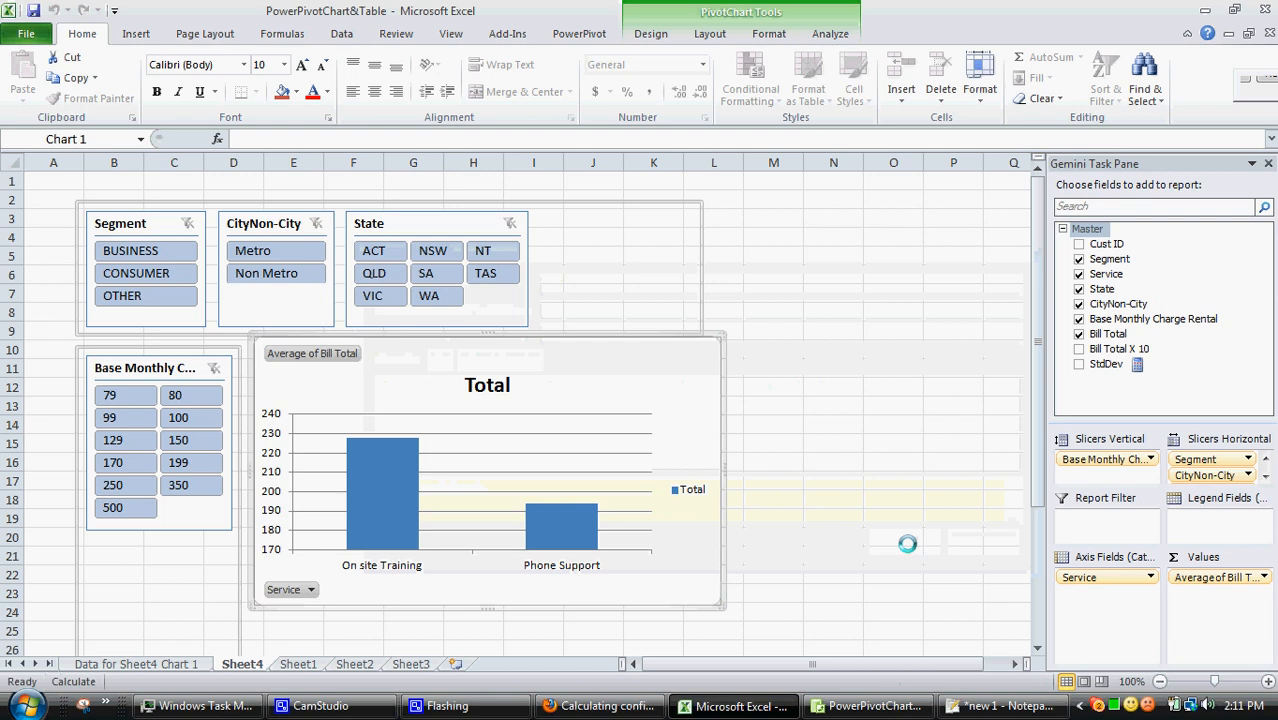
Add StdDev as a chart series, then bring the Notepad++ formula notes forward
{"action": "left_click", "coordinate": [1079, 364]}
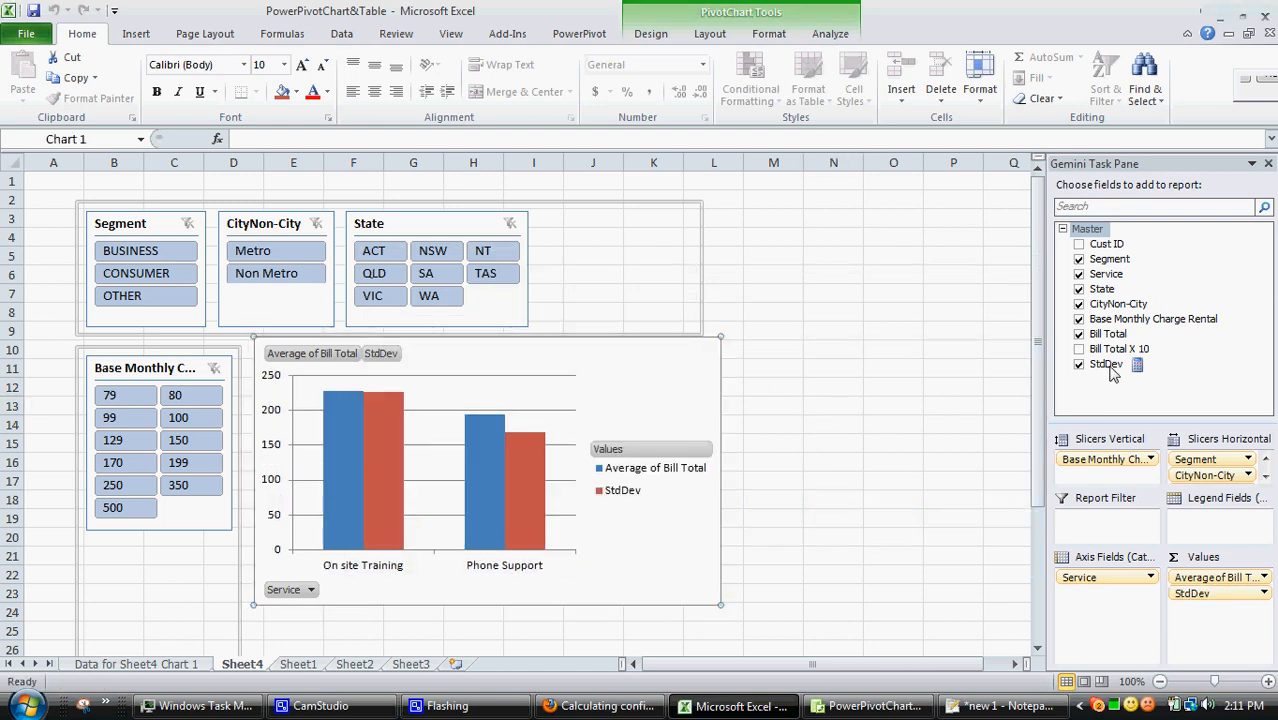
{"action": "mouse_move", "coordinate": [480, 468]}
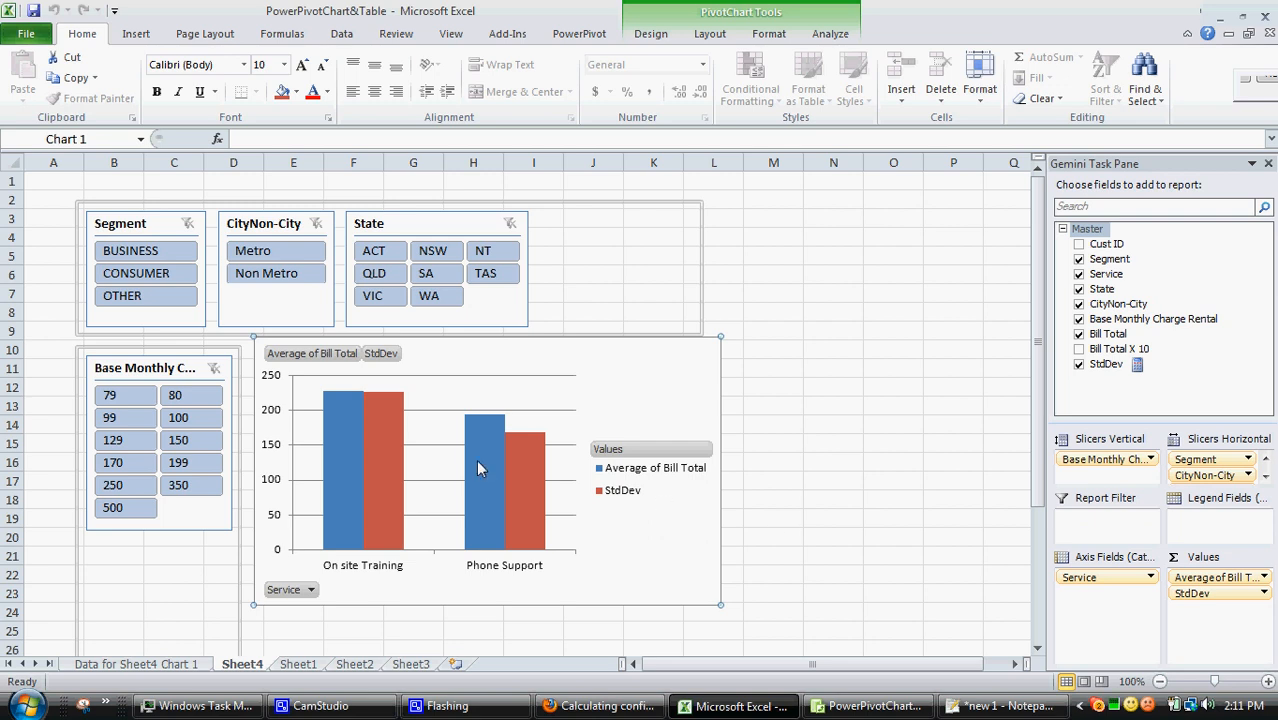
{"action": "mouse_move", "coordinate": [380, 455]}
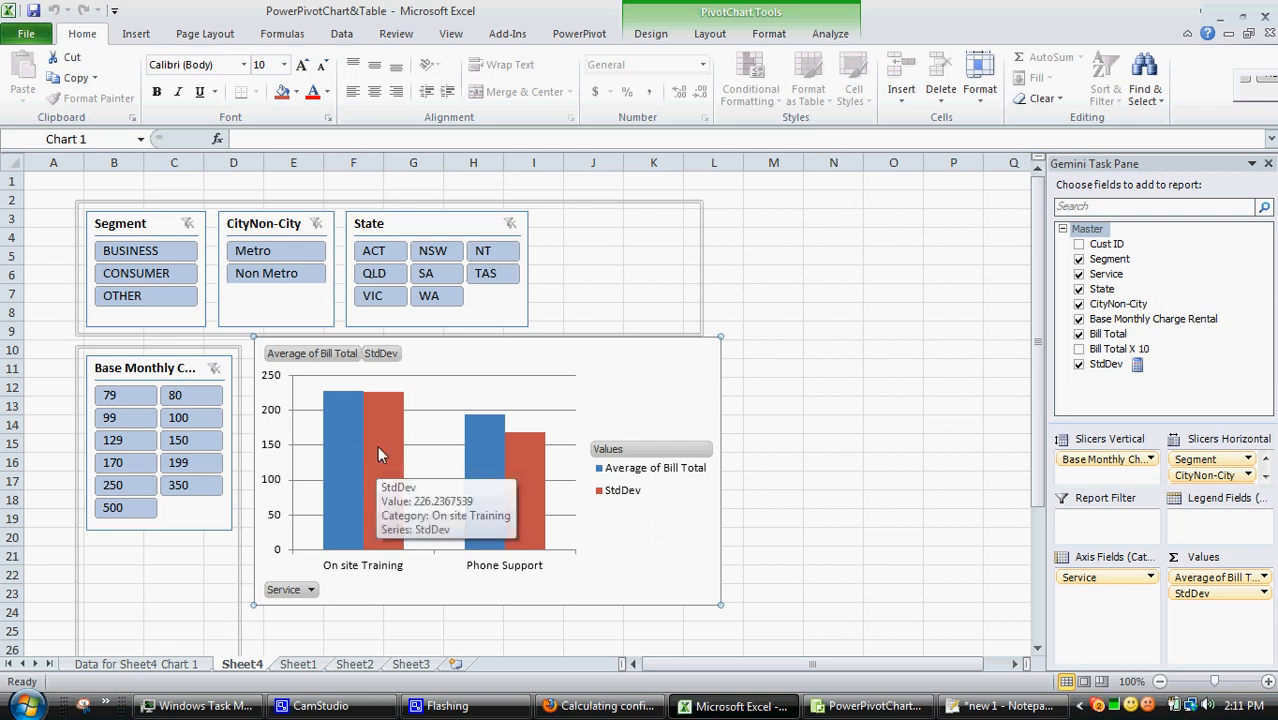
{"action": "mouse_move", "coordinate": [379, 483]}
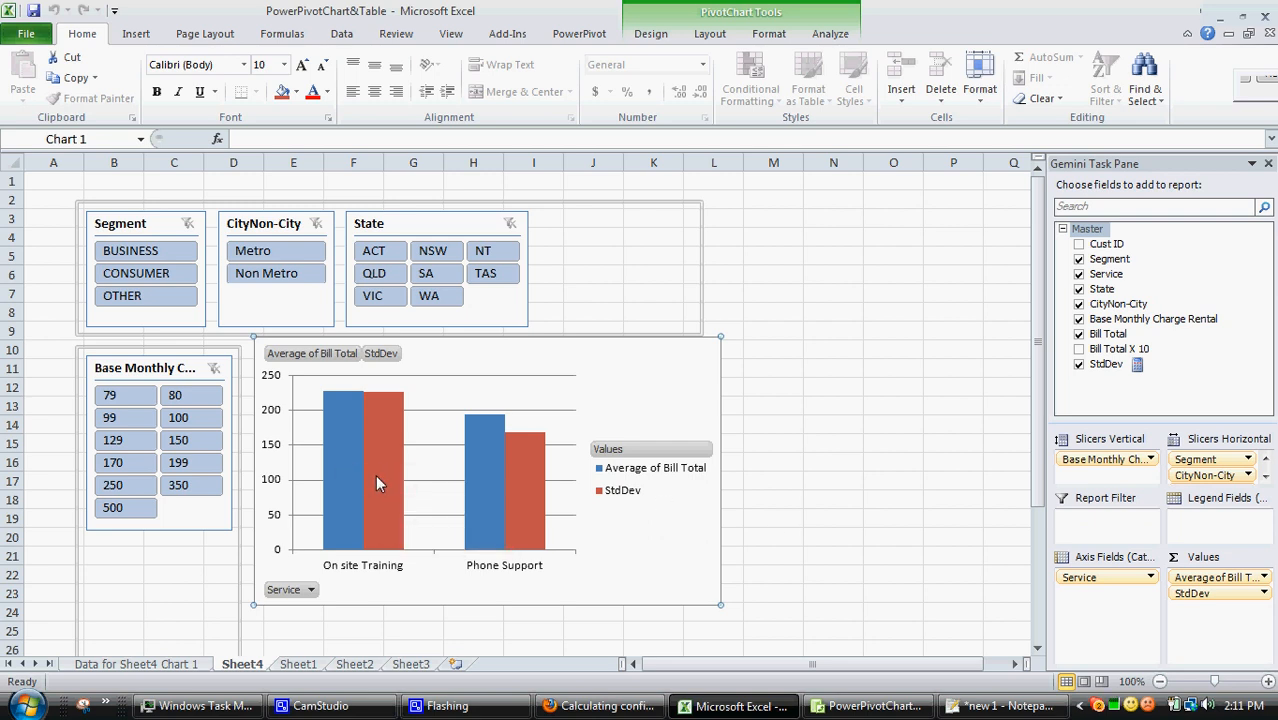
{"action": "mouse_move", "coordinate": [578, 601]}
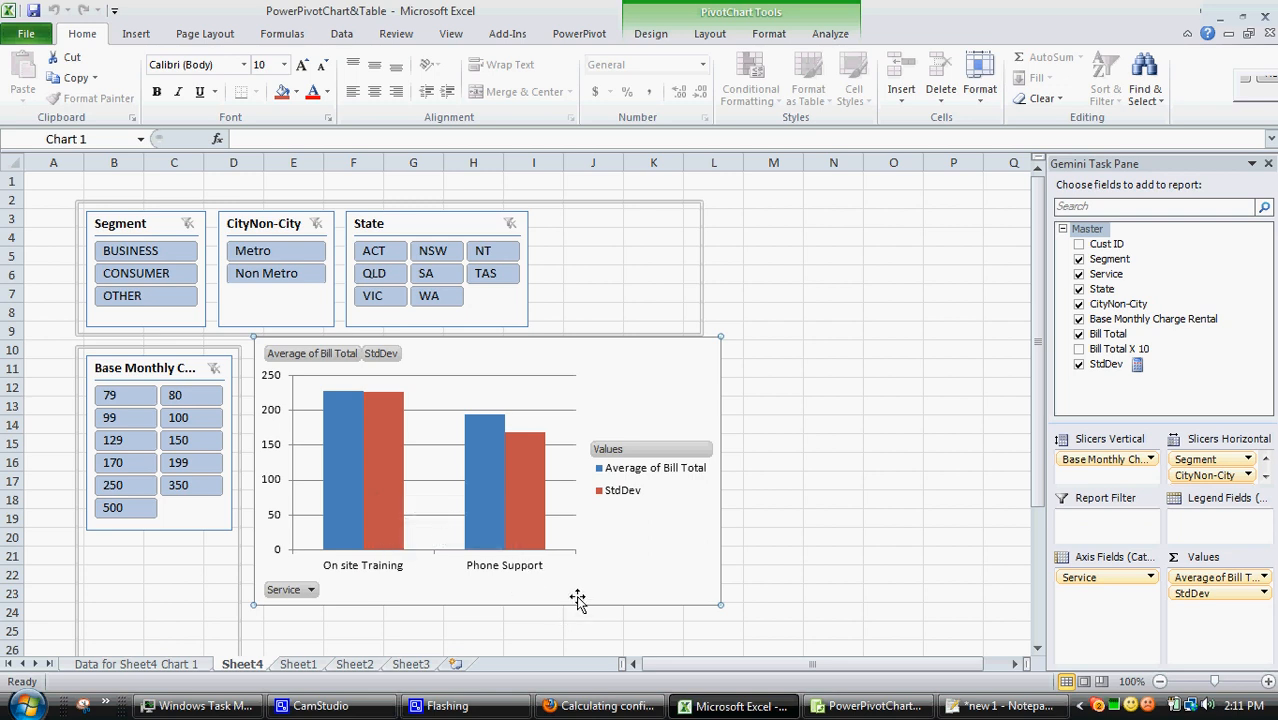
{"action": "mouse_move", "coordinate": [582, 604]}
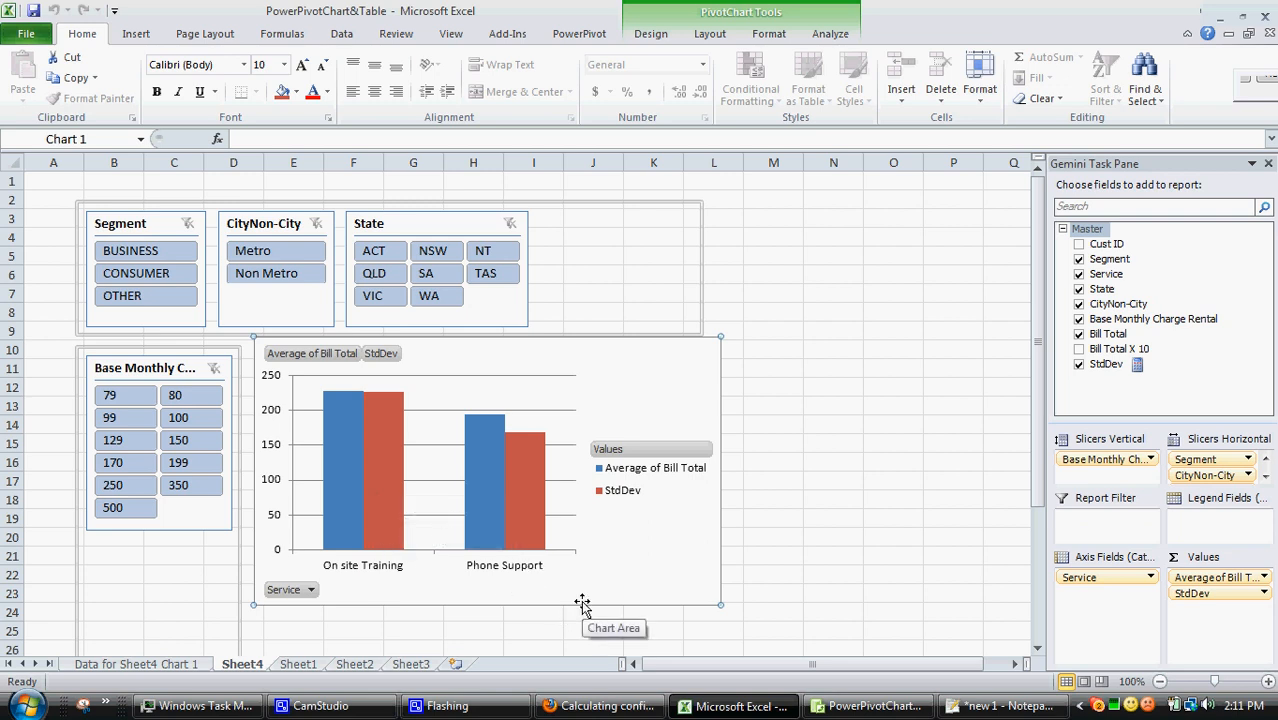
{"action": "left_click", "coordinate": [1000, 705]}
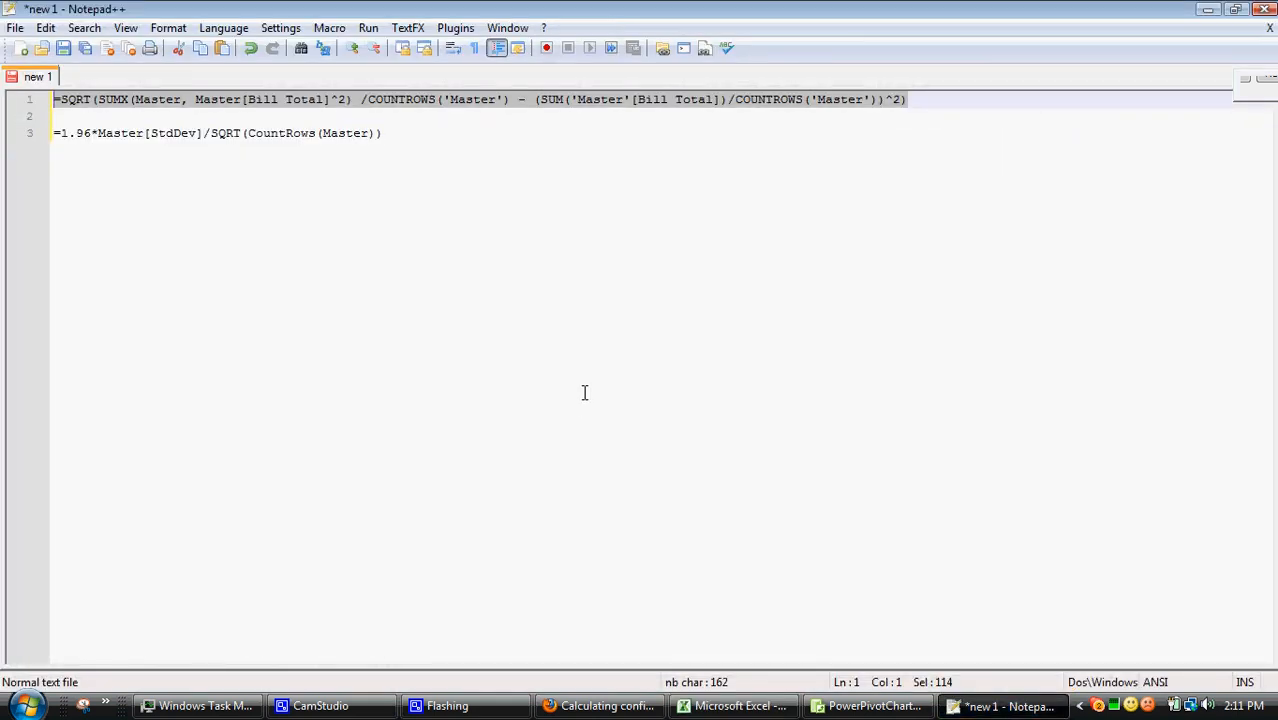
Copy the 1.96 confidence-interval formula from line 3 and return to Excel
{"action": "left_click", "coordinate": [381, 132]}
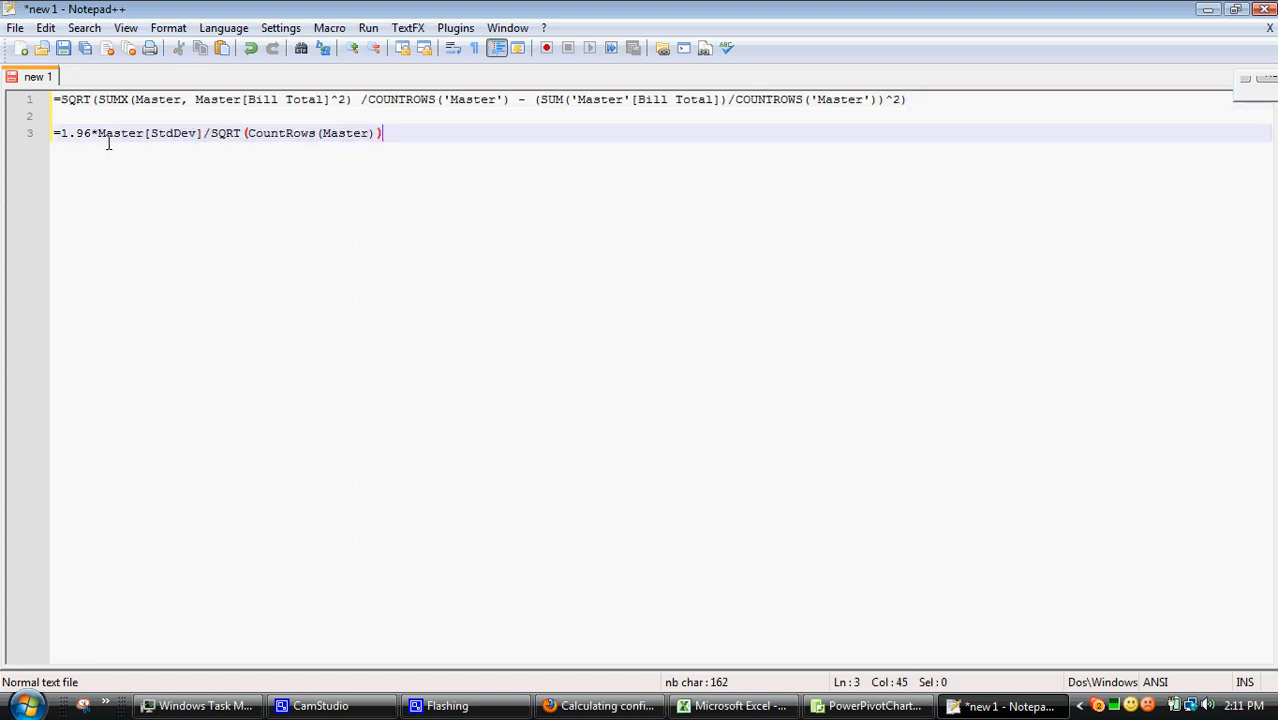
{"action": "right_click", "coordinate": [200, 133]}
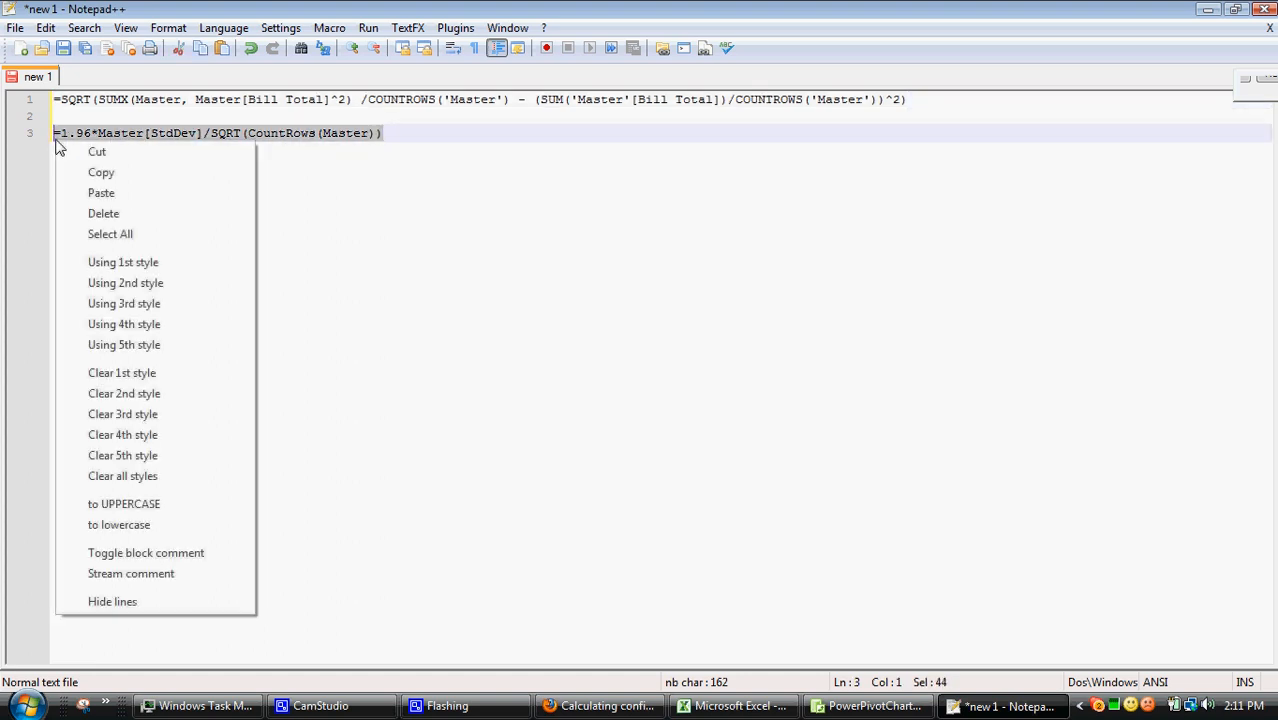
{"action": "left_click", "coordinate": [615, 524]}
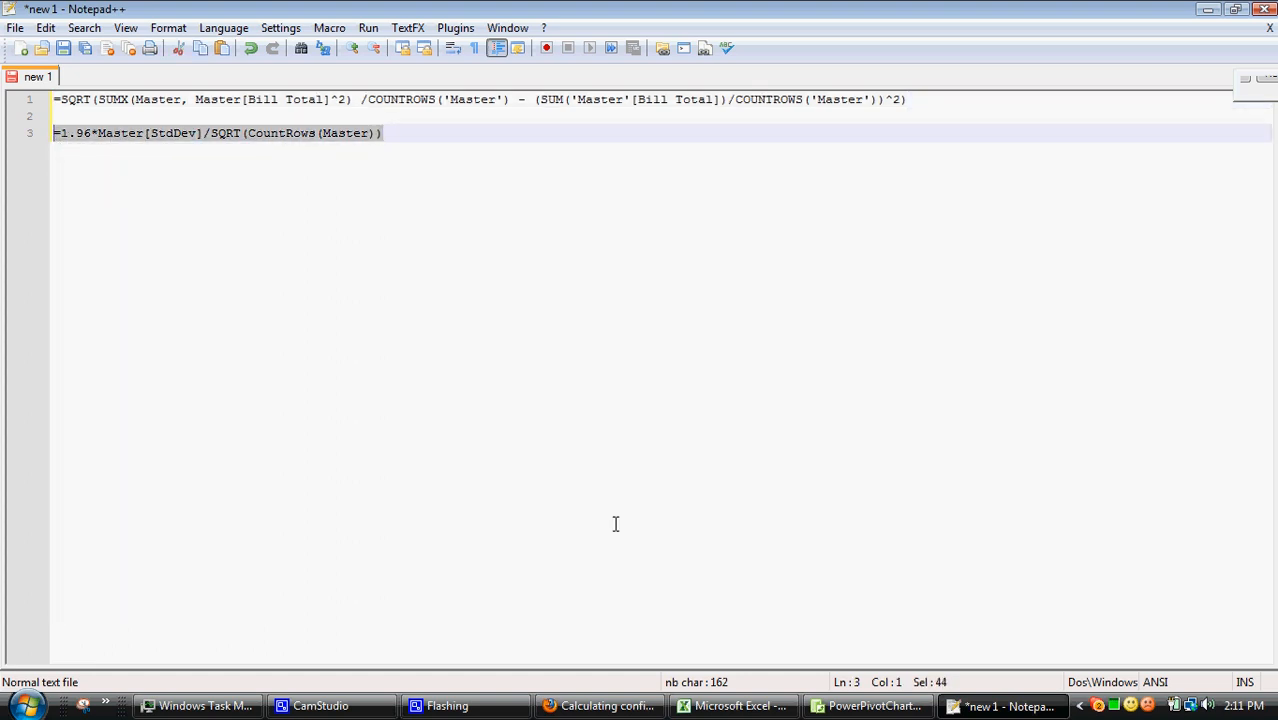
{"action": "left_click", "coordinate": [866, 706]}
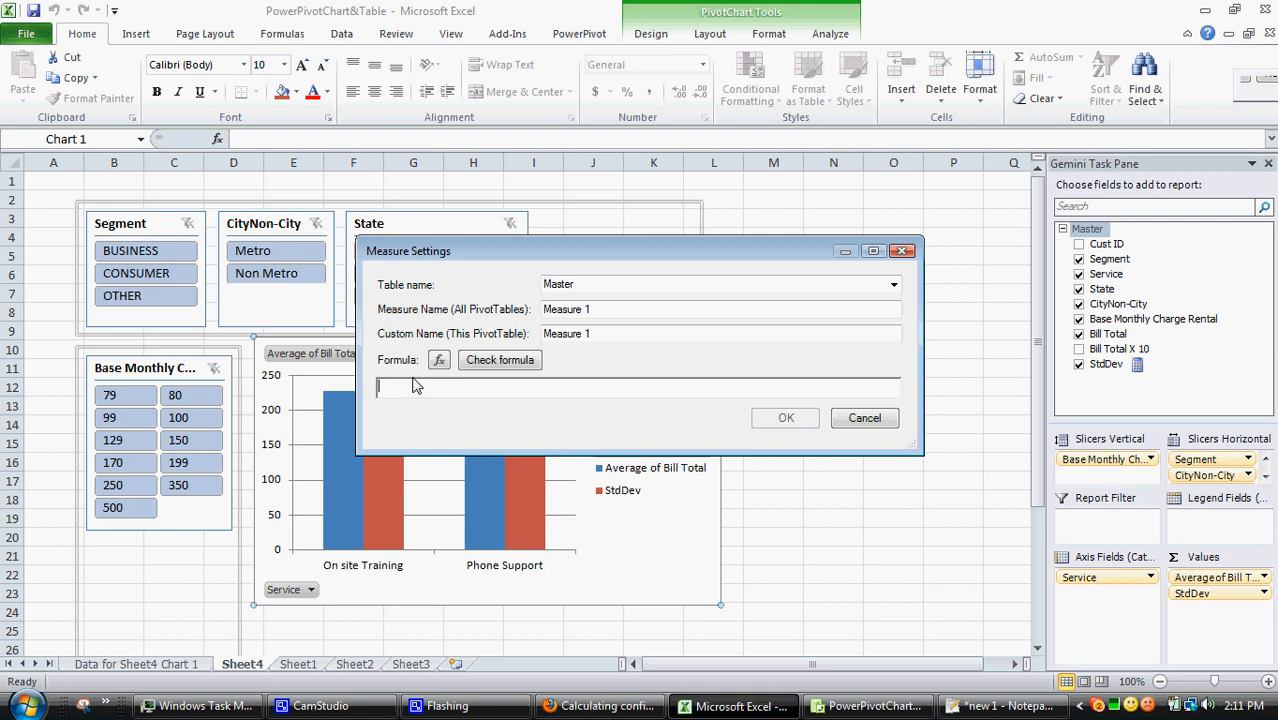
Create measure 95CI as =1.96*Master[StdDev]/SQRT(CountRows(Master)) and plot it as a series
{"action": "type", "text": "=1.96*Master[StdDev]/SQRT(CountRows(Master))"}
{"action": "left_click", "coordinate": [721, 309]}
{"action": "type", "text": "95"}
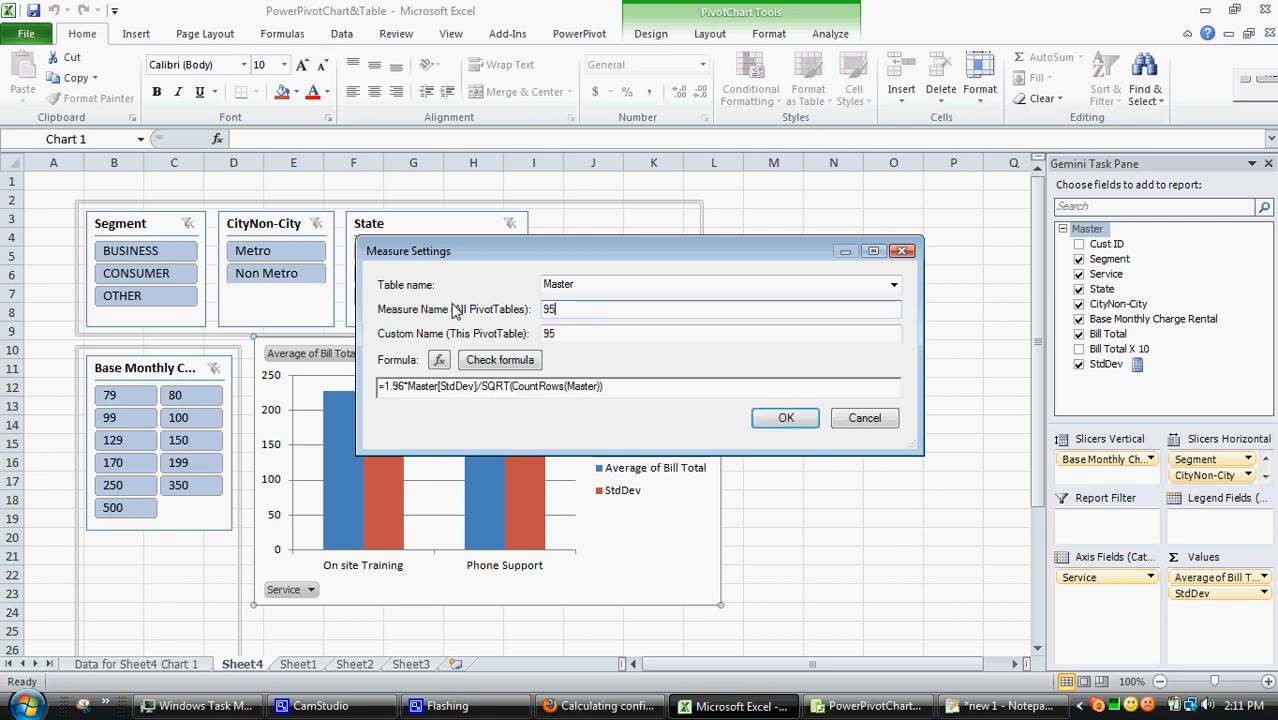
{"action": "type", "text": "%CI"}
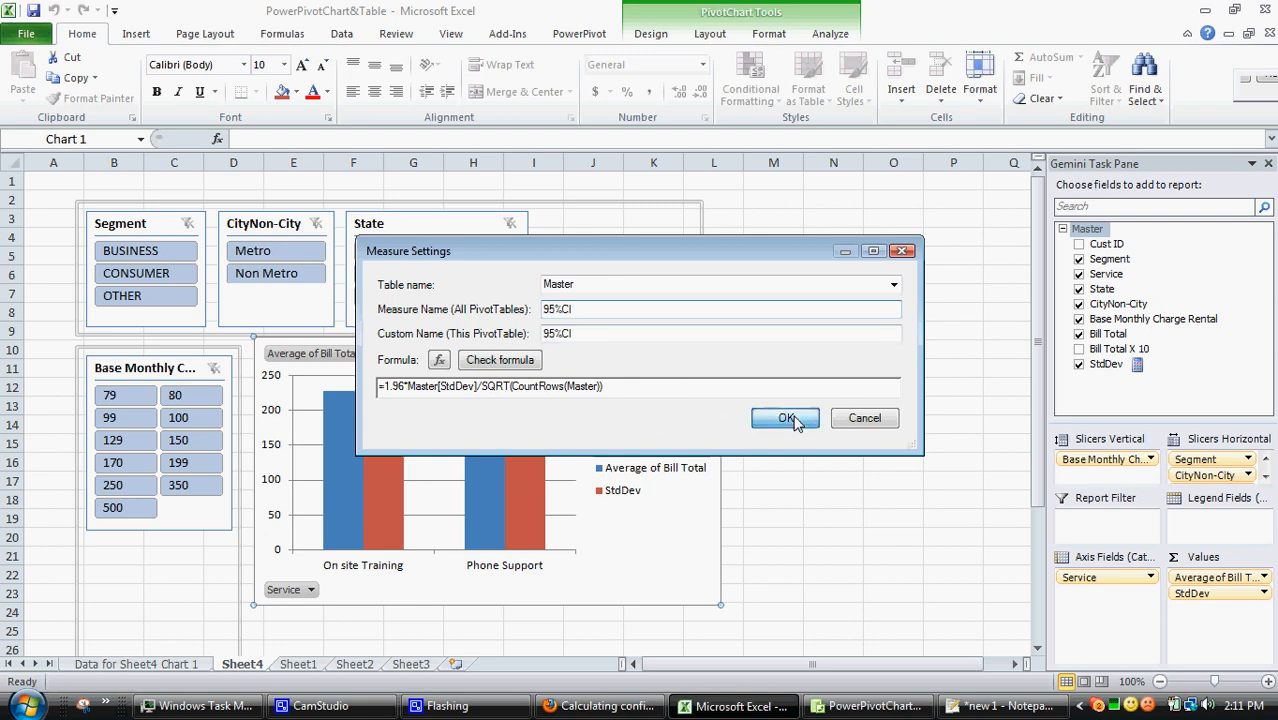
{"action": "left_click", "coordinate": [786, 418]}
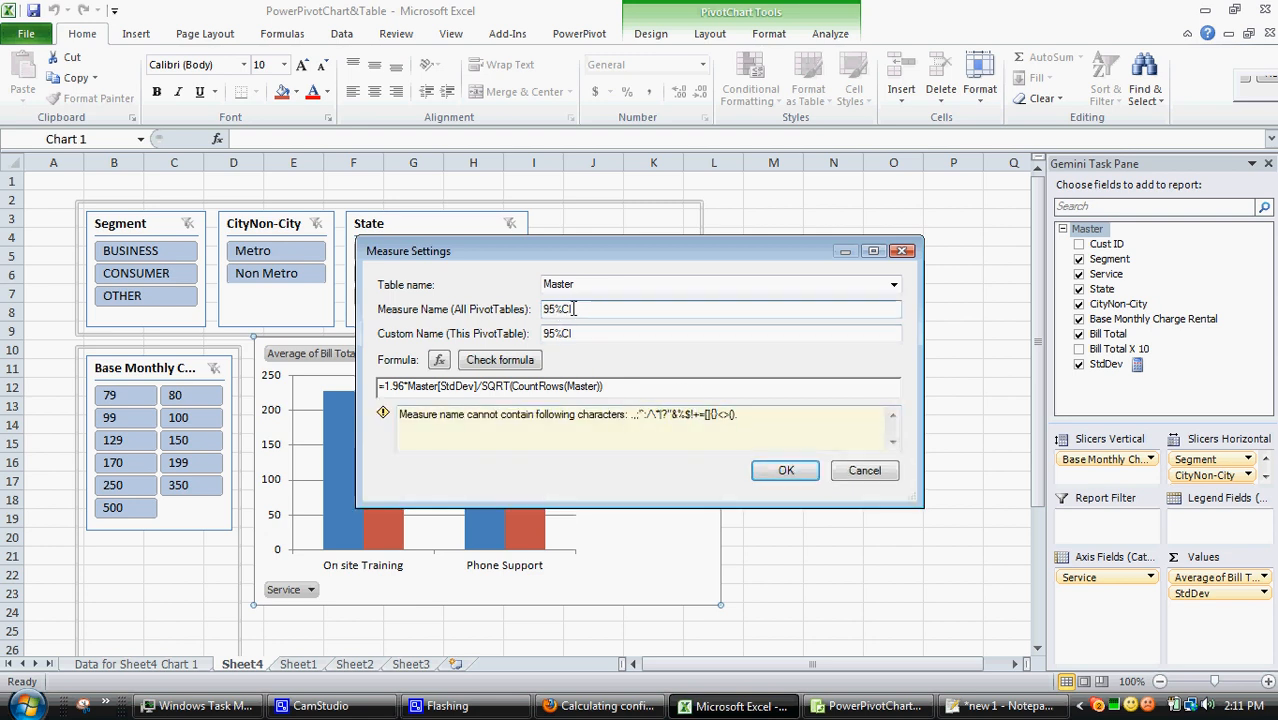
{"action": "key", "text": "Backspace"}
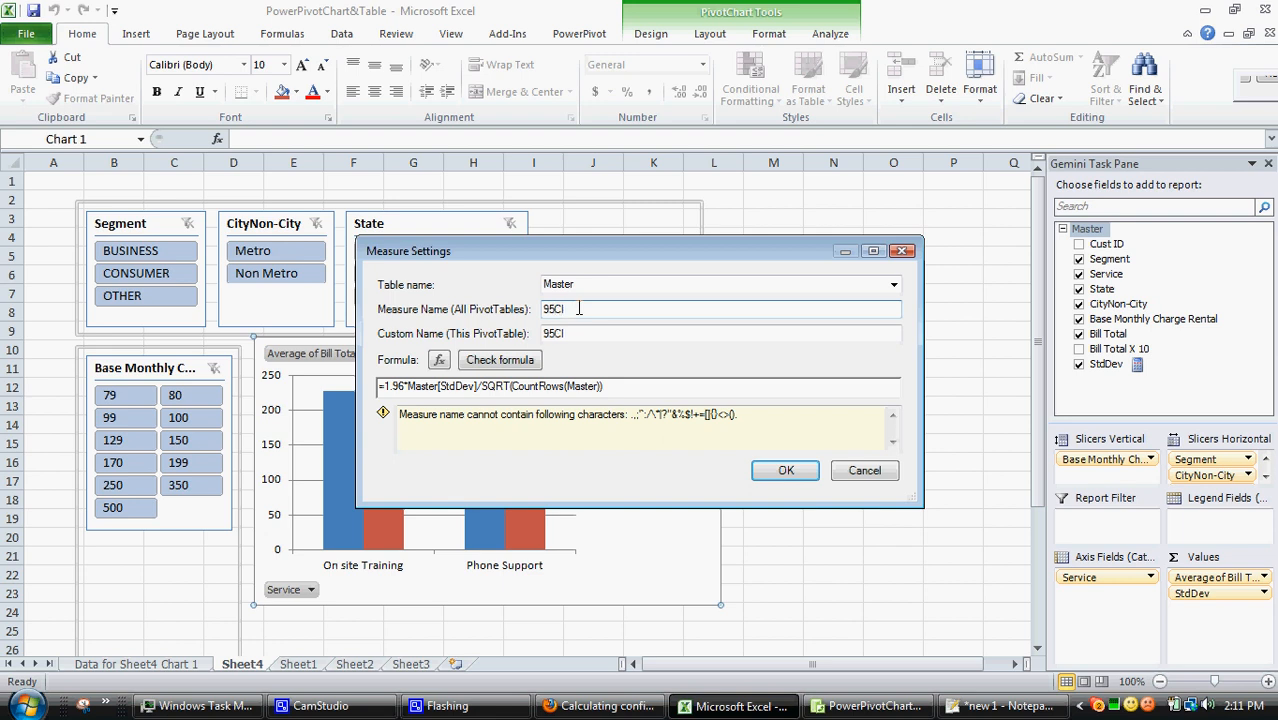
{"action": "left_click", "coordinate": [500, 359]}
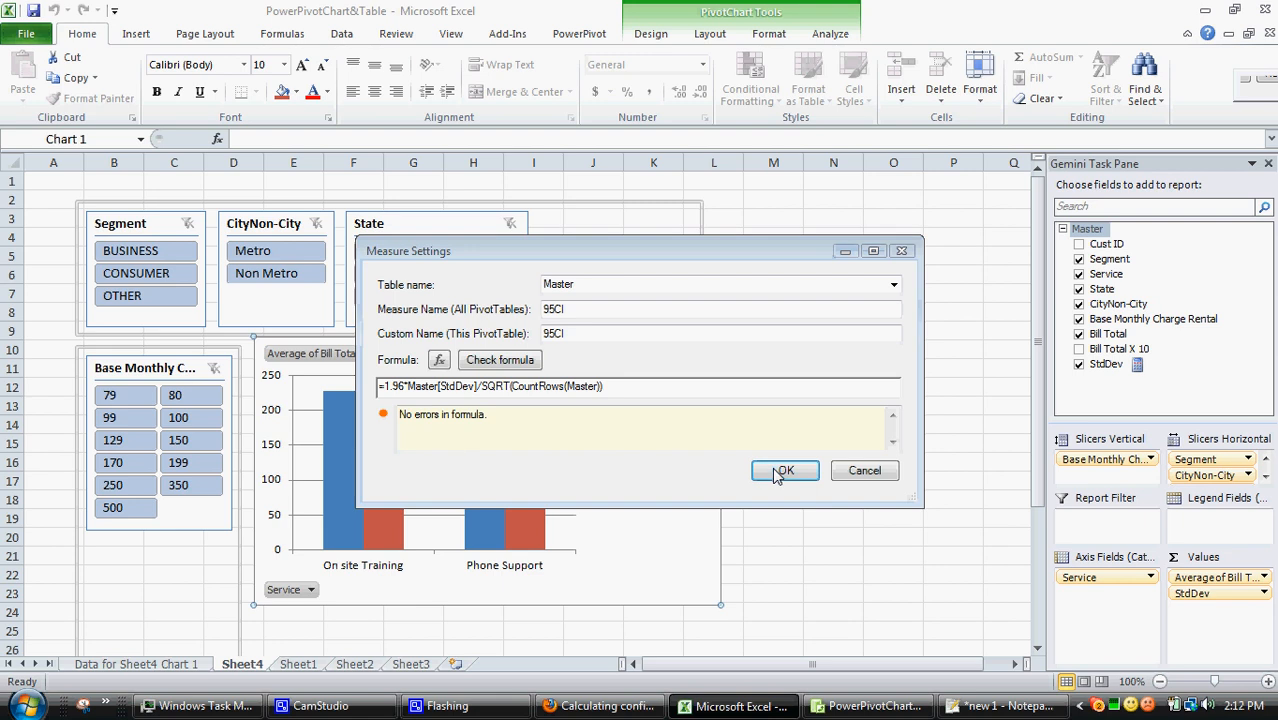
{"action": "left_click", "coordinate": [784, 470]}
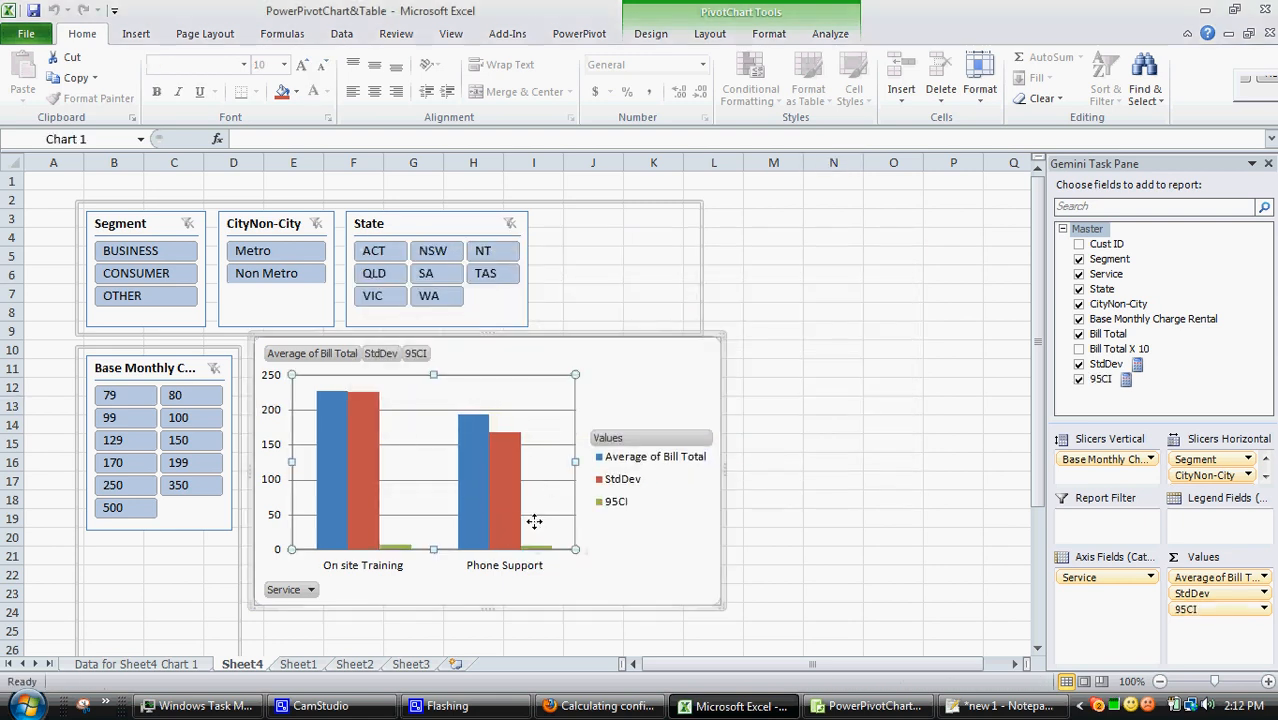
{"action": "mouse_move", "coordinate": [515, 535]}
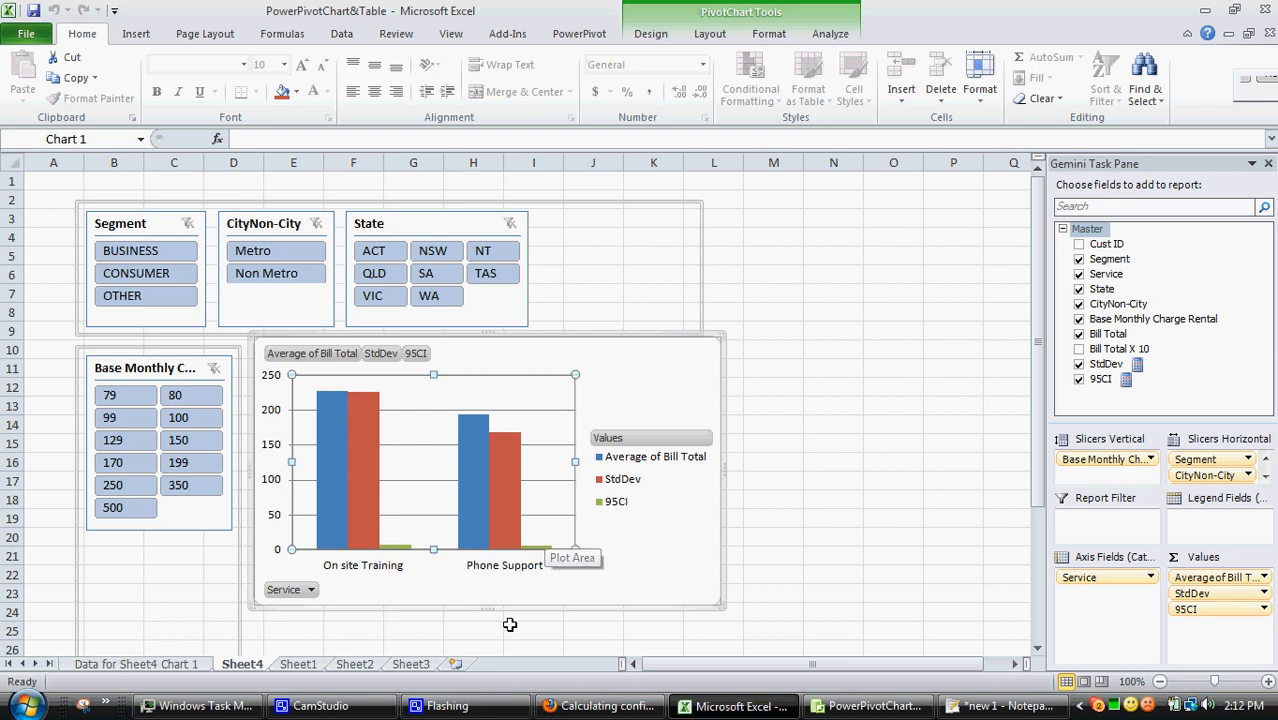
{"action": "left_click", "coordinate": [320, 705]}
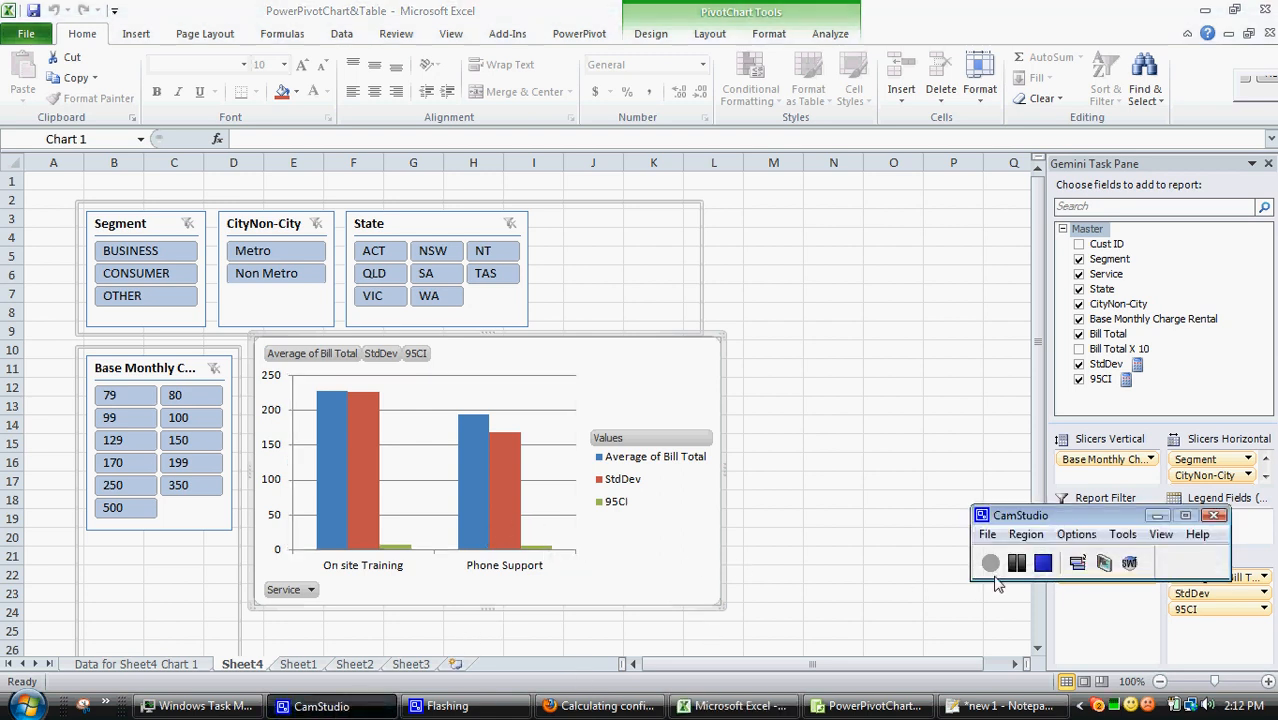